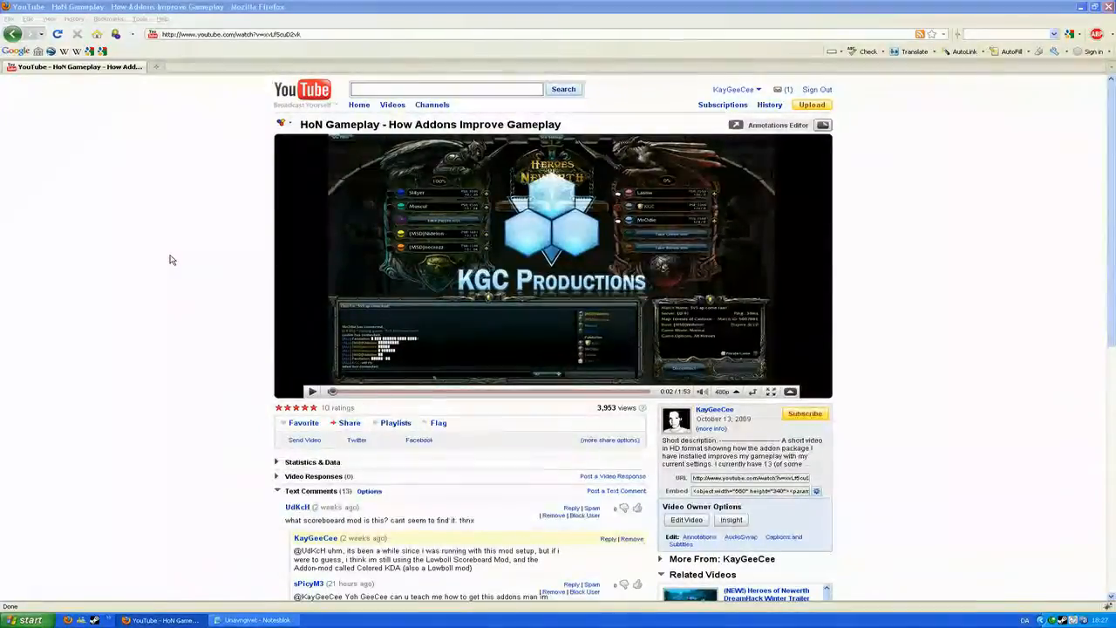
Step: Open the Heroes of Newerth Forums index from the 'foru' suggestion and browse its boards
{"action": "scroll", "scroll_direction": "down", "scroll_amount": 3}
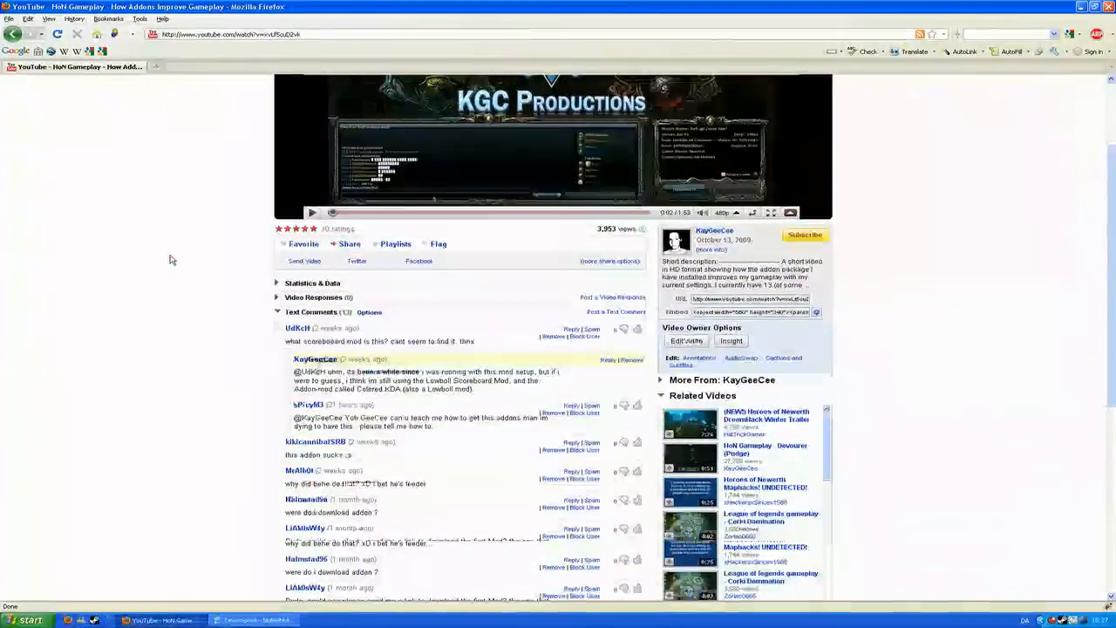
{"action": "scroll", "scroll_direction": "down", "scroll_amount": 3}
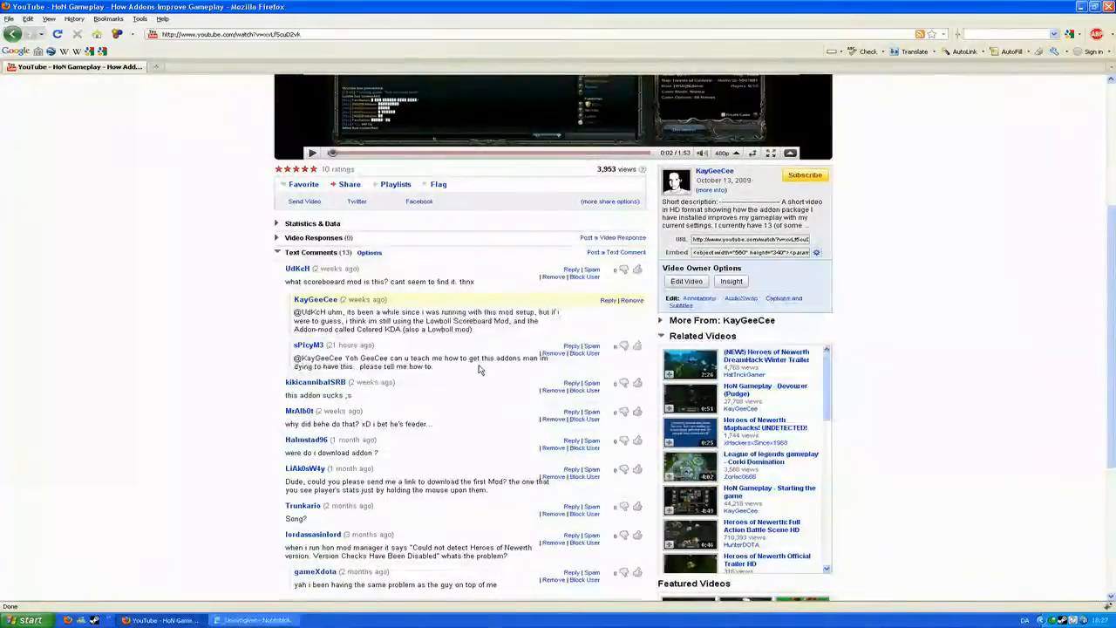
{"action": "scroll", "scroll_direction": "up", "scroll_amount": 3}
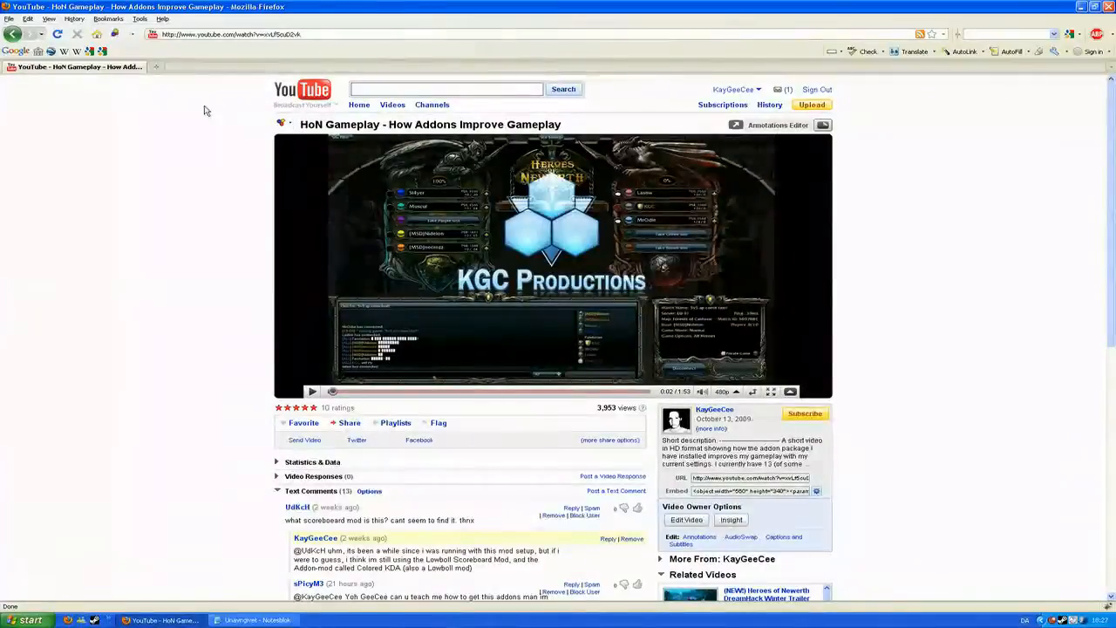
{"action": "type", "text": "foru"}
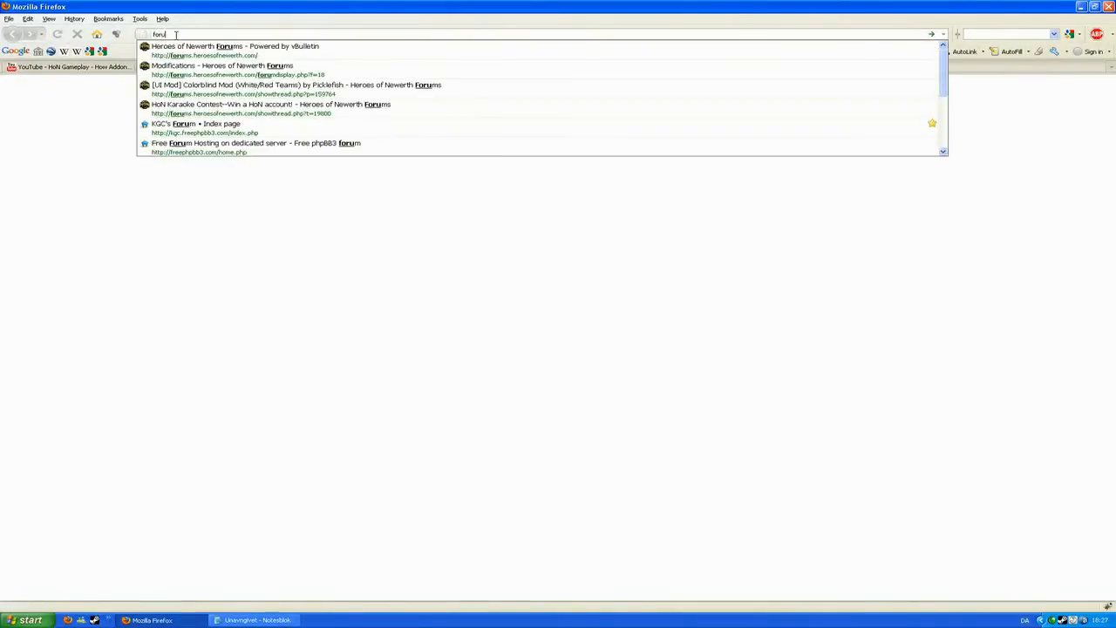
{"action": "left_click", "coordinate": [233, 46]}
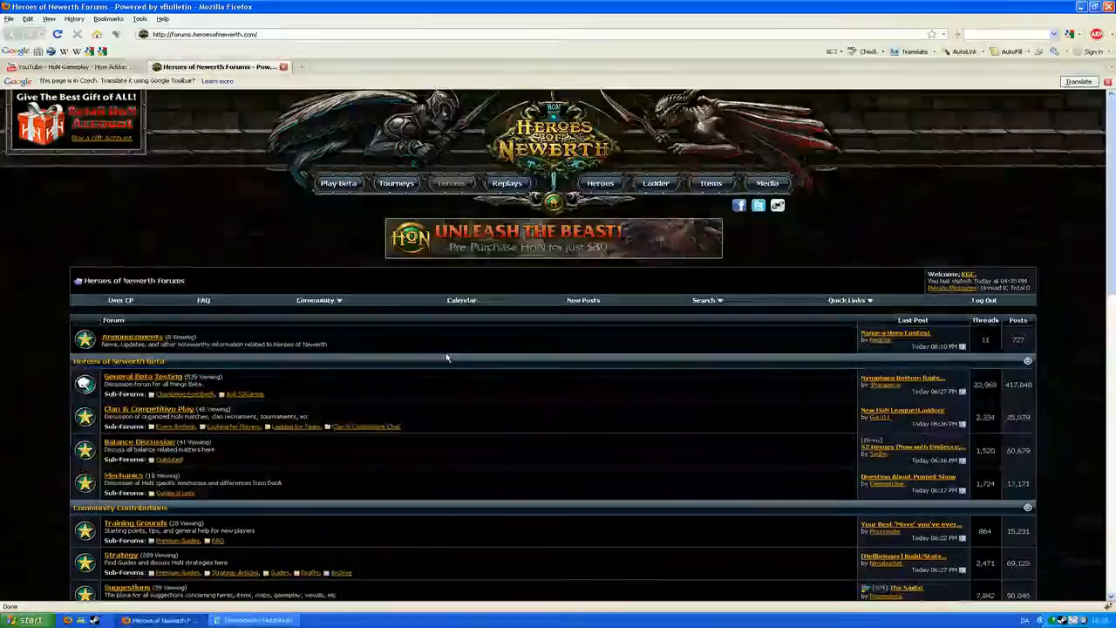
{"action": "scroll", "scroll_direction": "down", "scroll_amount": 3}
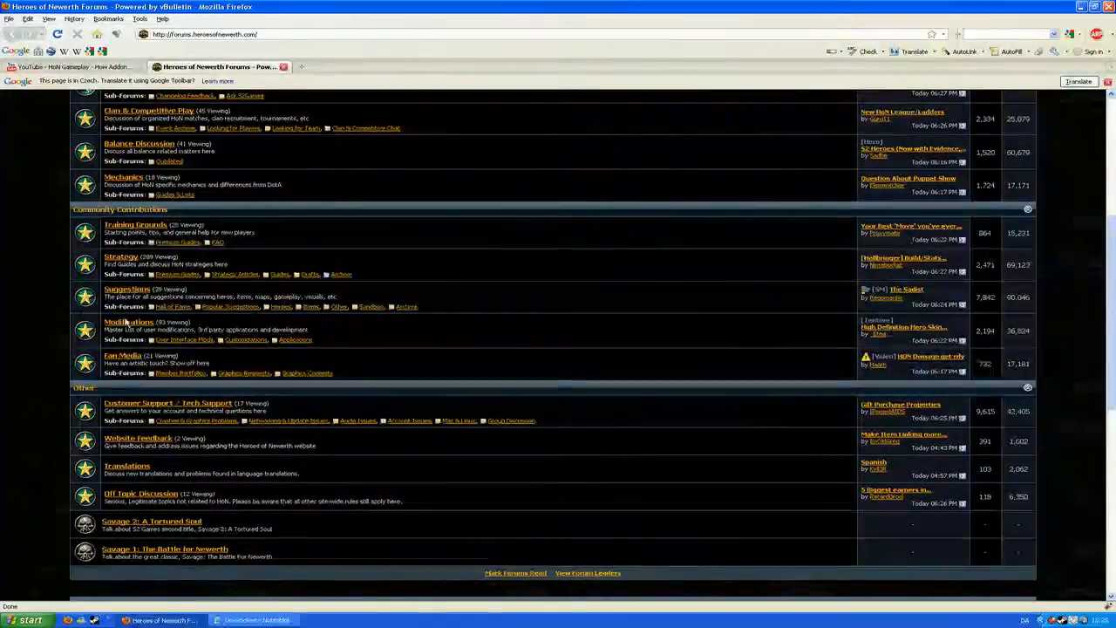
{"action": "mouse_move", "coordinate": [128, 322]}
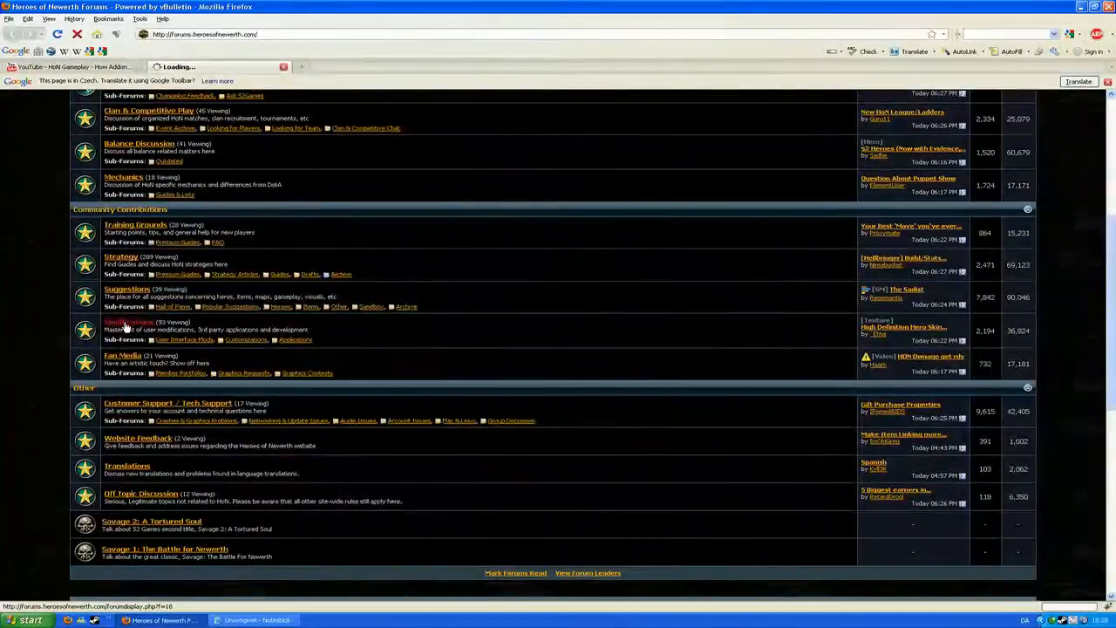
Step: Open the Modifications forum and scroll through its sub-forums and thread list
{"action": "left_click", "coordinate": [129, 322]}
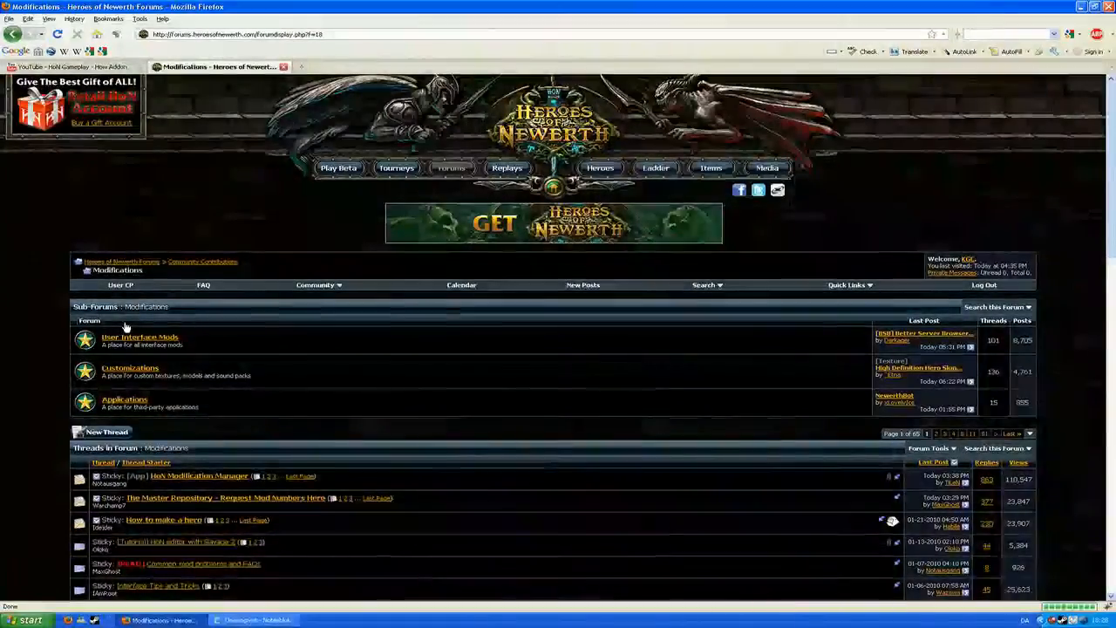
{"action": "scroll", "scroll_direction": "down", "scroll_amount": 3}
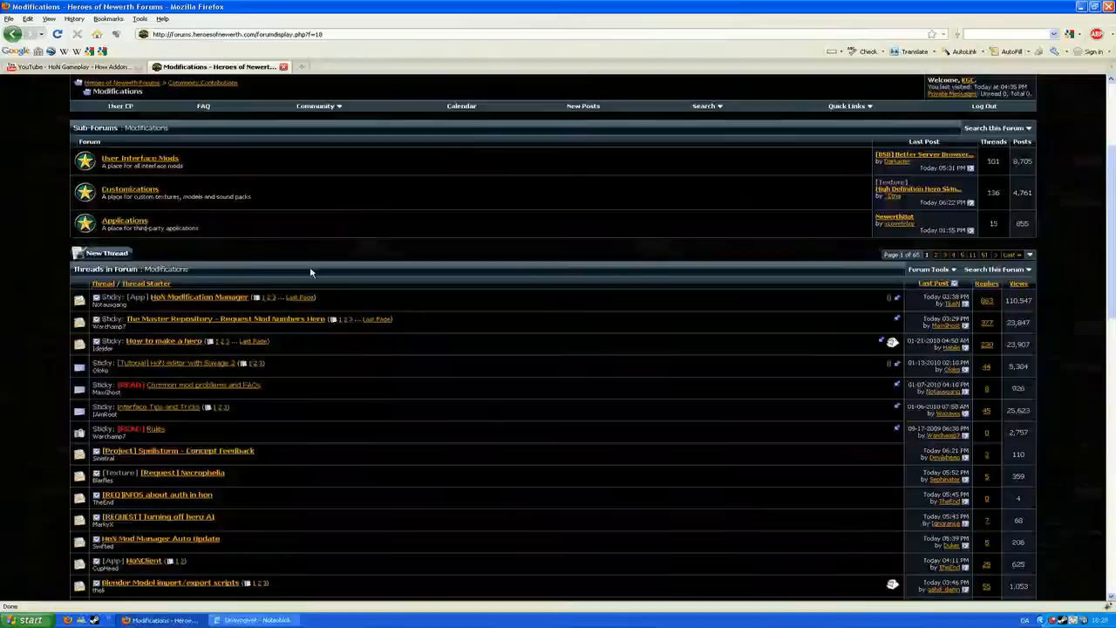
{"action": "scroll", "scroll_direction": "down", "scroll_amount": 3}
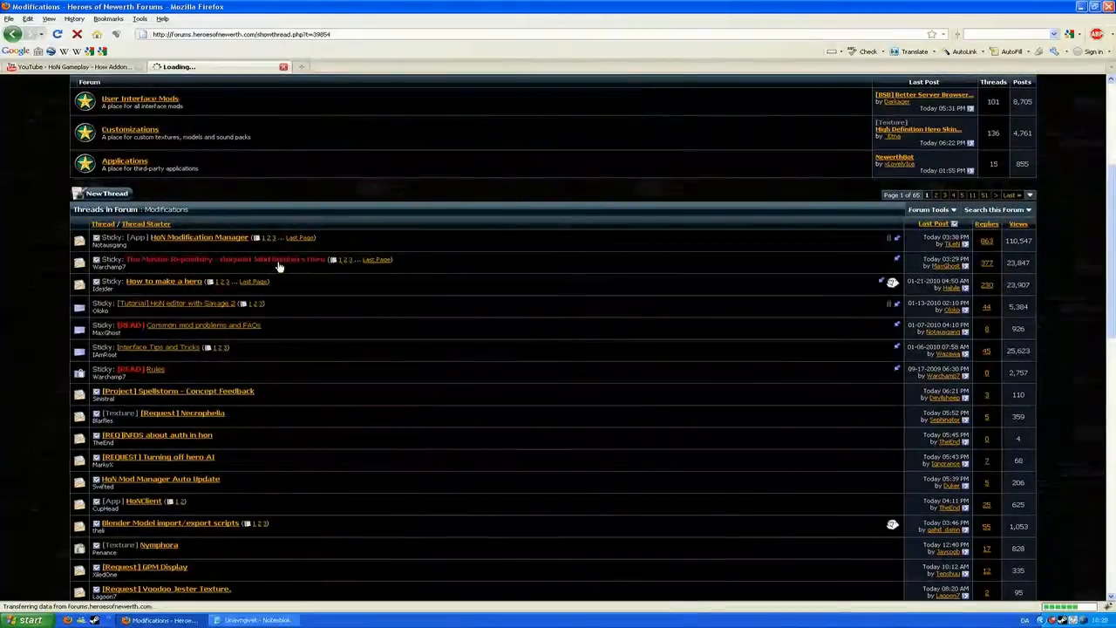
Step: Open the 'The Master Repository - Request Mod Numbers Here' sticky and scroll to its repositories
{"action": "left_click", "coordinate": [233, 259]}
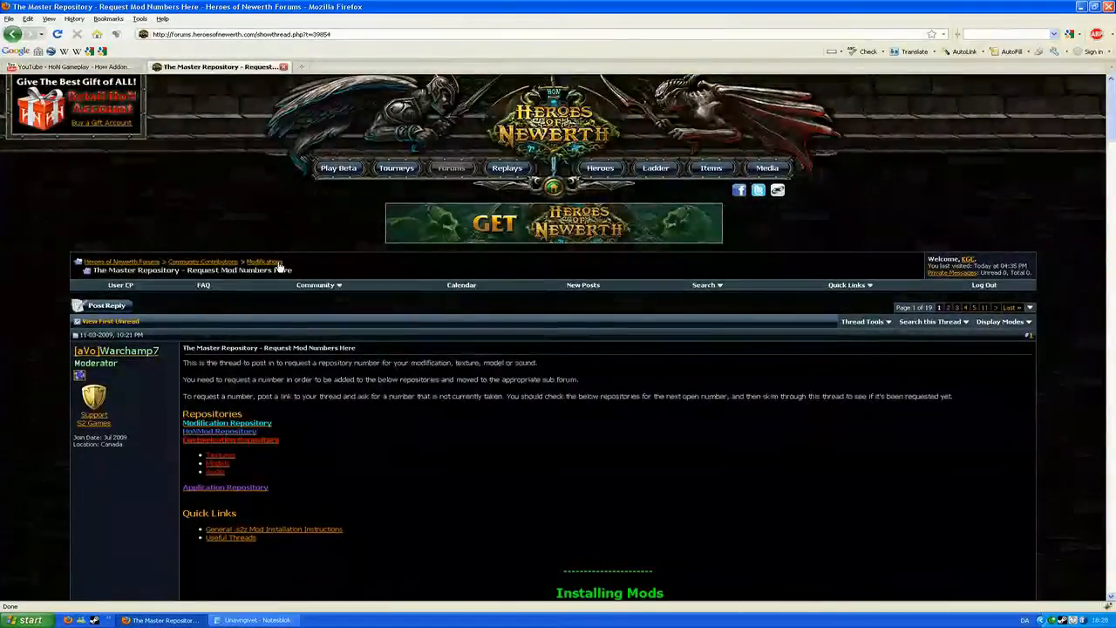
{"action": "scroll", "scroll_direction": "down", "scroll_amount": 3}
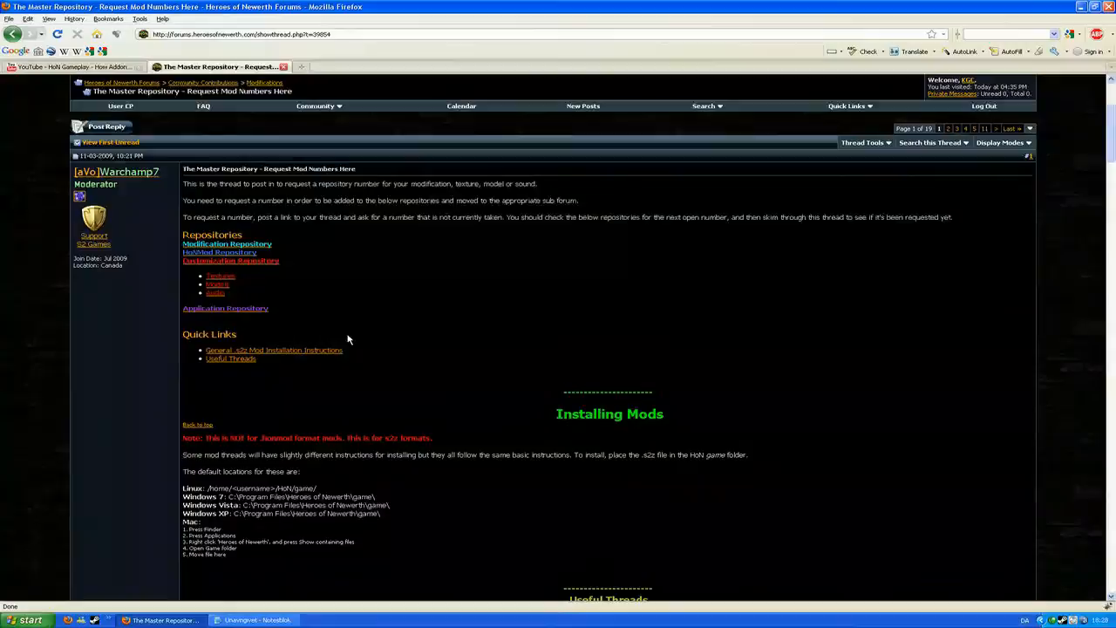
{"action": "mouse_move", "coordinate": [337, 306]}
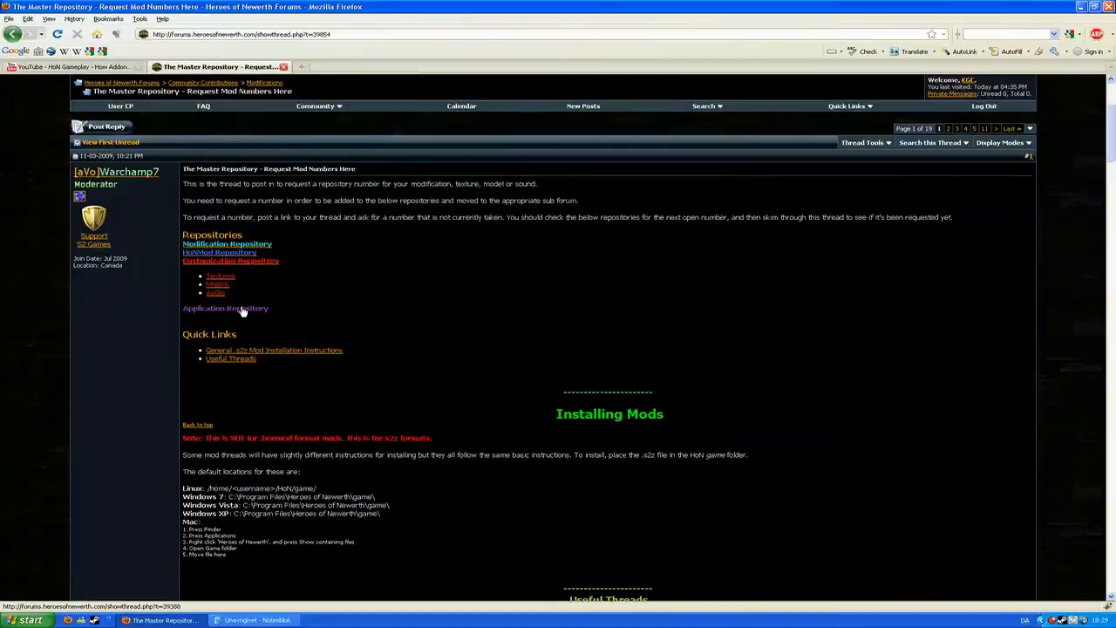
Step: Open the Application Repository thread in a new tab and switch to it
{"action": "left_click", "coordinate": [225, 308]}
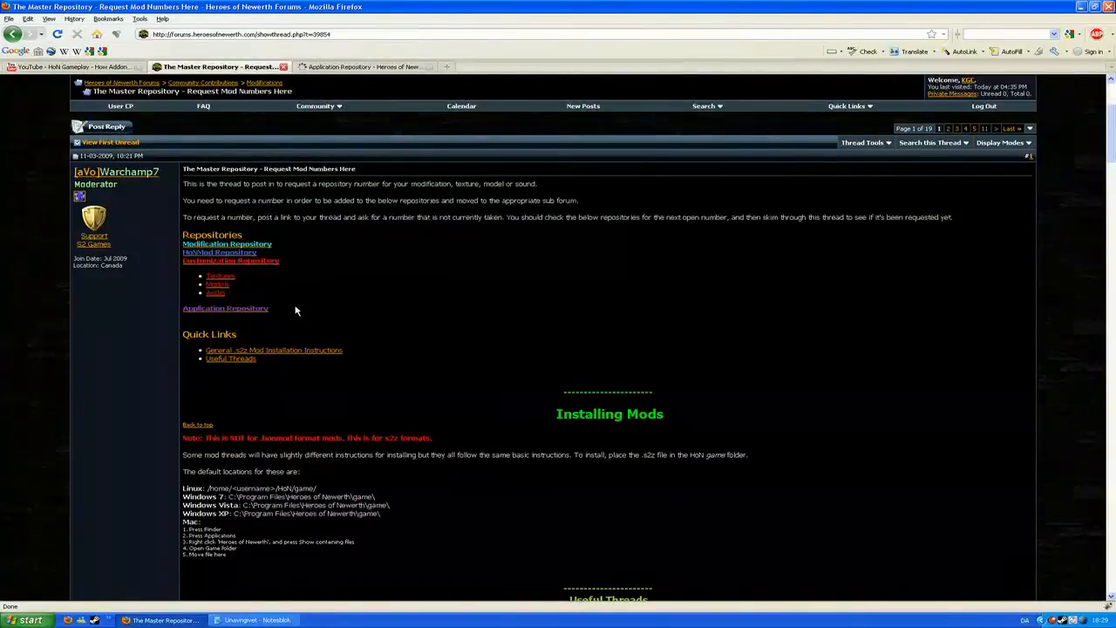
{"action": "mouse_move", "coordinate": [370, 100]}
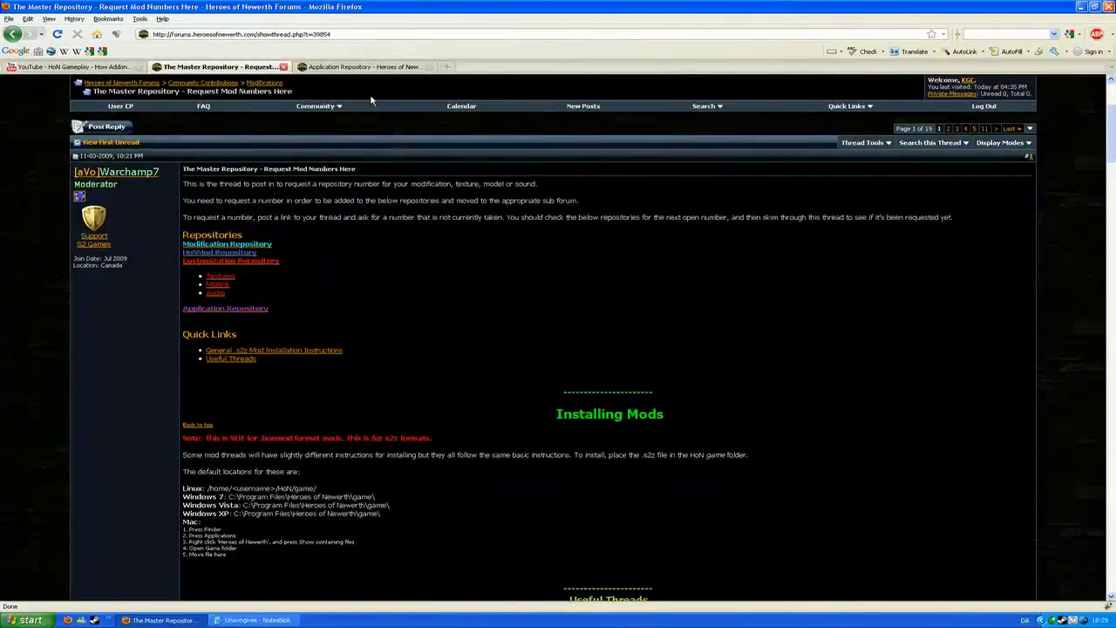
{"action": "left_click", "coordinate": [362, 66]}
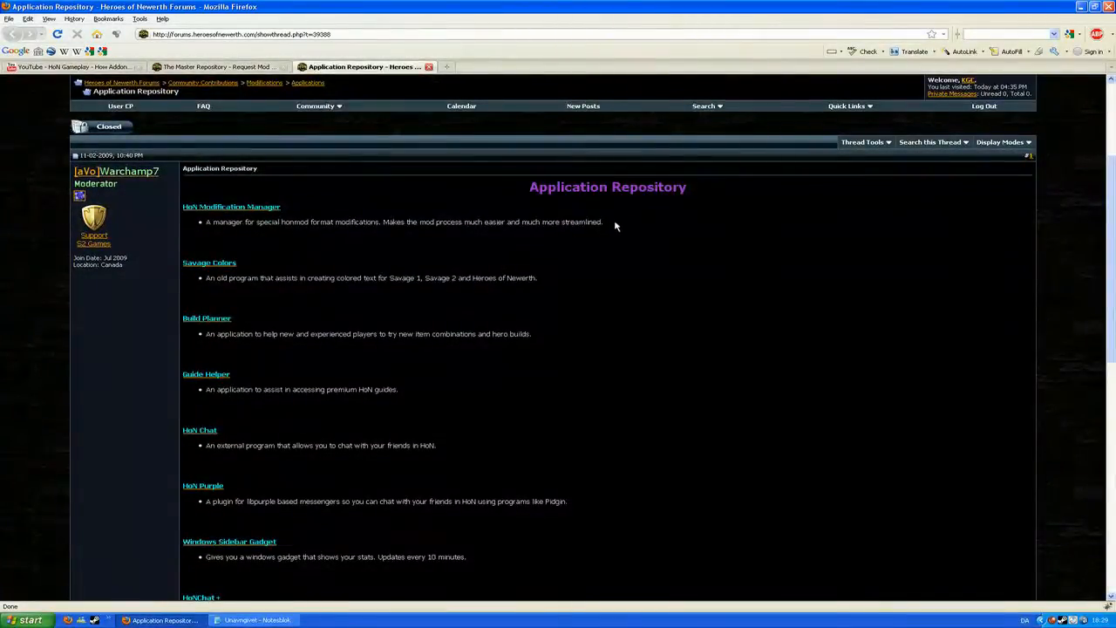
{"action": "mouse_move", "coordinate": [209, 236]}
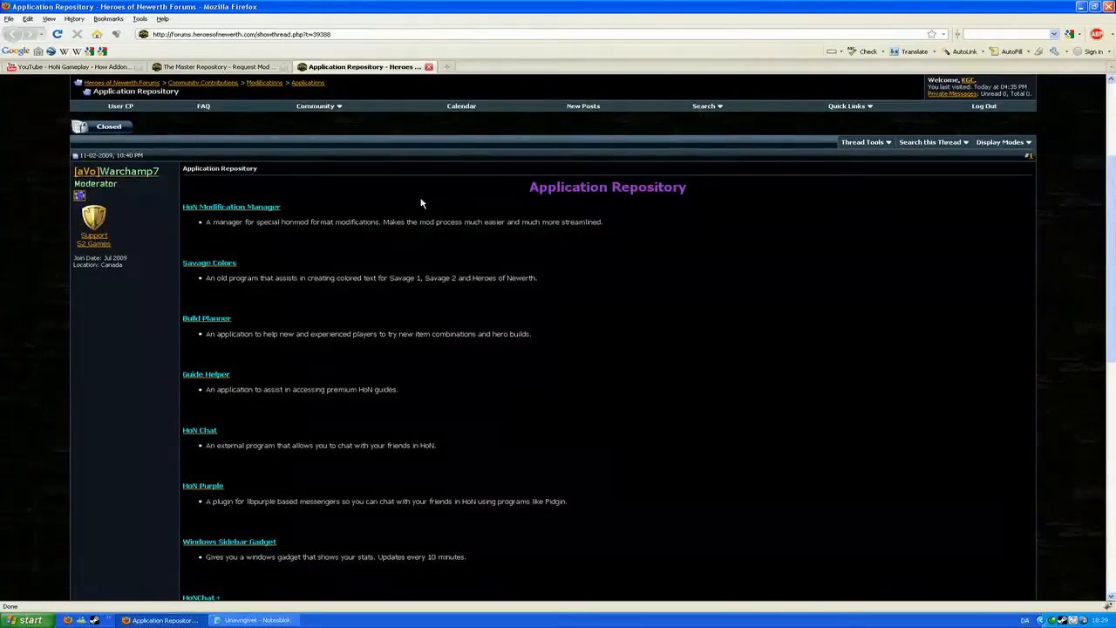
{"action": "mouse_move", "coordinate": [256, 209]}
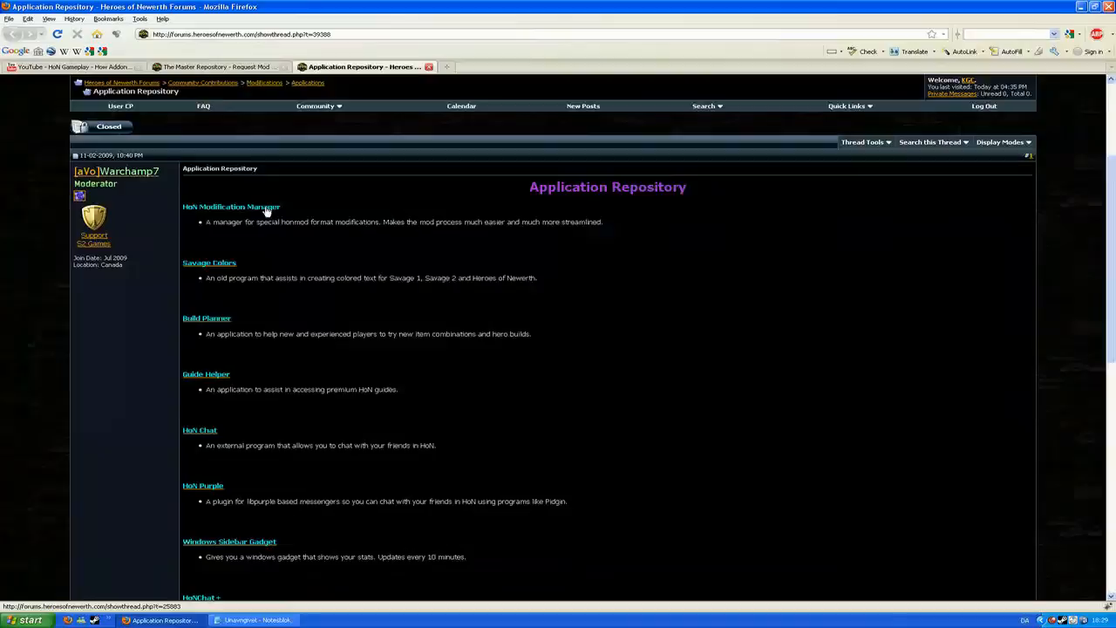
Step: Read through the HoN Modification Manager 1.2 thread's first post
{"action": "left_click", "coordinate": [230, 207]}
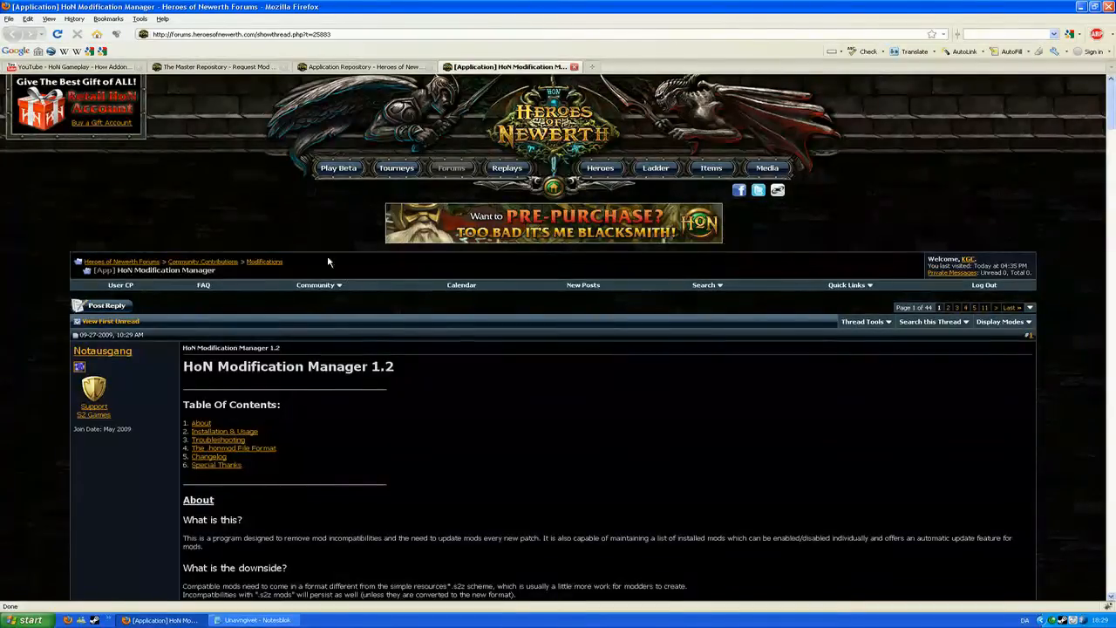
{"action": "scroll", "scroll_direction": "down", "scroll_amount": 3}
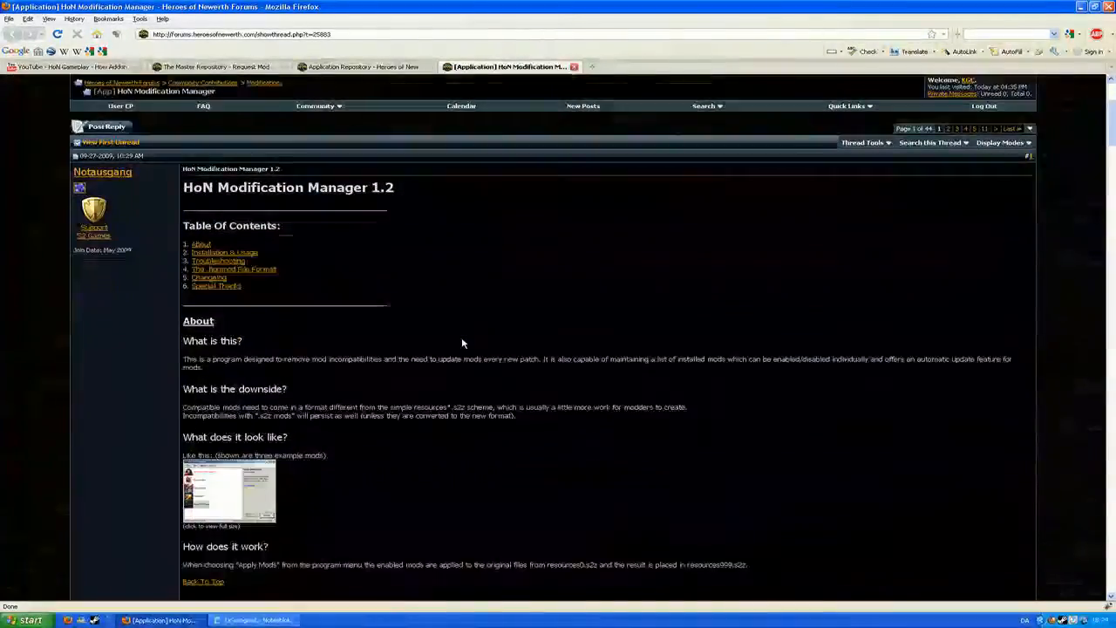
{"action": "scroll", "scroll_direction": "down", "scroll_amount": 3}
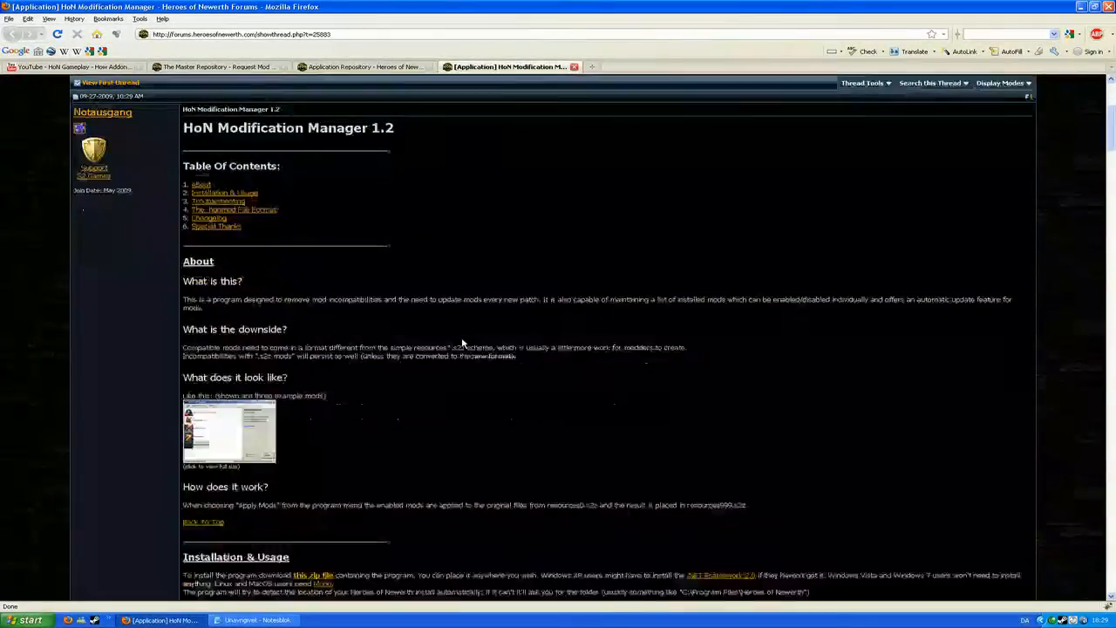
{"action": "scroll", "scroll_direction": "down", "scroll_amount": 3}
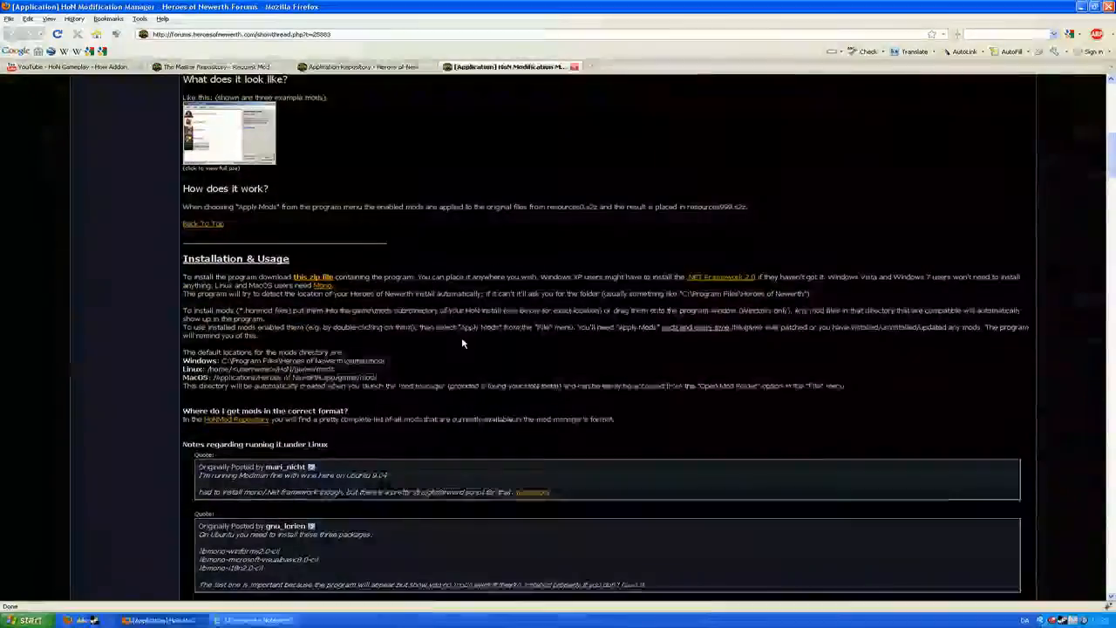
{"action": "scroll", "scroll_direction": "down", "scroll_amount": 3}
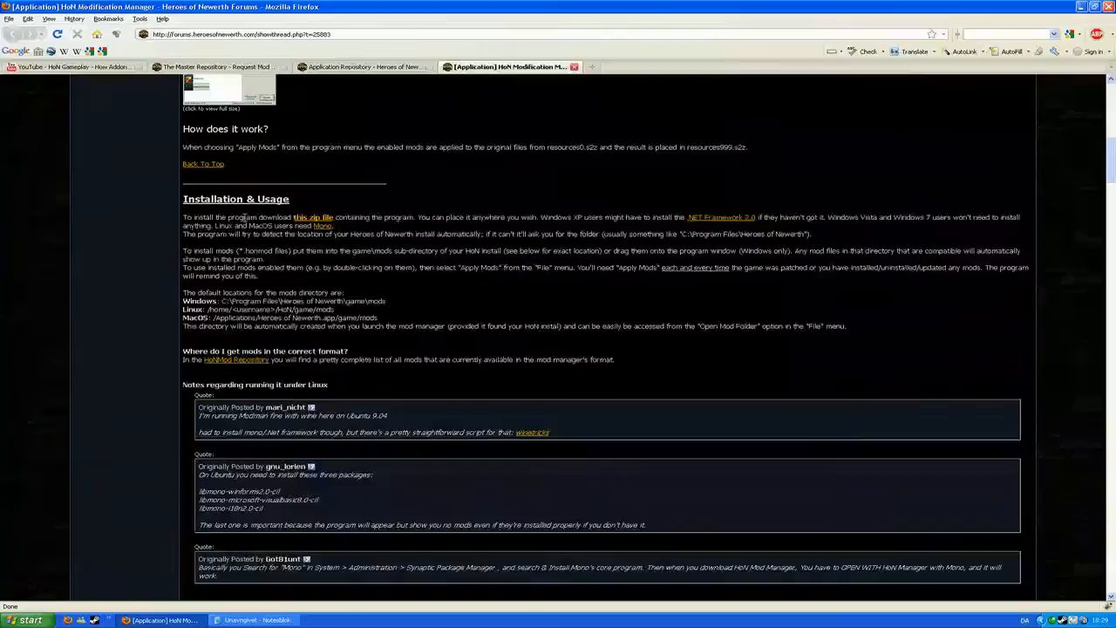
{"action": "mouse_move", "coordinate": [312, 217]}
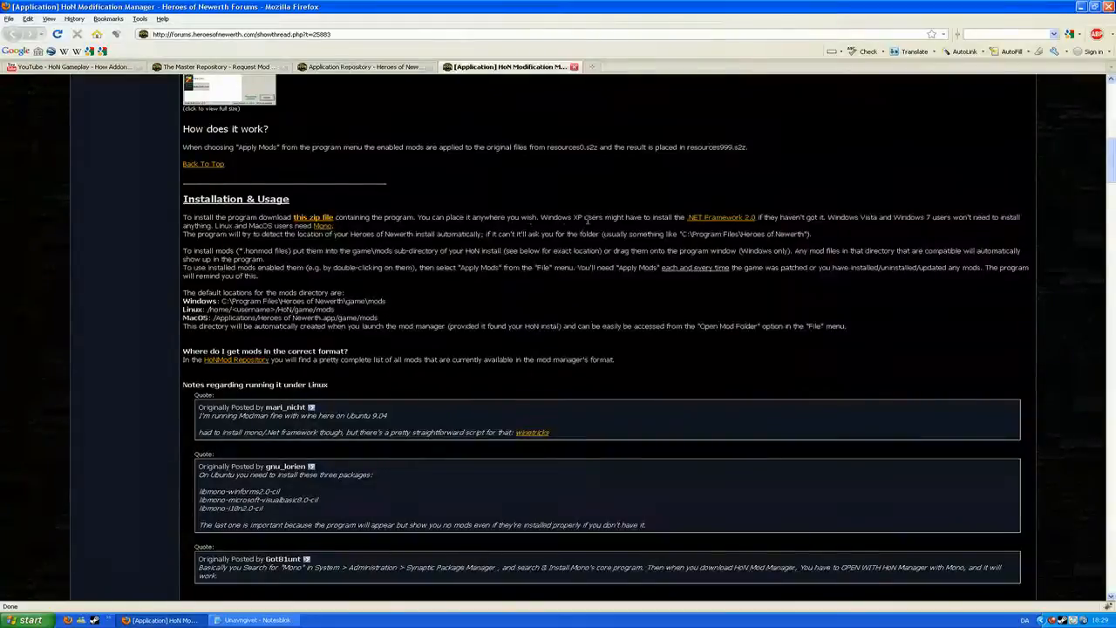
{"action": "mouse_move", "coordinate": [719, 217]}
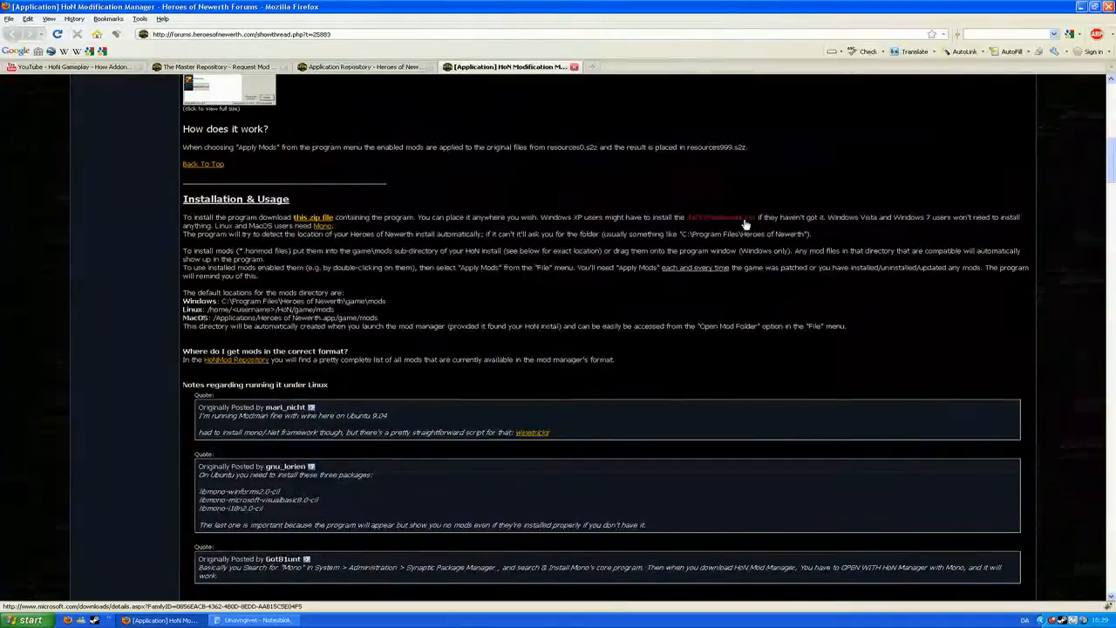
{"action": "mouse_move", "coordinate": [728, 225]}
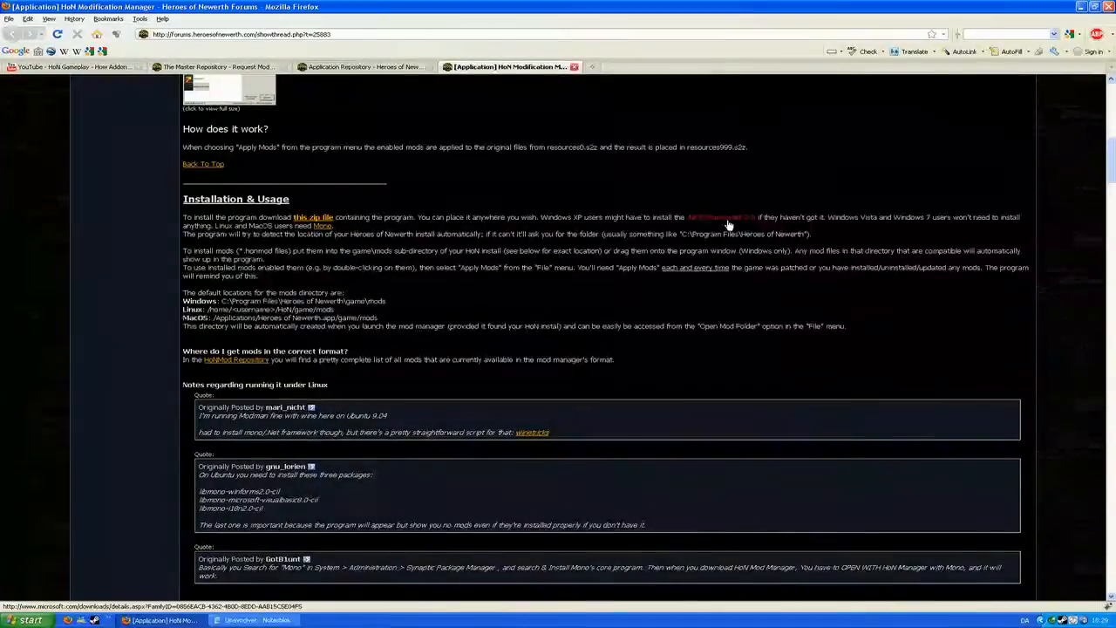
{"action": "mouse_move", "coordinate": [475, 301]}
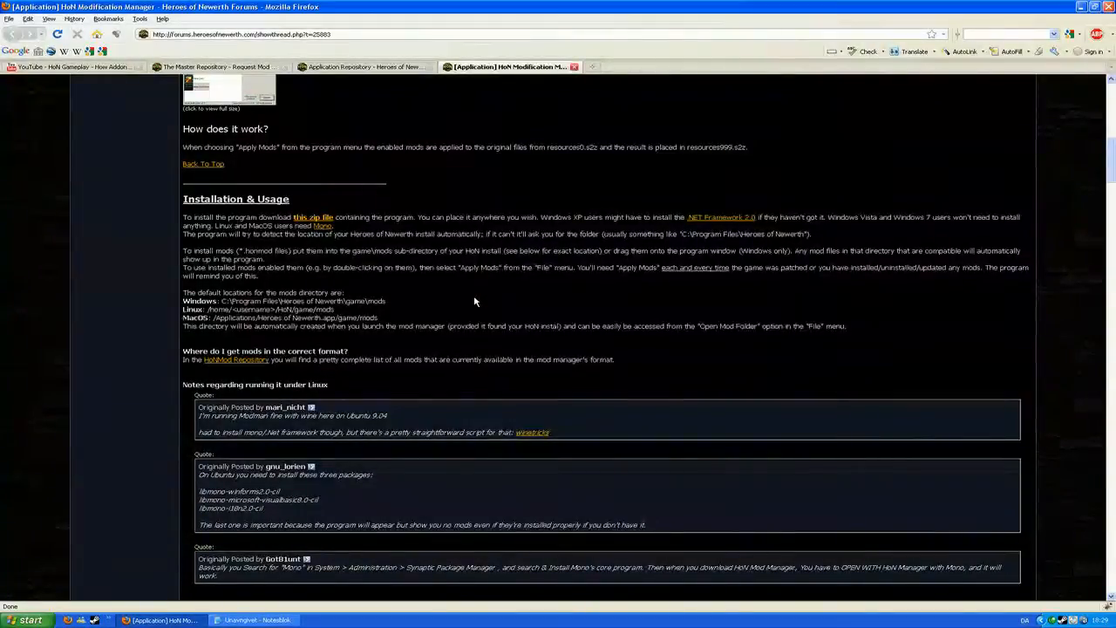
{"action": "scroll", "scroll_direction": "up", "scroll_amount": 3}
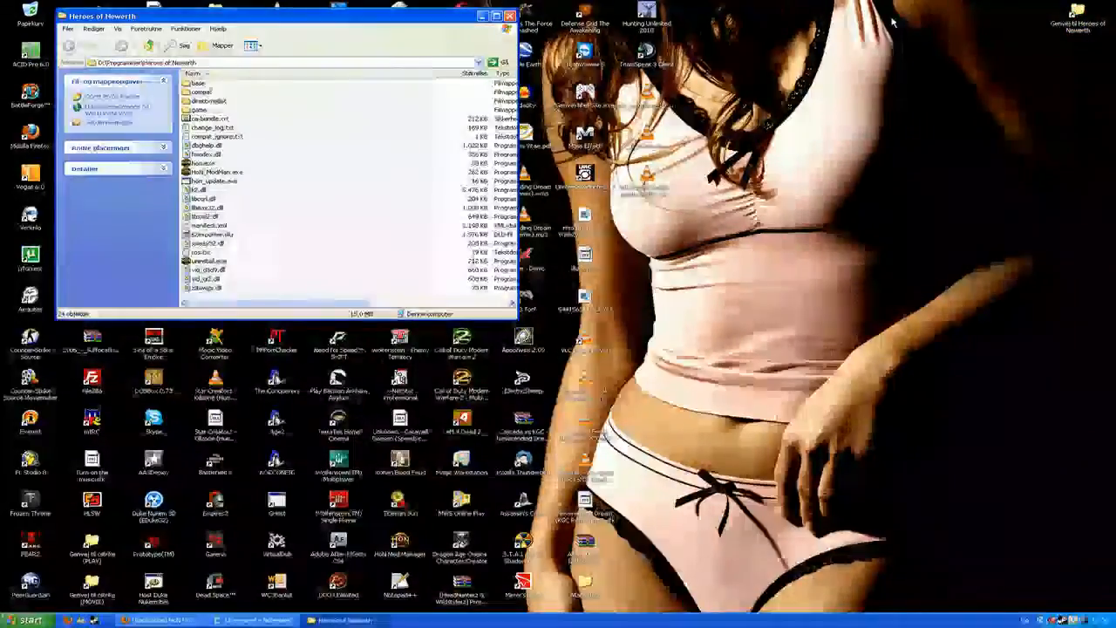
Step: Maximize the Heroes of Newerth folder window and select HoN_ModMan.exe
{"action": "left_click", "coordinate": [495, 16]}
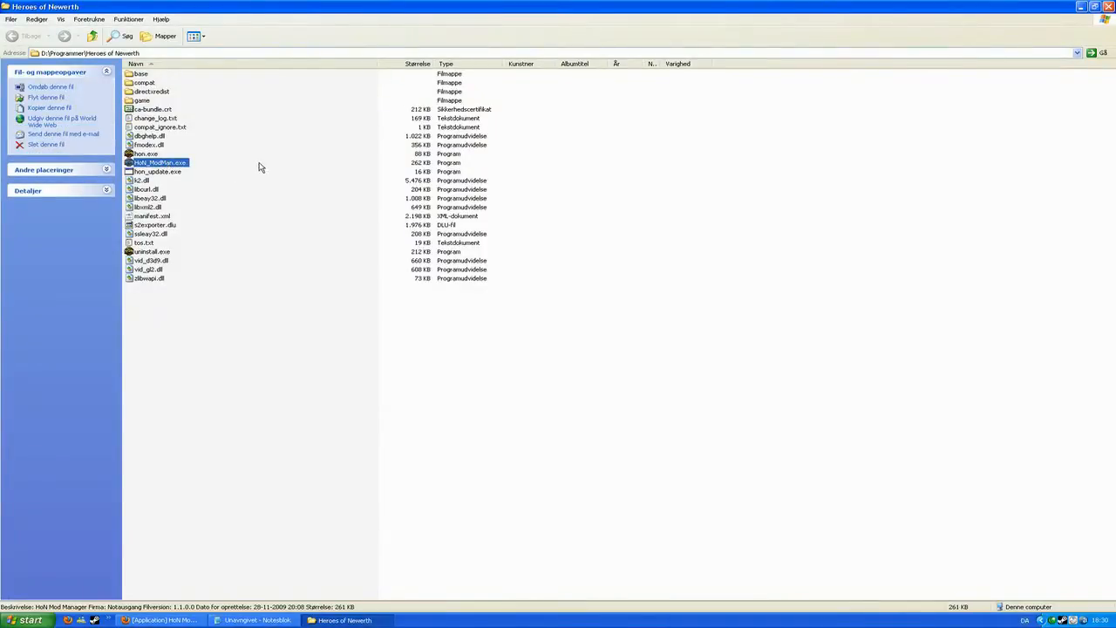
{"action": "mouse_move", "coordinate": [275, 200]}
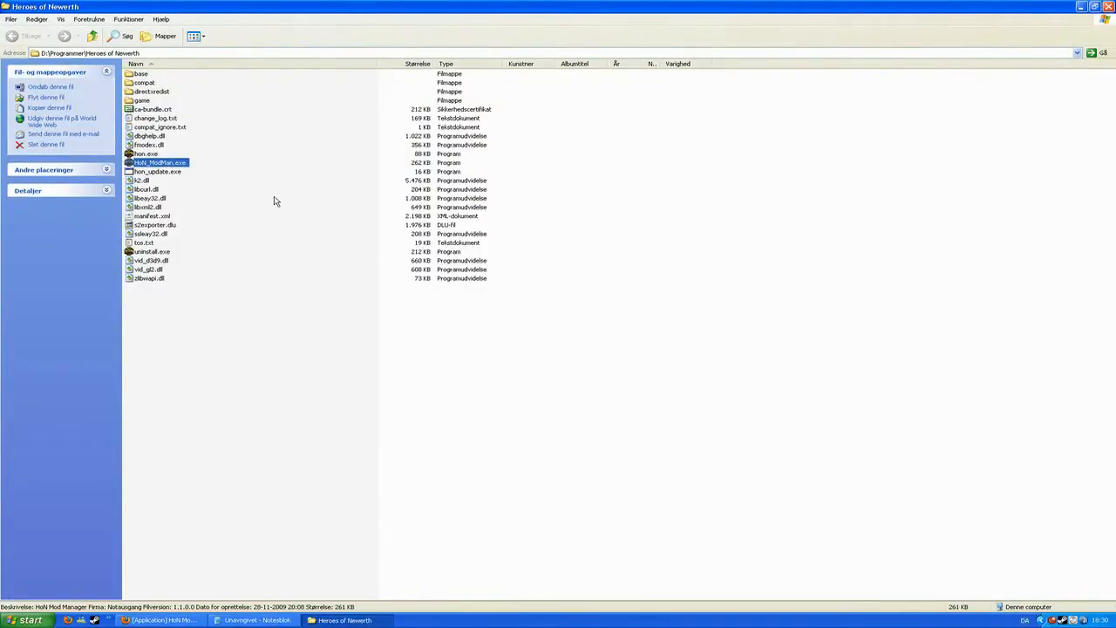
{"action": "left_click", "coordinate": [146, 153]}
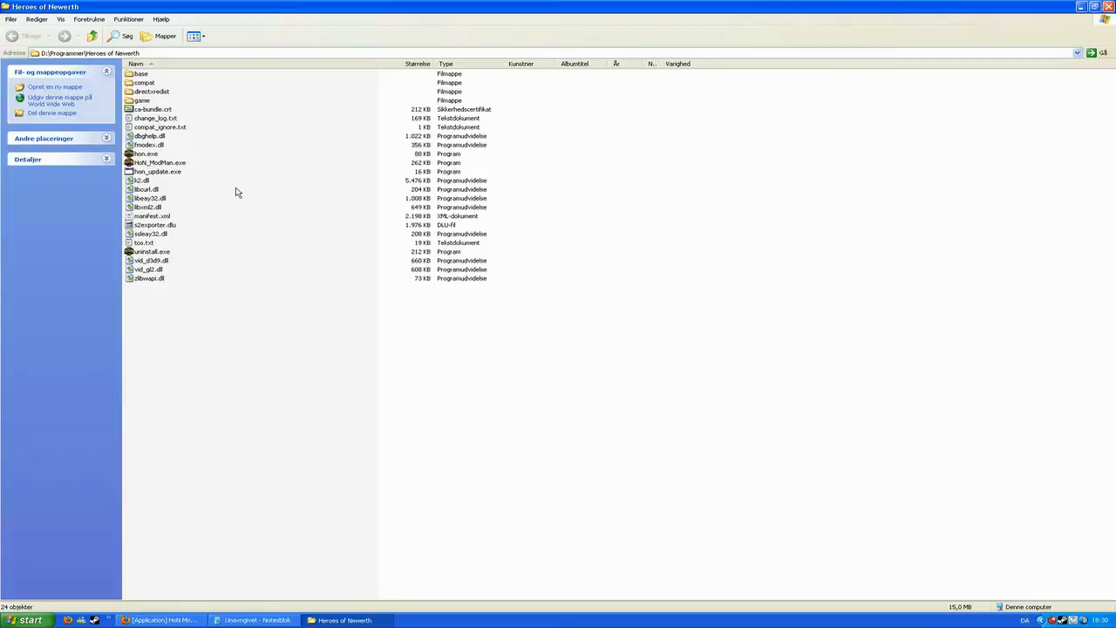
{"action": "left_click", "coordinate": [160, 162]}
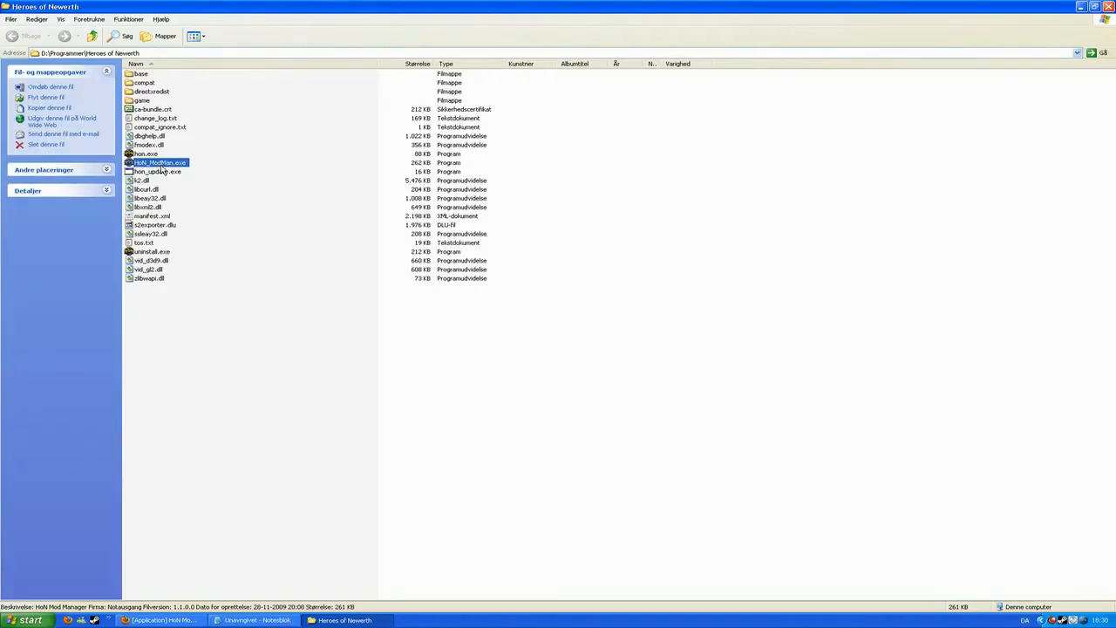
Step: Launch HoN_ModMan.exe, which loads 24 mods with 18 enabled
{"action": "double_click", "coordinate": [160, 162]}
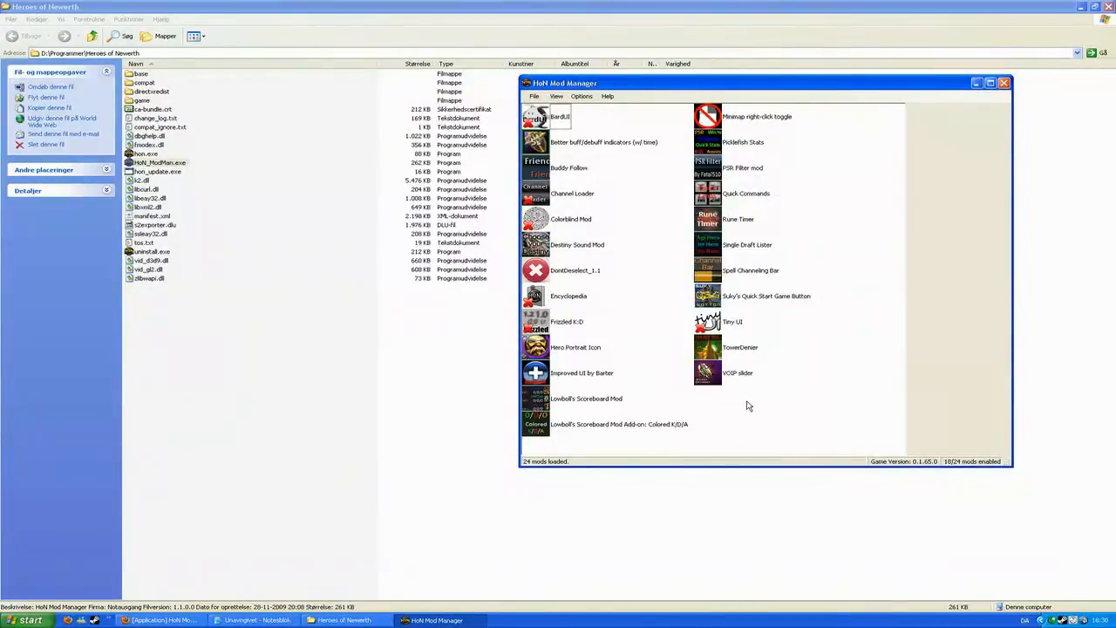
{"action": "mouse_move", "coordinate": [498, 273]}
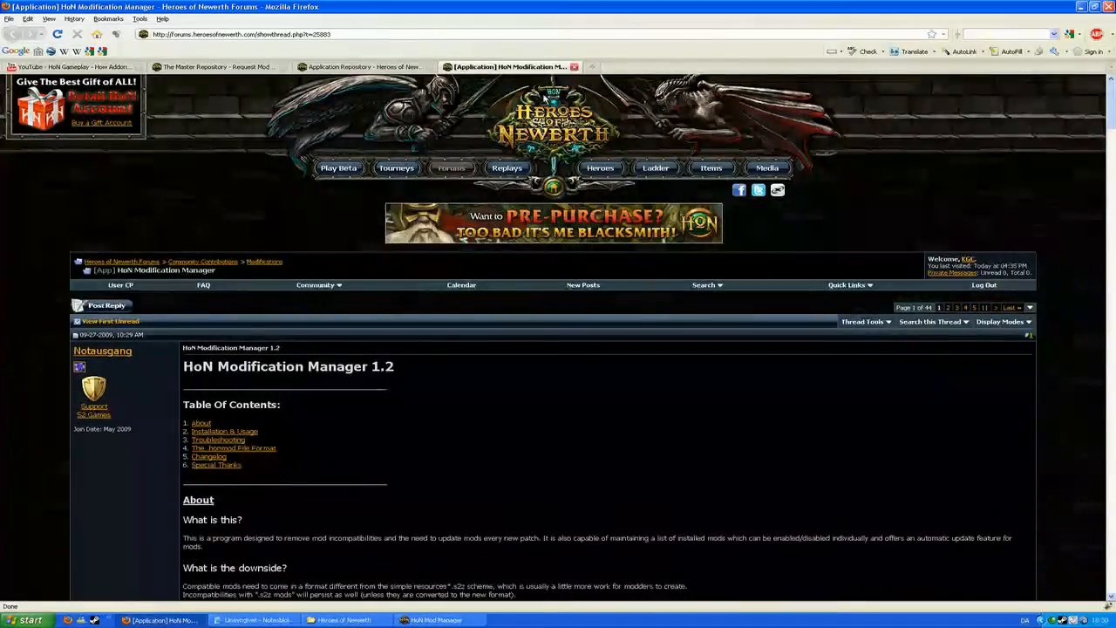
Step: Close the HoN Modification Manager and Application Repository tabs
{"action": "left_click", "coordinate": [361, 67]}
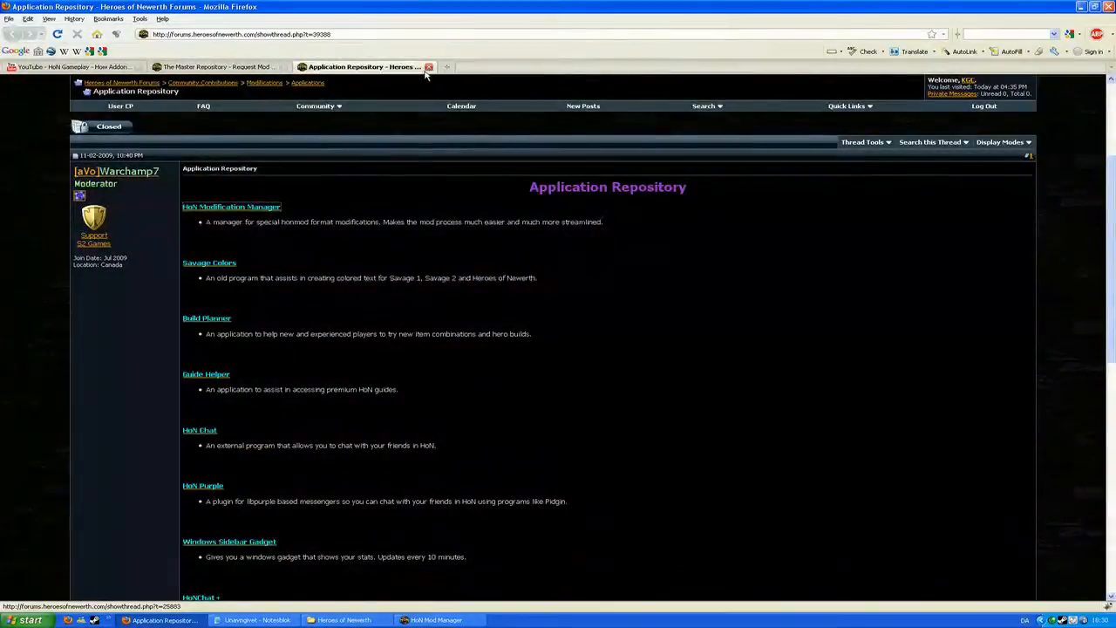
{"action": "left_click", "coordinate": [218, 67]}
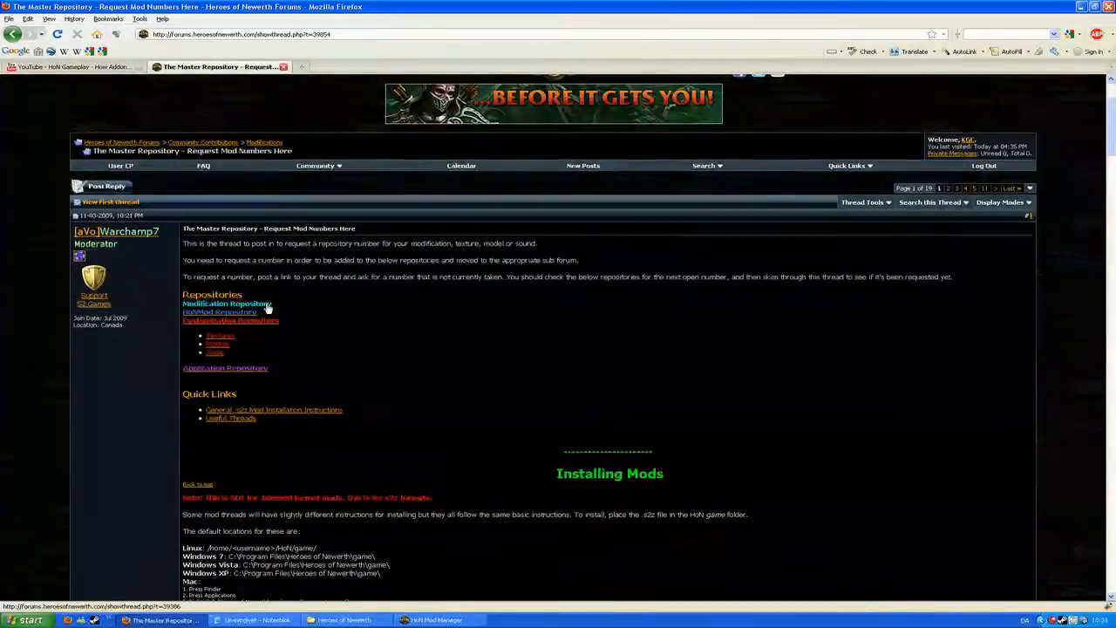
Step: Open the HoNMod Repository thread and scroll to its alphabetical mod list
{"action": "left_click", "coordinate": [227, 305]}
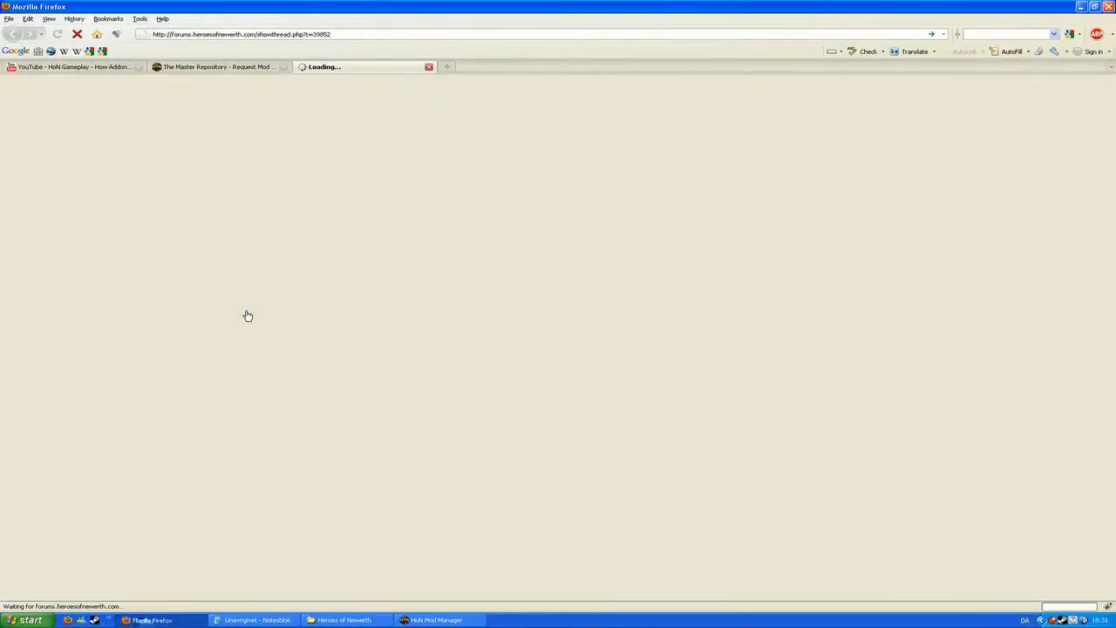
{"action": "mouse_move", "coordinate": [572, 373]}
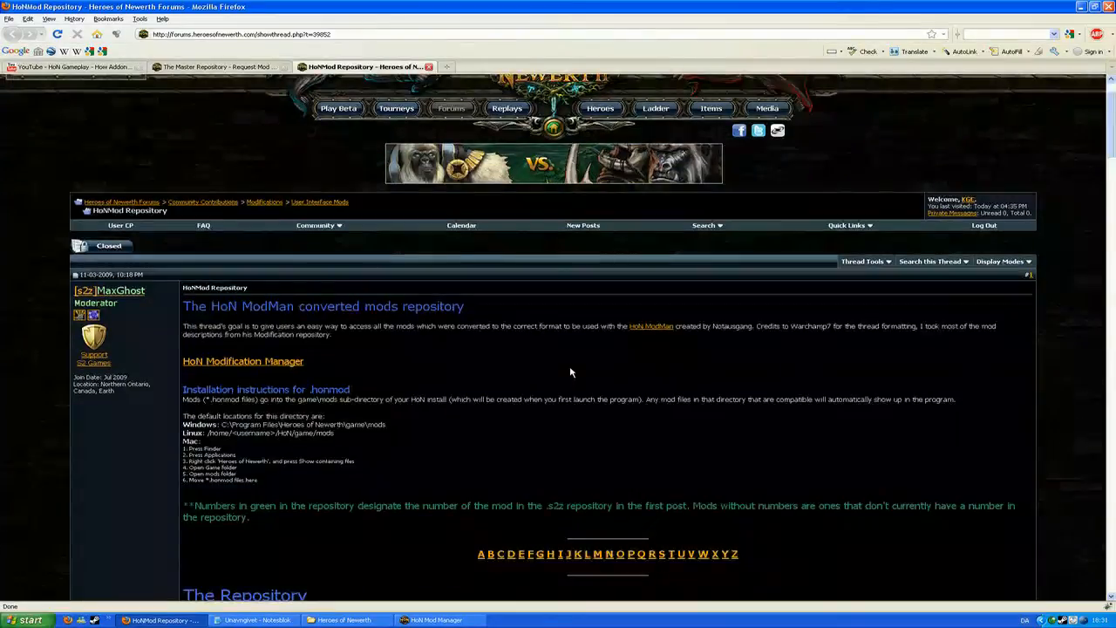
{"action": "scroll", "scroll_direction": "down", "scroll_amount": 3}
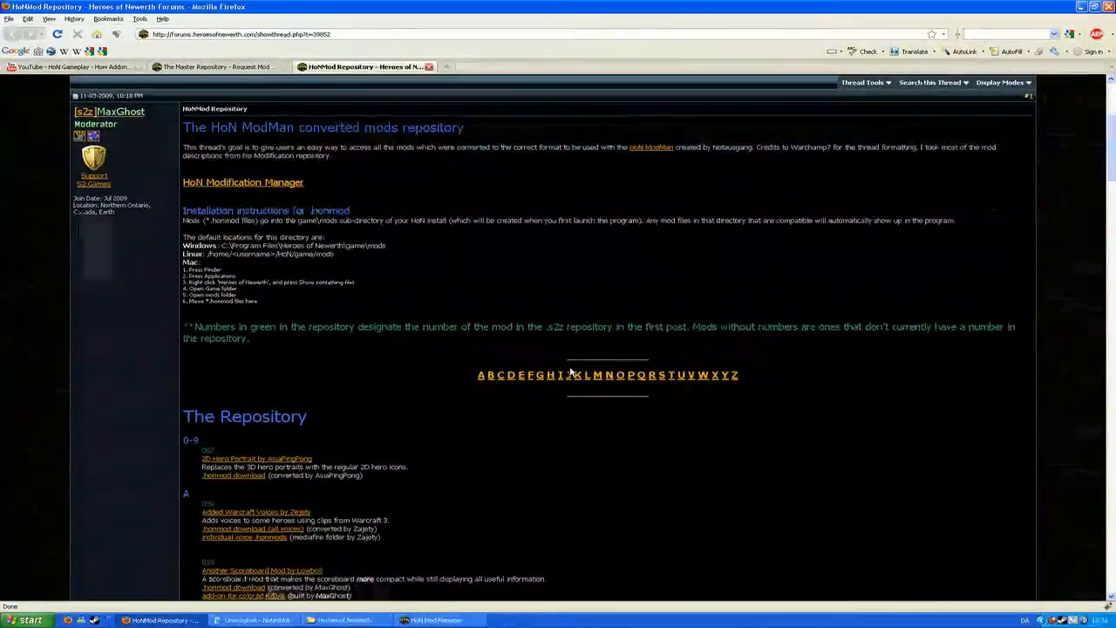
{"action": "scroll", "scroll_direction": "down", "scroll_amount": 3}
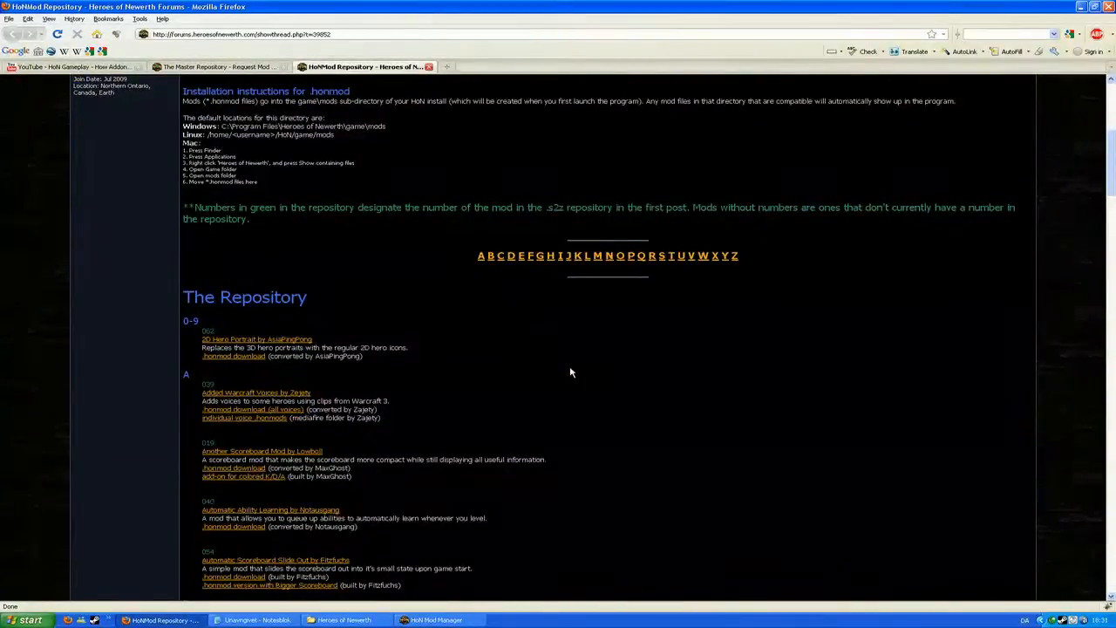
{"action": "mouse_move", "coordinate": [517, 331]}
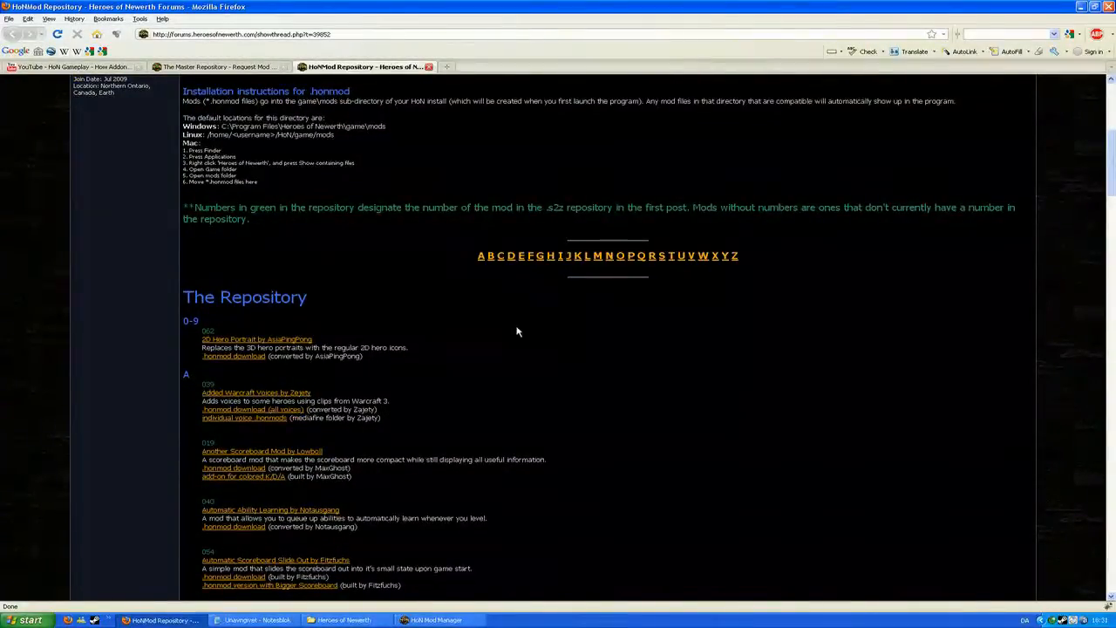
{"action": "mouse_move", "coordinate": [504, 321]}
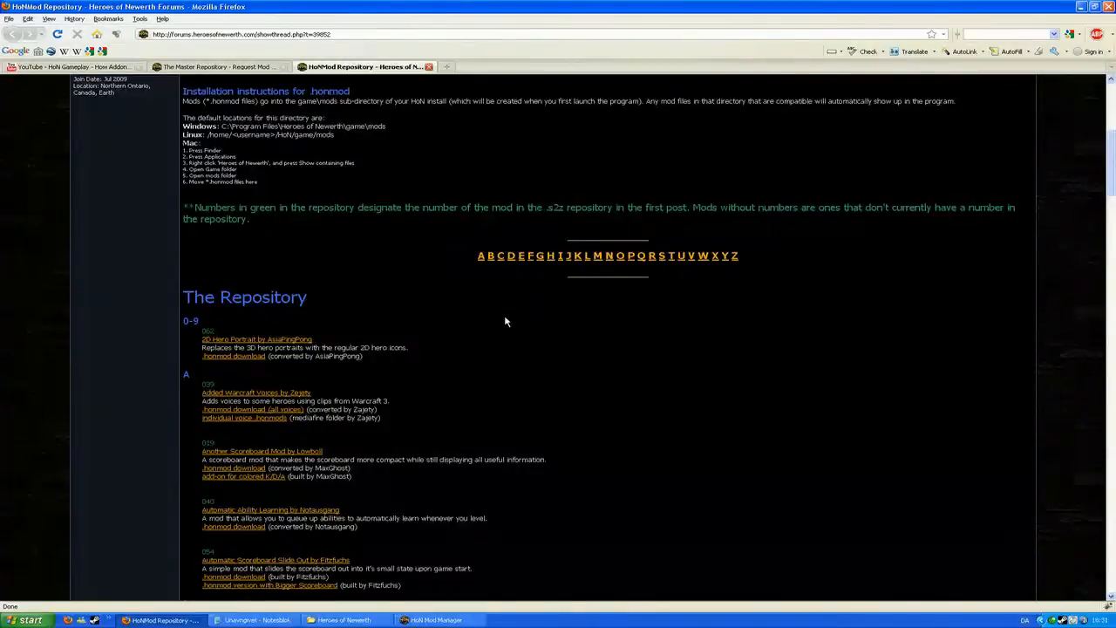
{"action": "scroll", "scroll_direction": "down", "scroll_amount": 3}
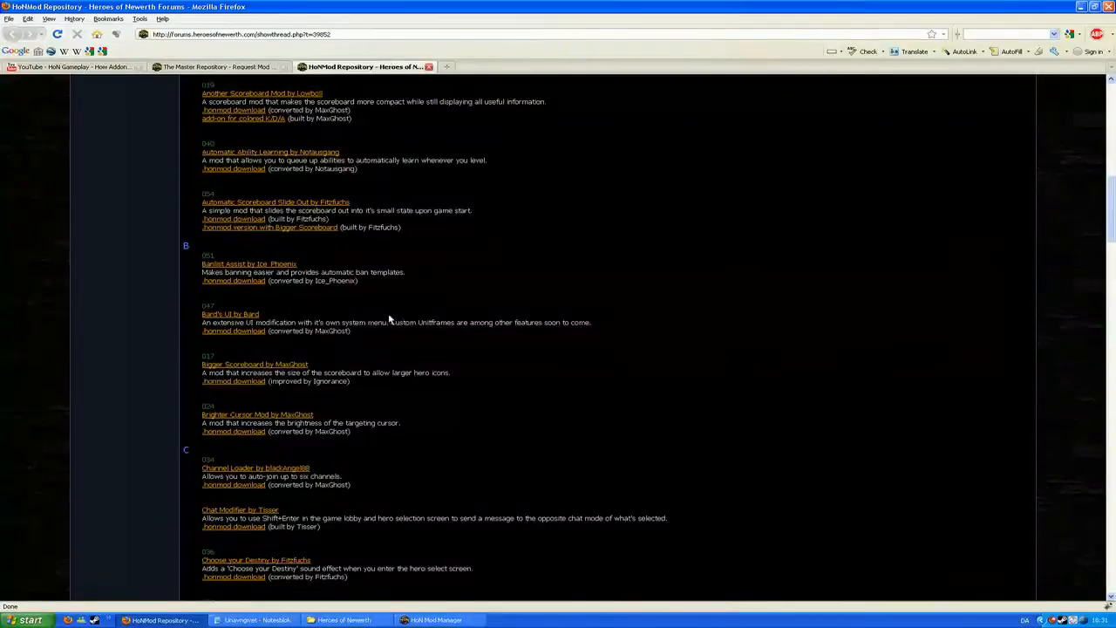
{"action": "mouse_move", "coordinate": [429, 310]}
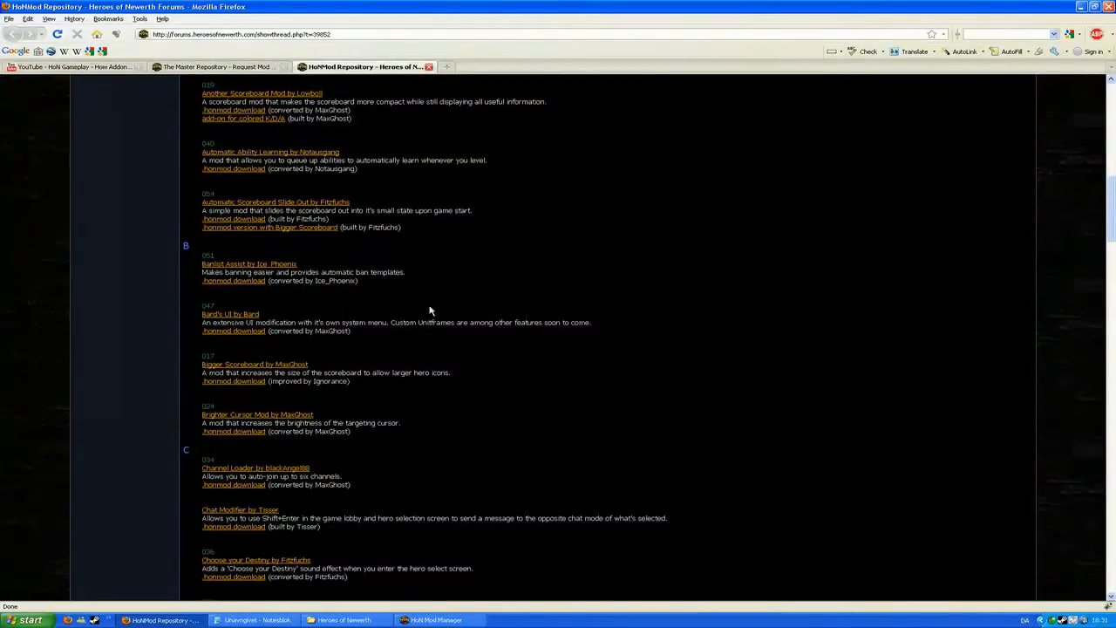
{"action": "mouse_move", "coordinate": [410, 353]}
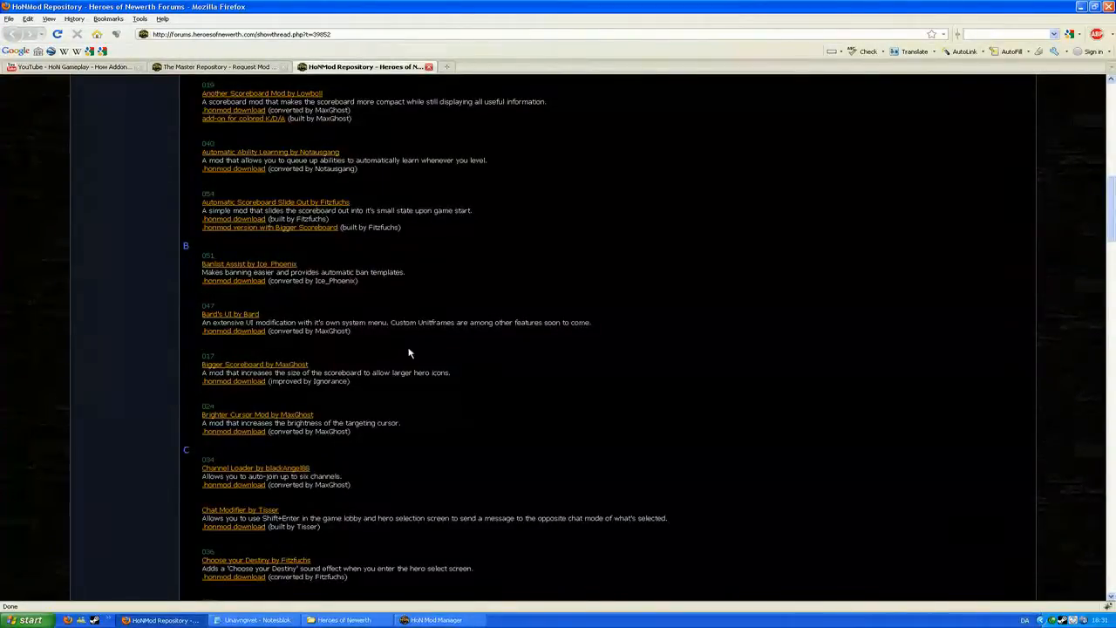
{"action": "mouse_move", "coordinate": [511, 351]}
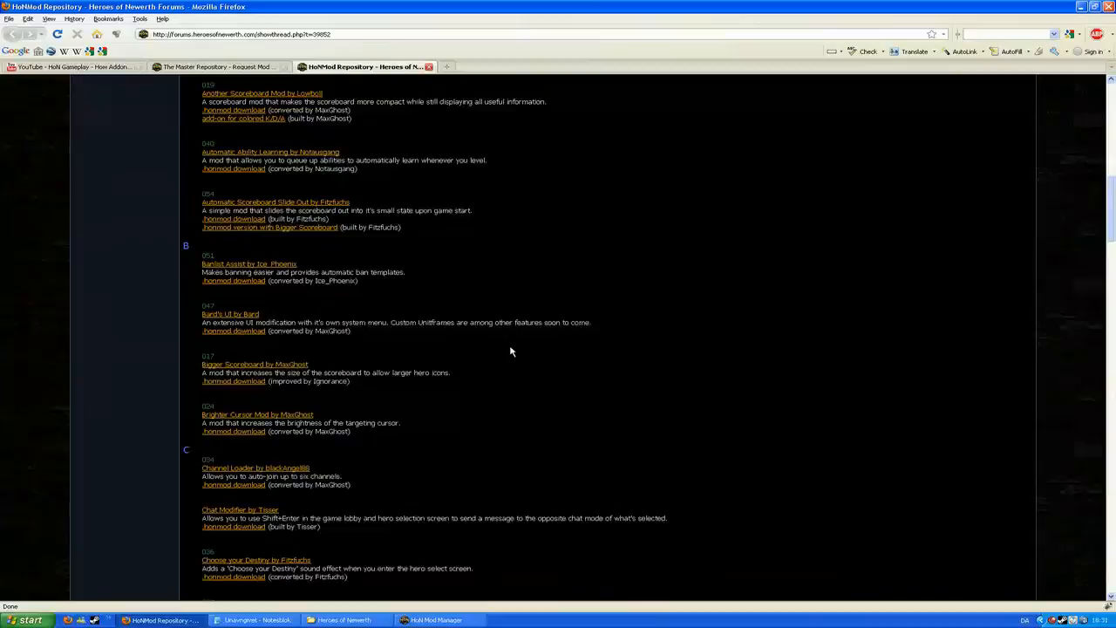
{"action": "mouse_move", "coordinate": [230, 314]}
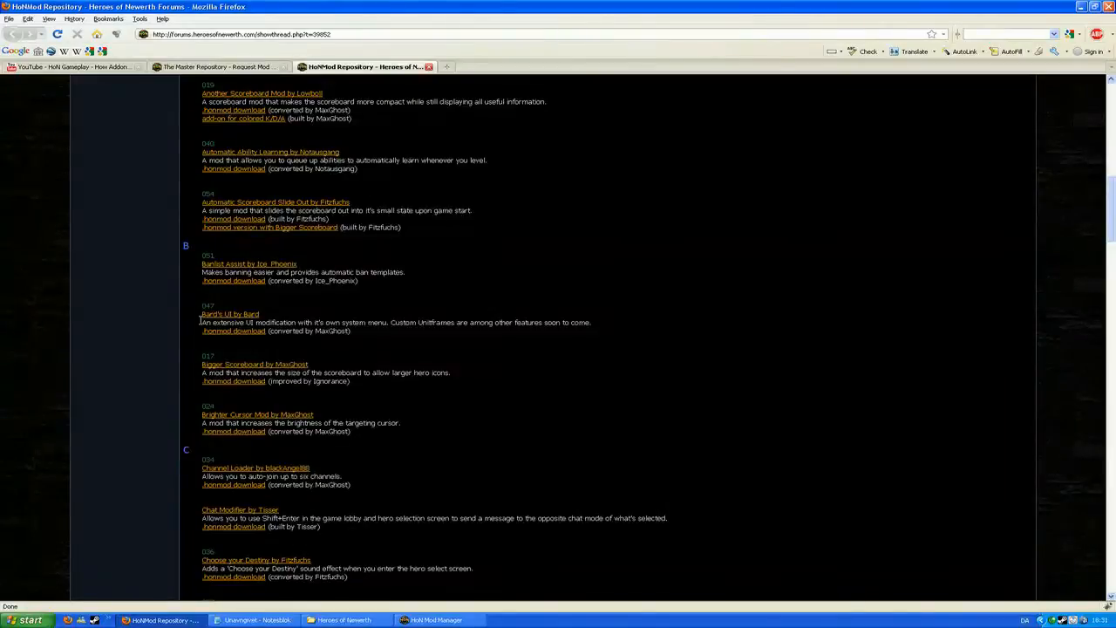
{"action": "scroll", "scroll_direction": "up", "scroll_amount": 3}
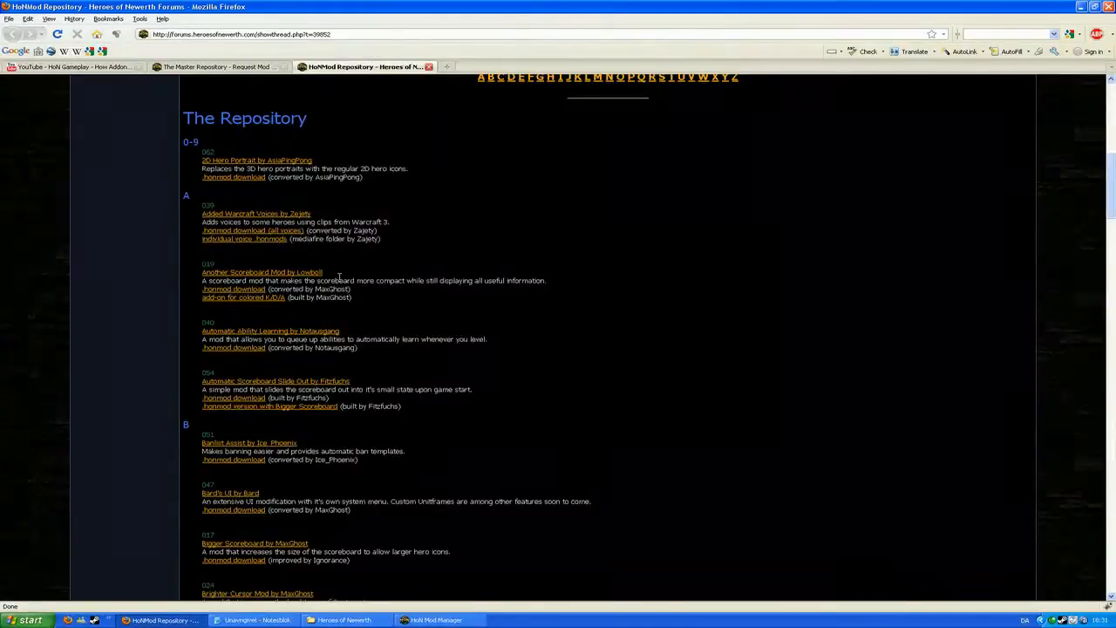
{"action": "mouse_move", "coordinate": [233, 289]}
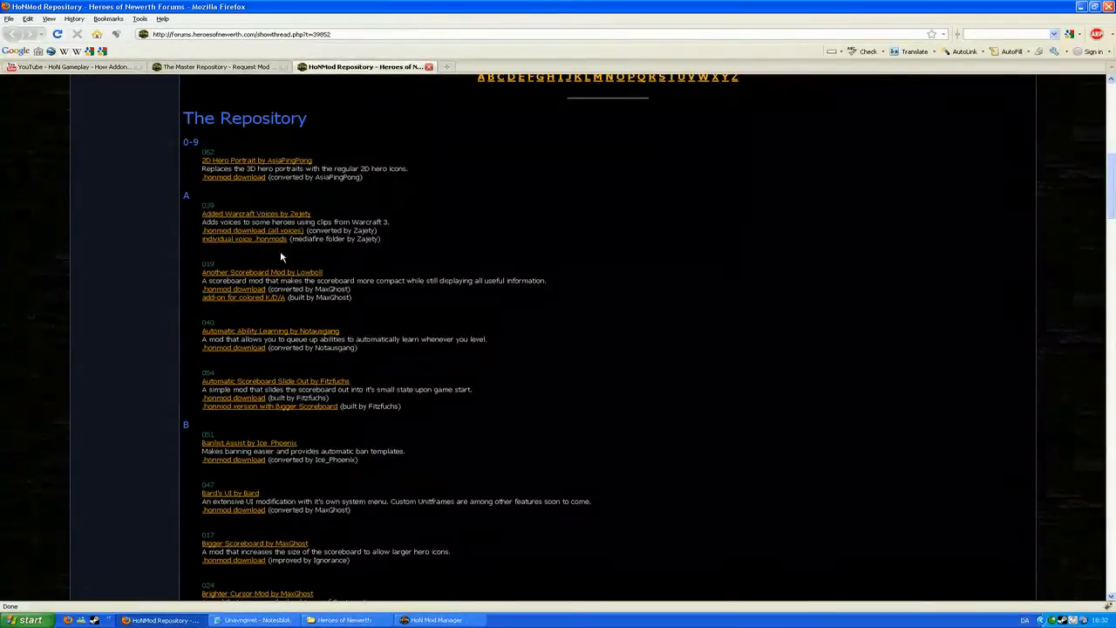
{"action": "mouse_move", "coordinate": [198, 307]}
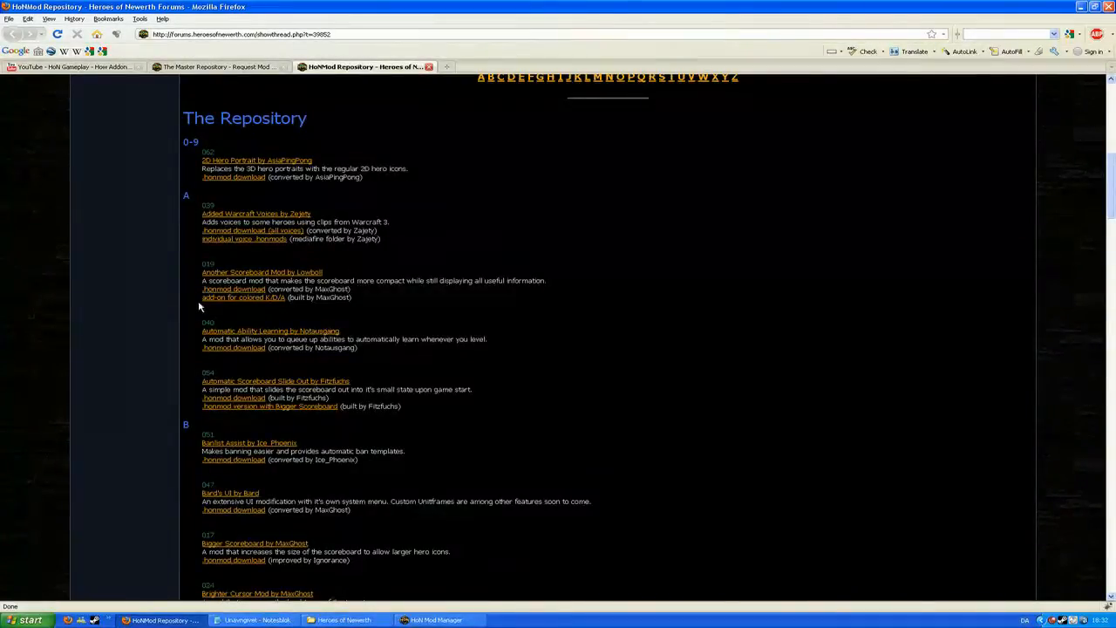
{"action": "mouse_move", "coordinate": [248, 307]}
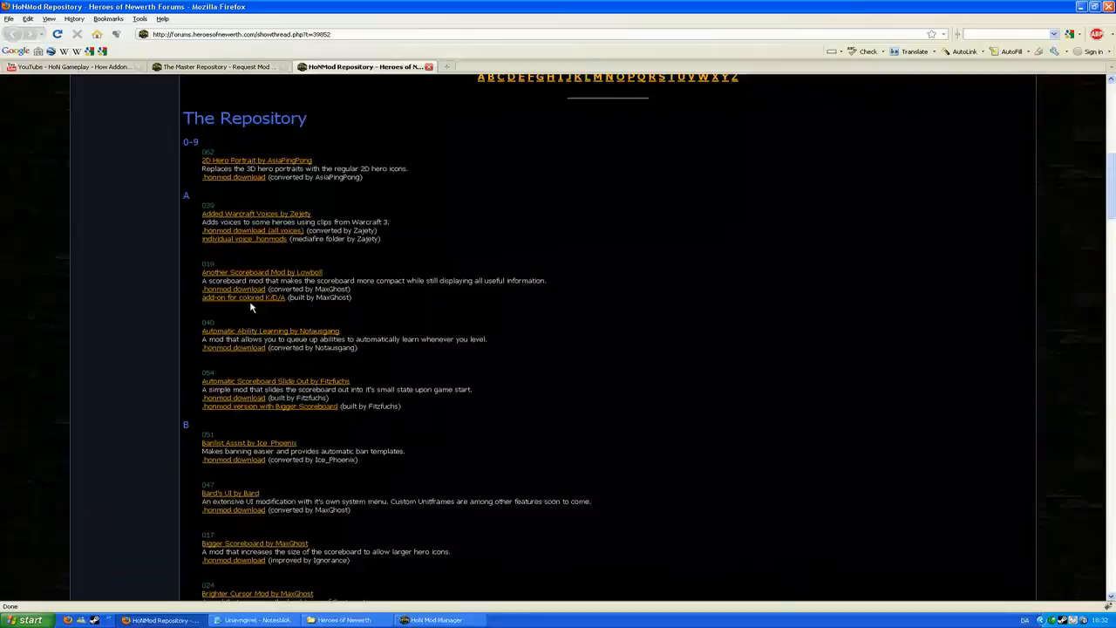
{"action": "mouse_move", "coordinate": [243, 297]}
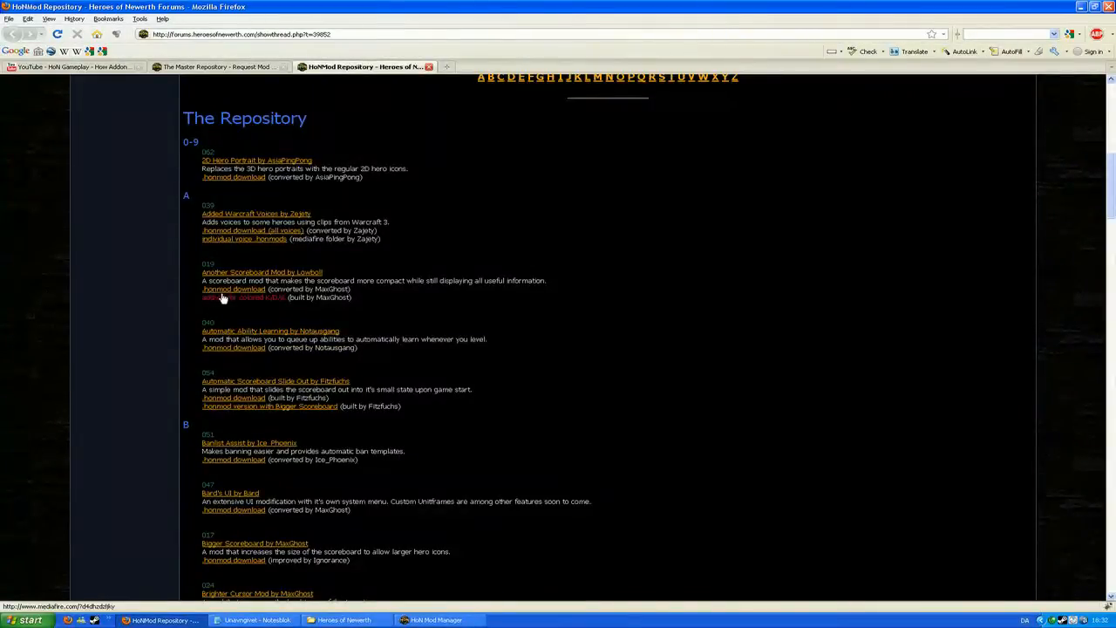
{"action": "mouse_move", "coordinate": [244, 296]}
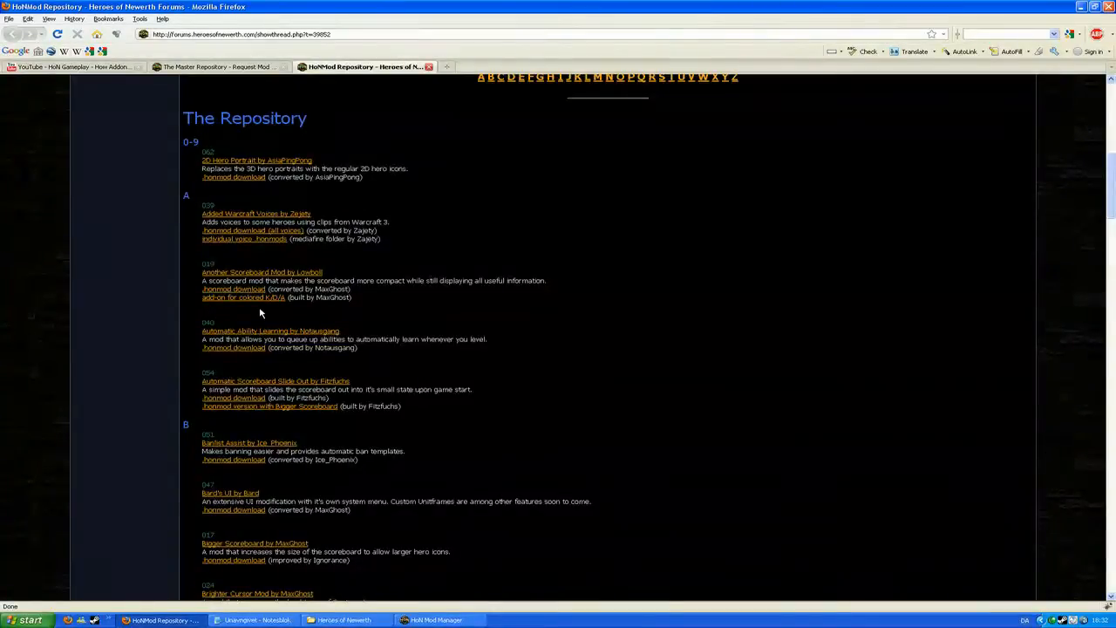
{"action": "mouse_move", "coordinate": [233, 330]}
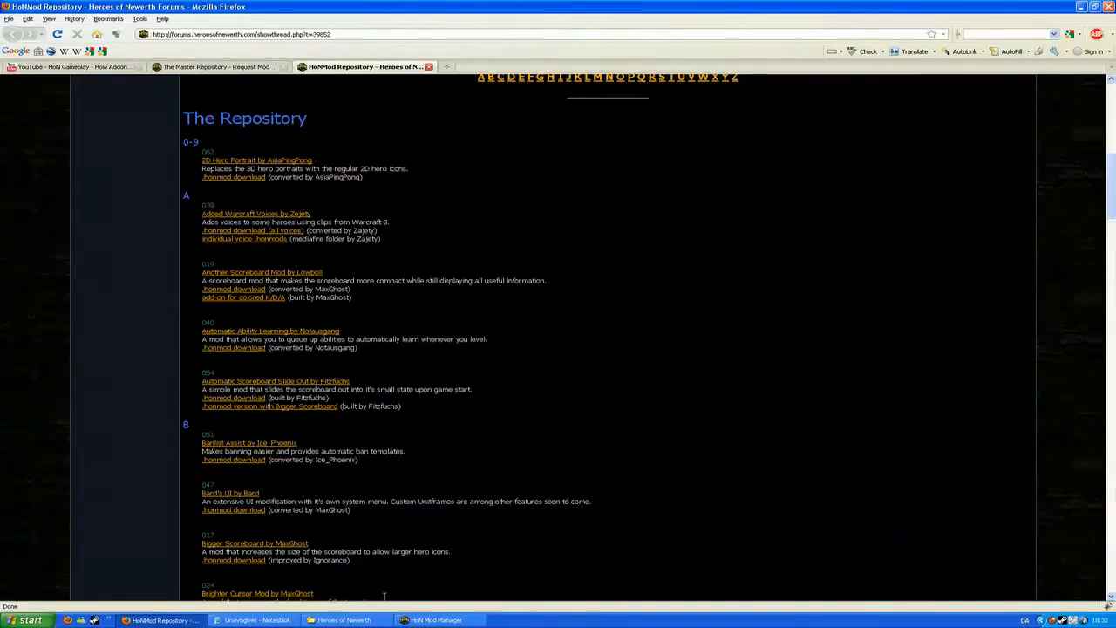
Step: Open the game's mods folder of .honmod files, then bring HoN Mod Manager forward
{"action": "left_click", "coordinate": [343, 620]}
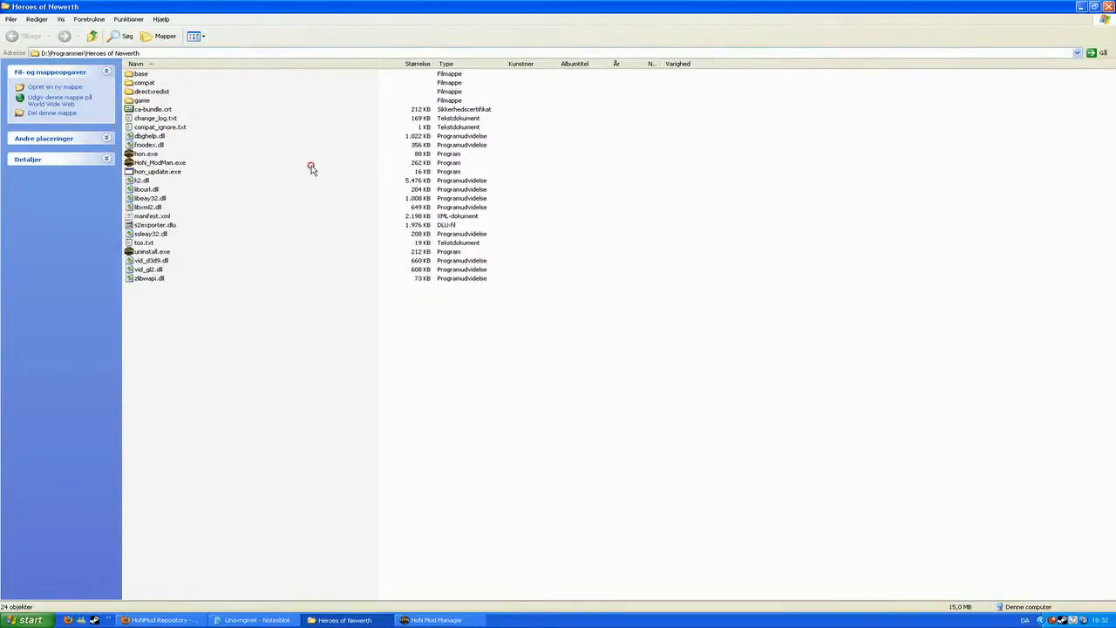
{"action": "double_click", "coordinate": [142, 99]}
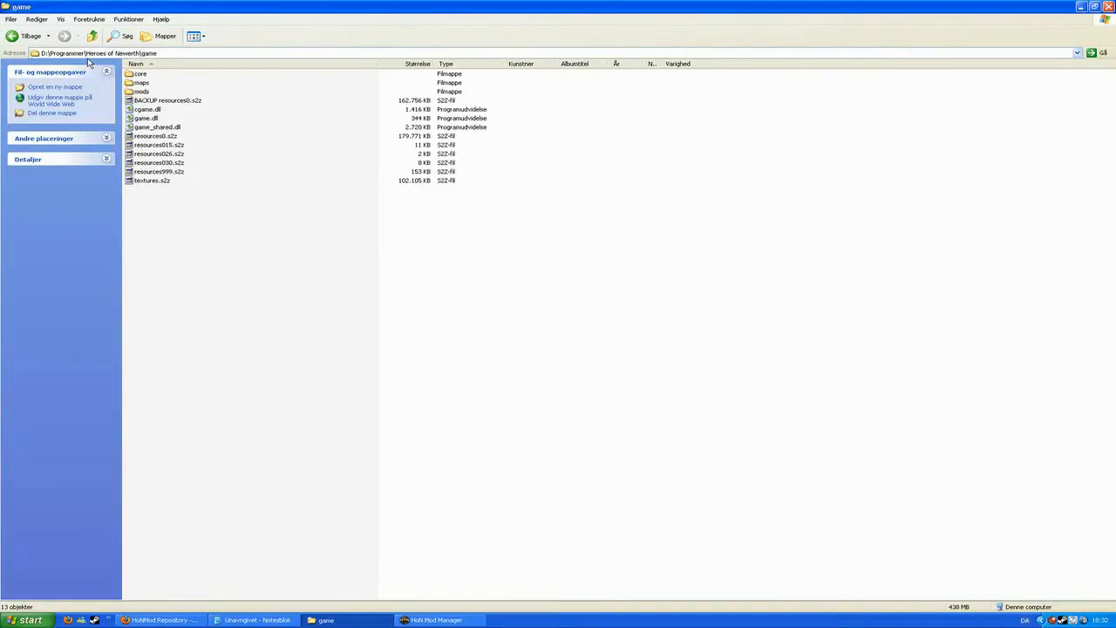
{"action": "mouse_move", "coordinate": [145, 87]}
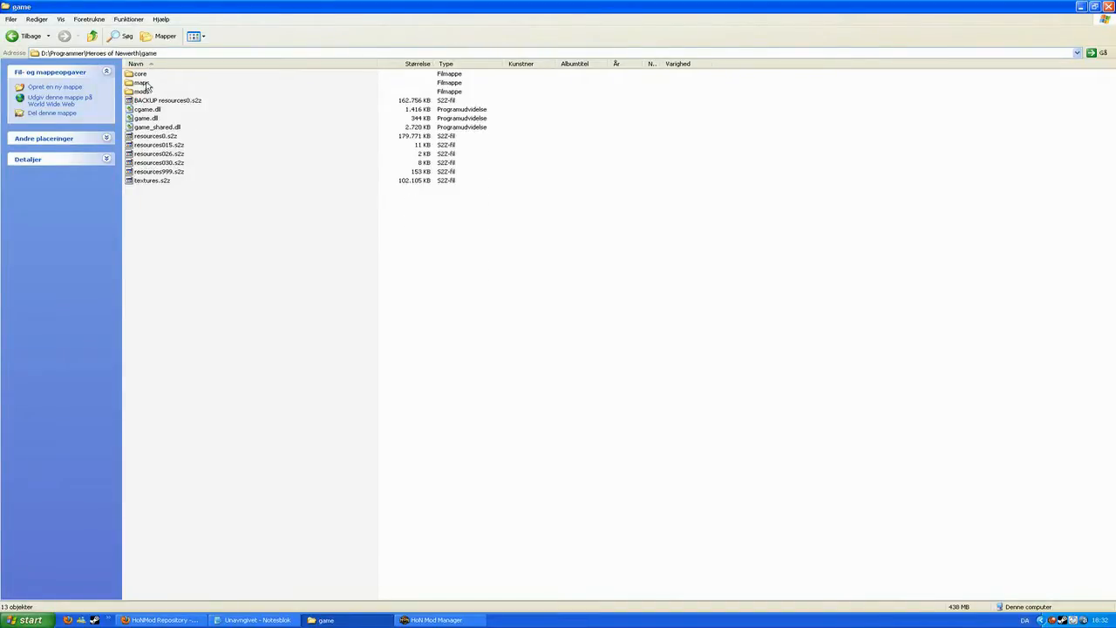
{"action": "double_click", "coordinate": [141, 91]}
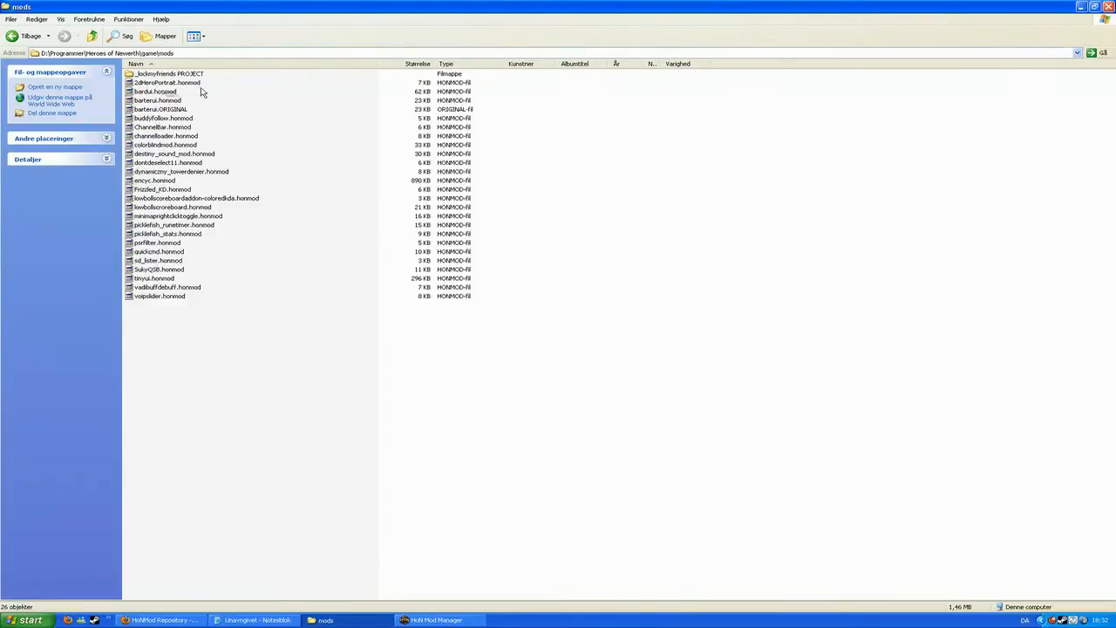
{"action": "mouse_move", "coordinate": [303, 127]}
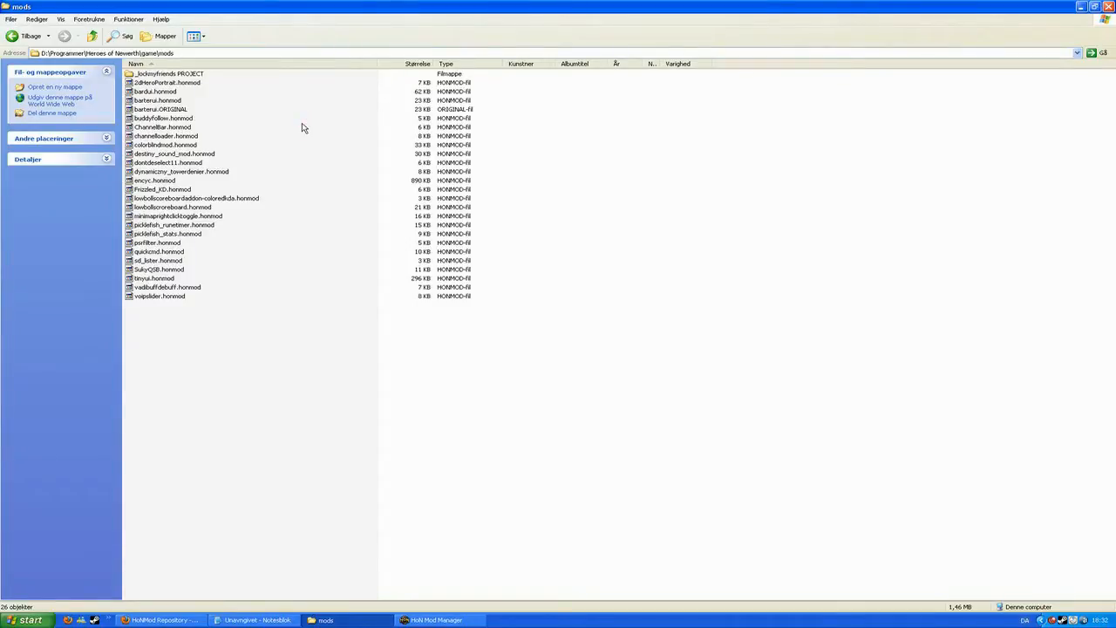
{"action": "mouse_move", "coordinate": [244, 347]}
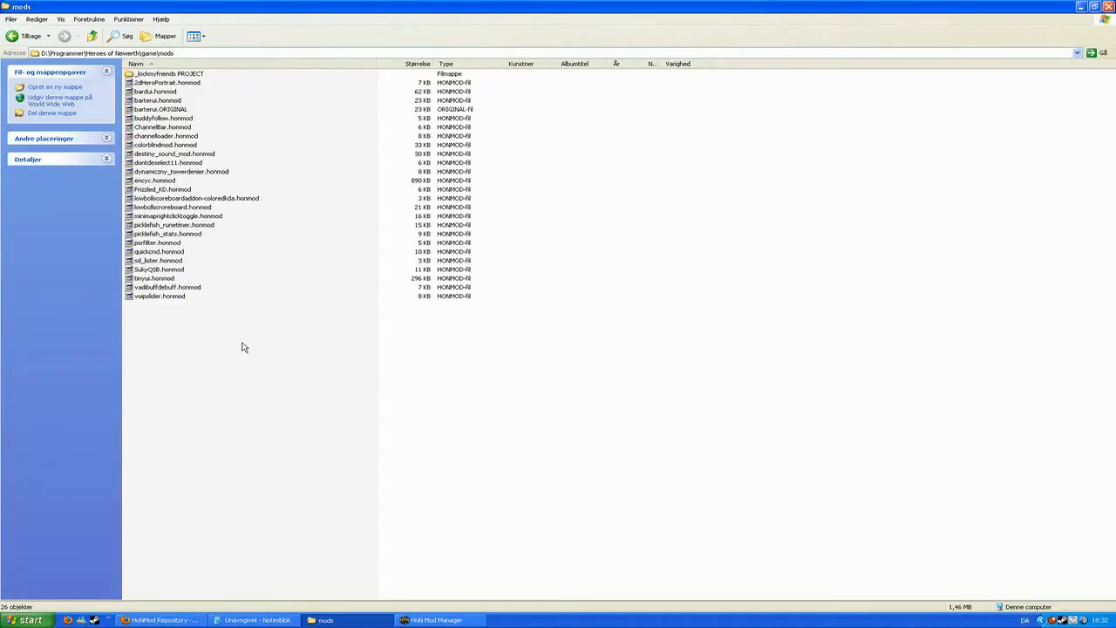
{"action": "mouse_move", "coordinate": [296, 328]}
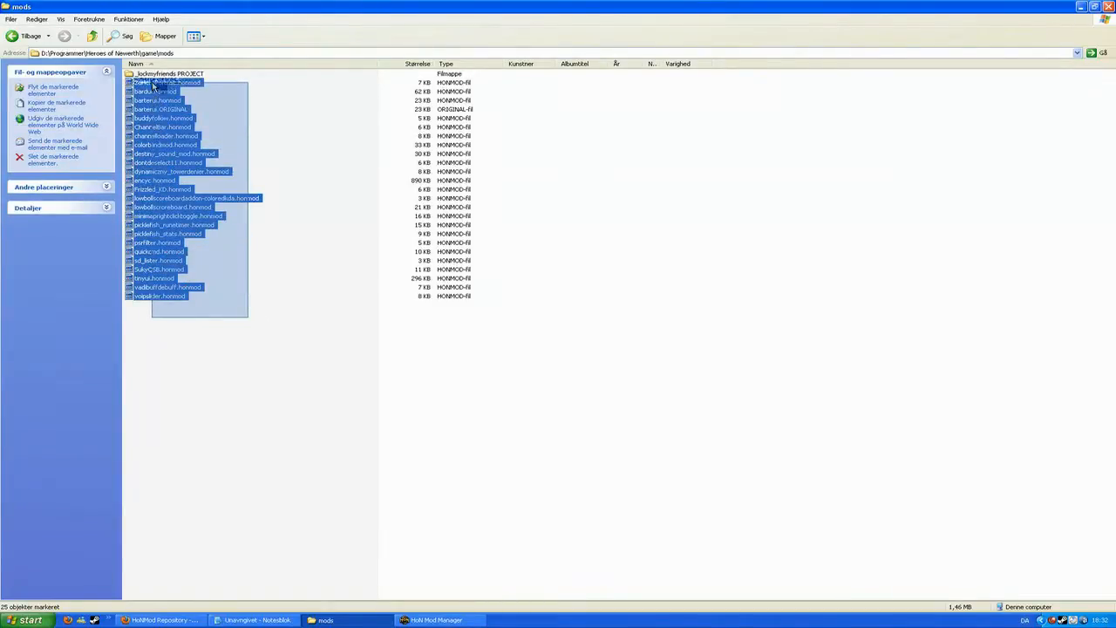
{"action": "left_click", "coordinate": [296, 236]}
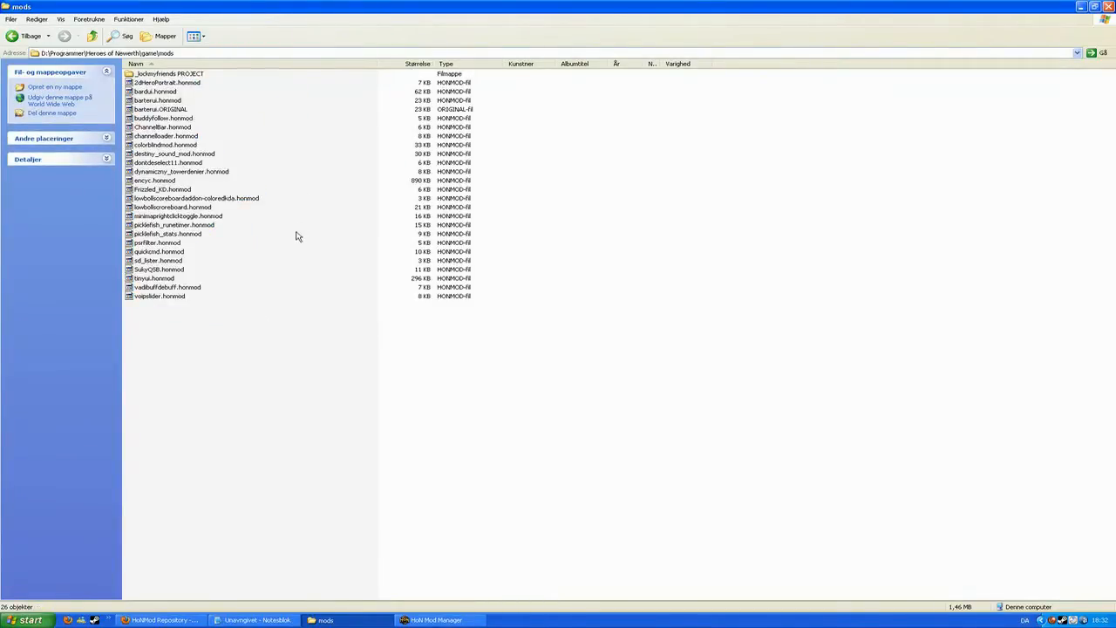
{"action": "mouse_move", "coordinate": [196, 323]}
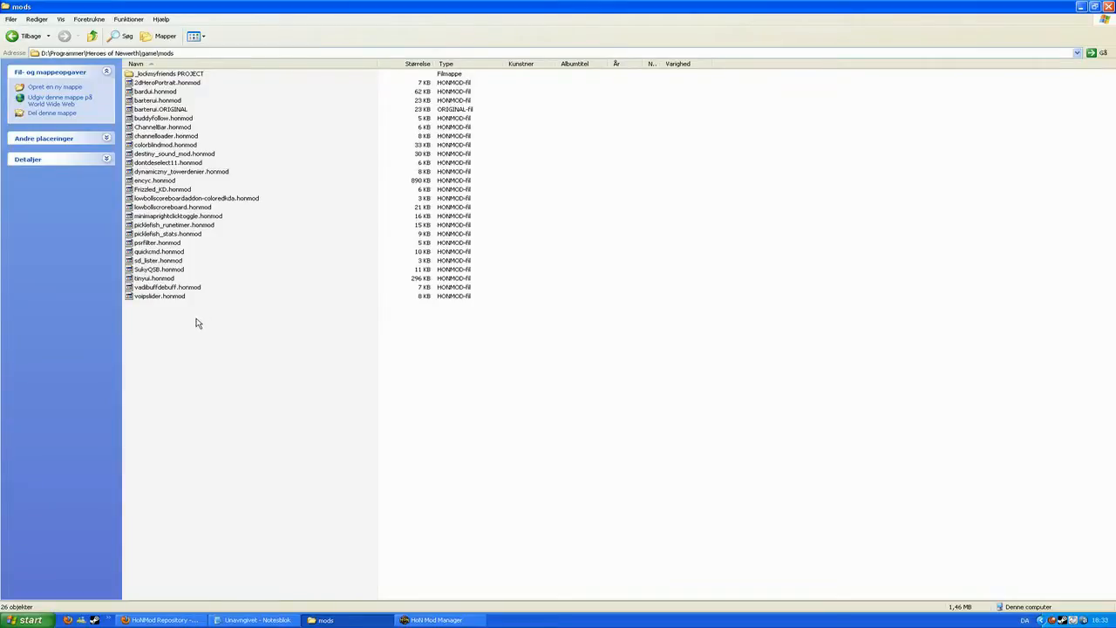
{"action": "left_click", "coordinate": [436, 620]}
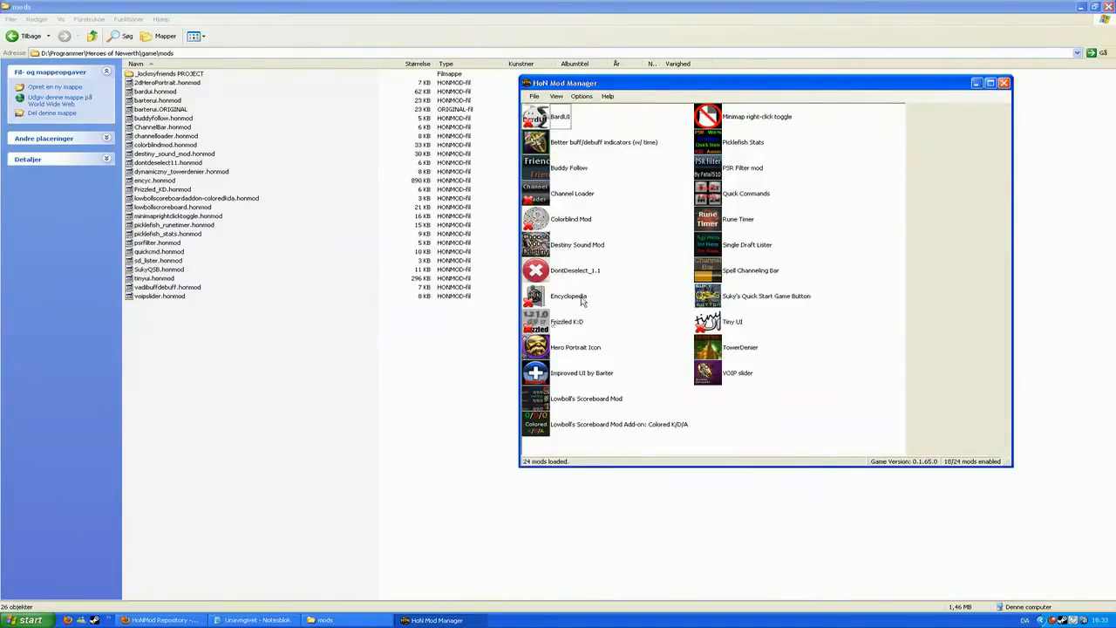
{"action": "mouse_move", "coordinate": [647, 268]}
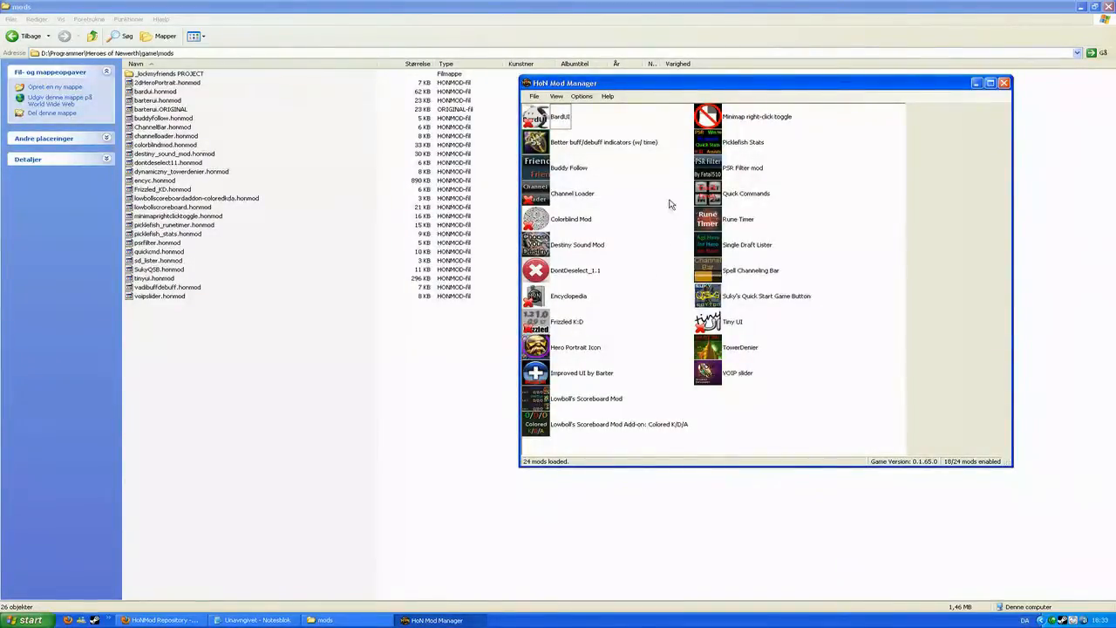
{"action": "mouse_move", "coordinate": [873, 209]}
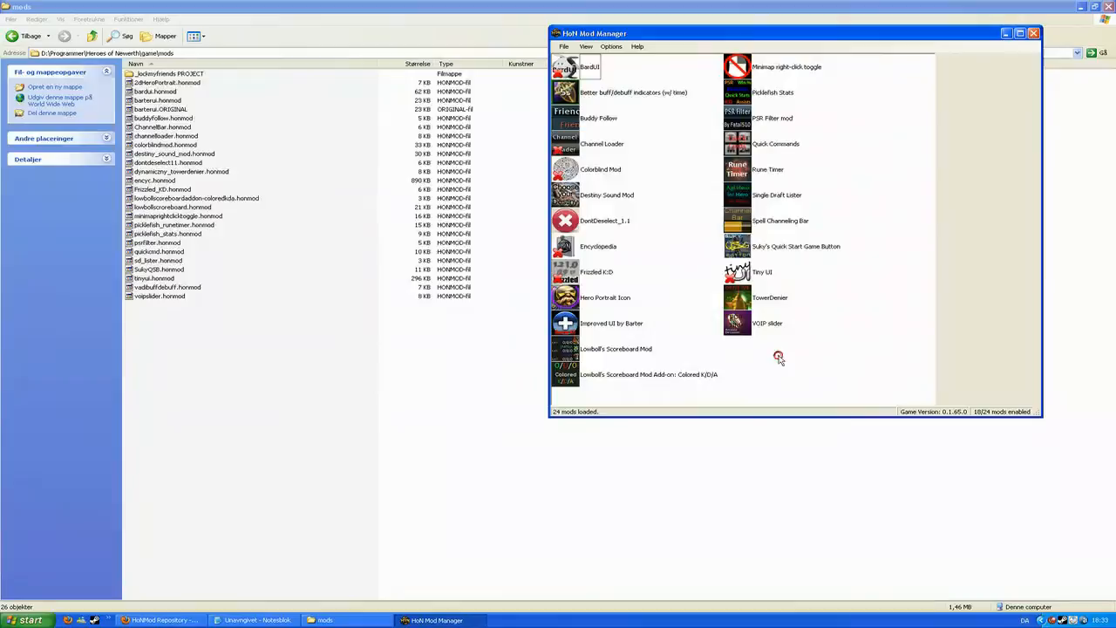
{"action": "mouse_move", "coordinate": [688, 221]}
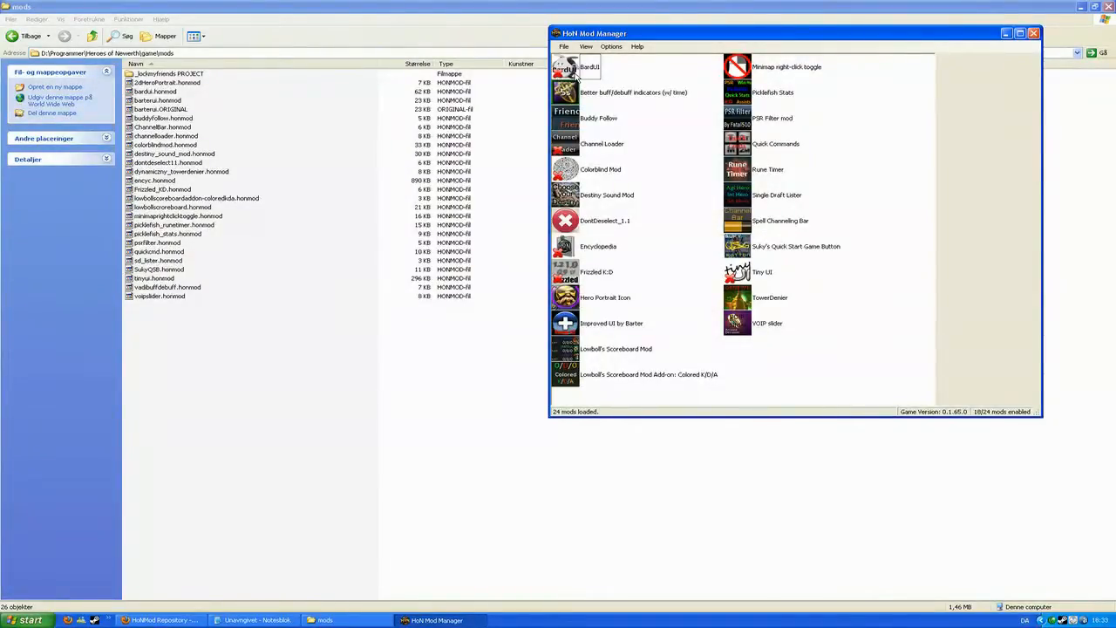
Step: Focus the HoN Mod Manager mod list beside the mods folder, 18 of 24 enabled
{"action": "left_click", "coordinate": [590, 67]}
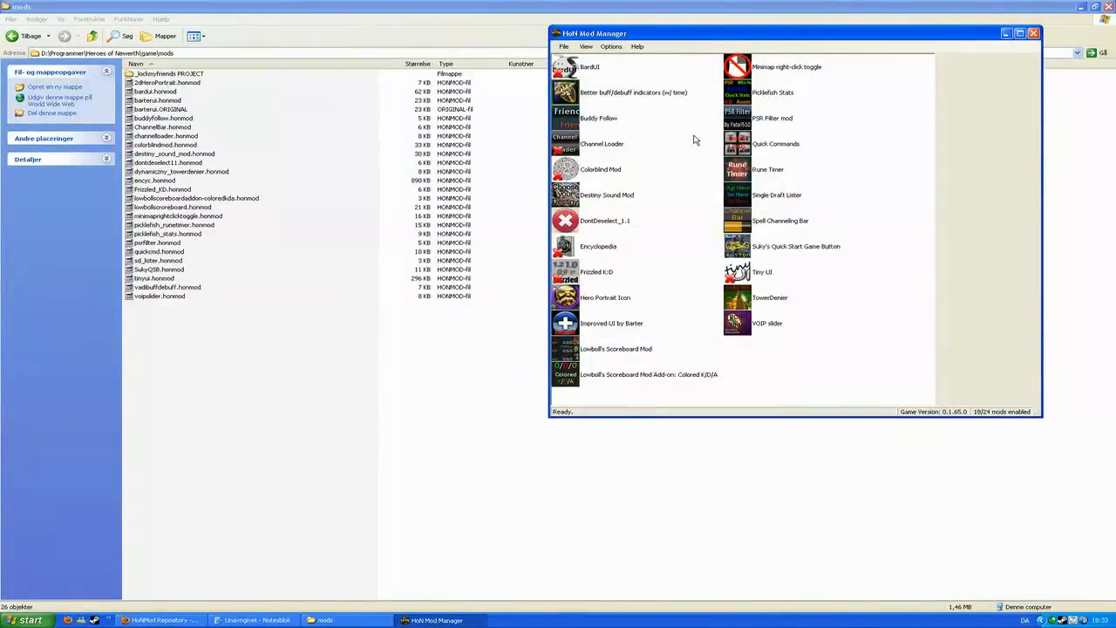
{"action": "mouse_move", "coordinate": [645, 94]}
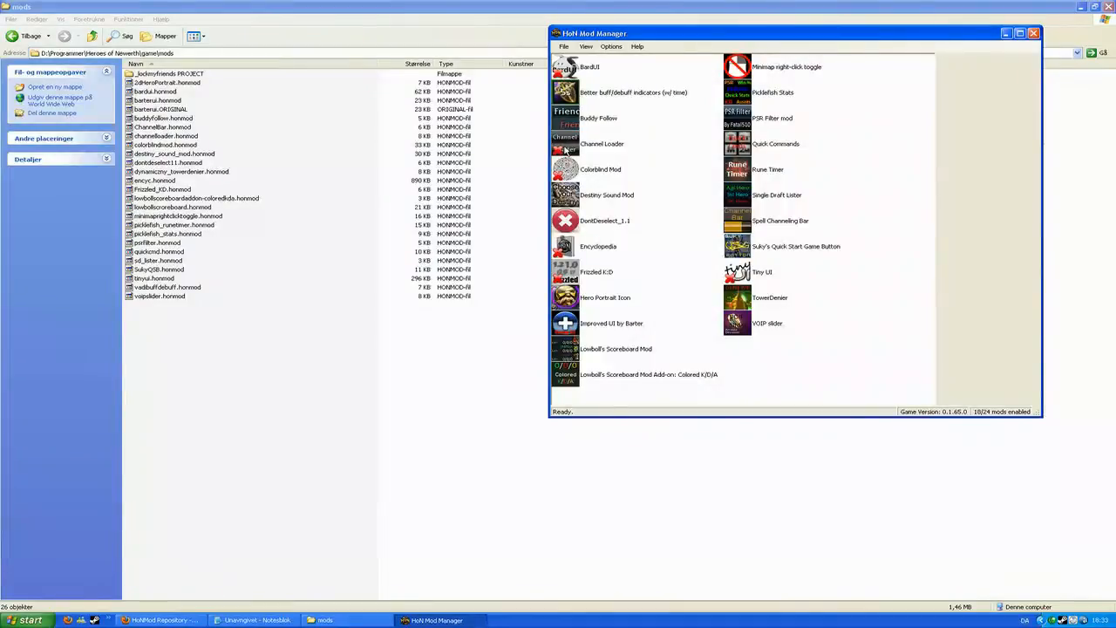
{"action": "left_click", "coordinate": [602, 144]}
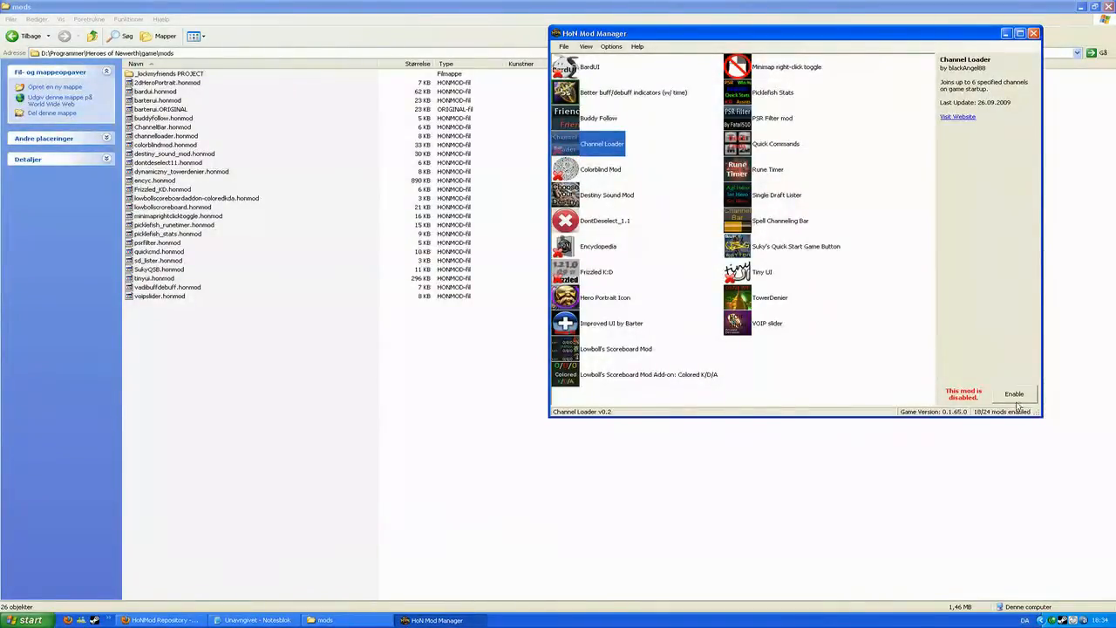
{"action": "mouse_move", "coordinate": [890, 230]}
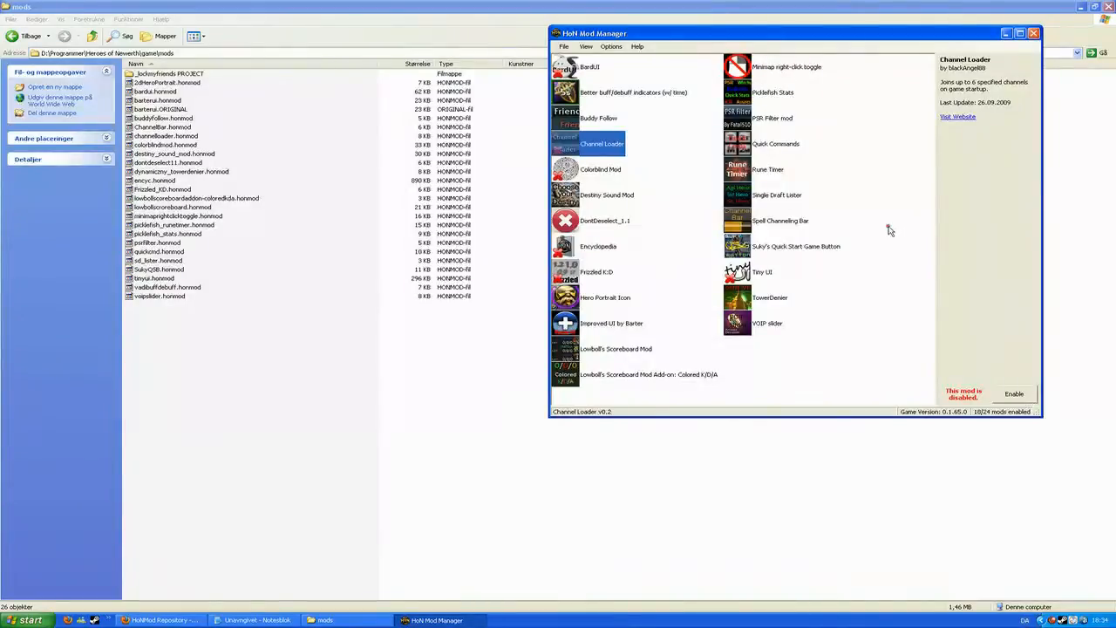
{"action": "left_click", "coordinate": [599, 117]}
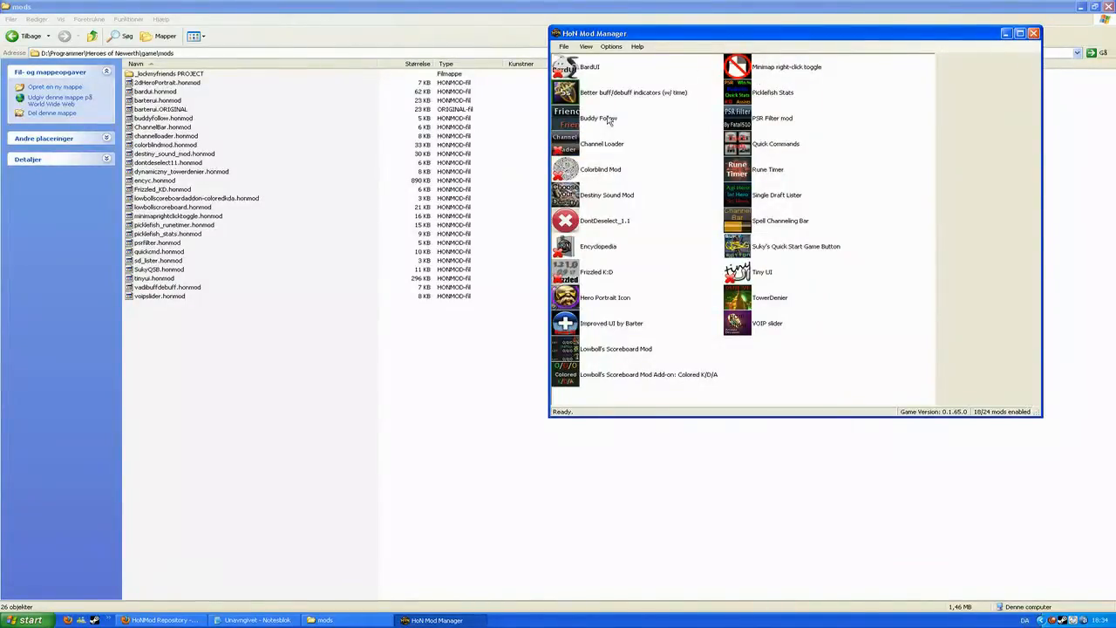
{"action": "mouse_move", "coordinate": [874, 269]}
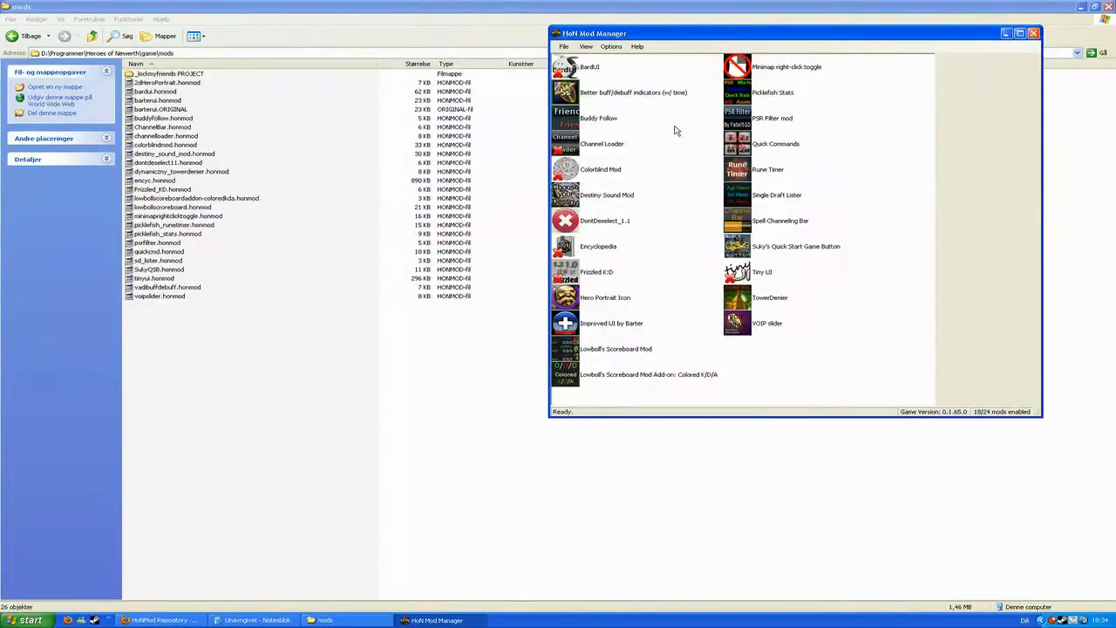
{"action": "mouse_move", "coordinate": [592, 381]}
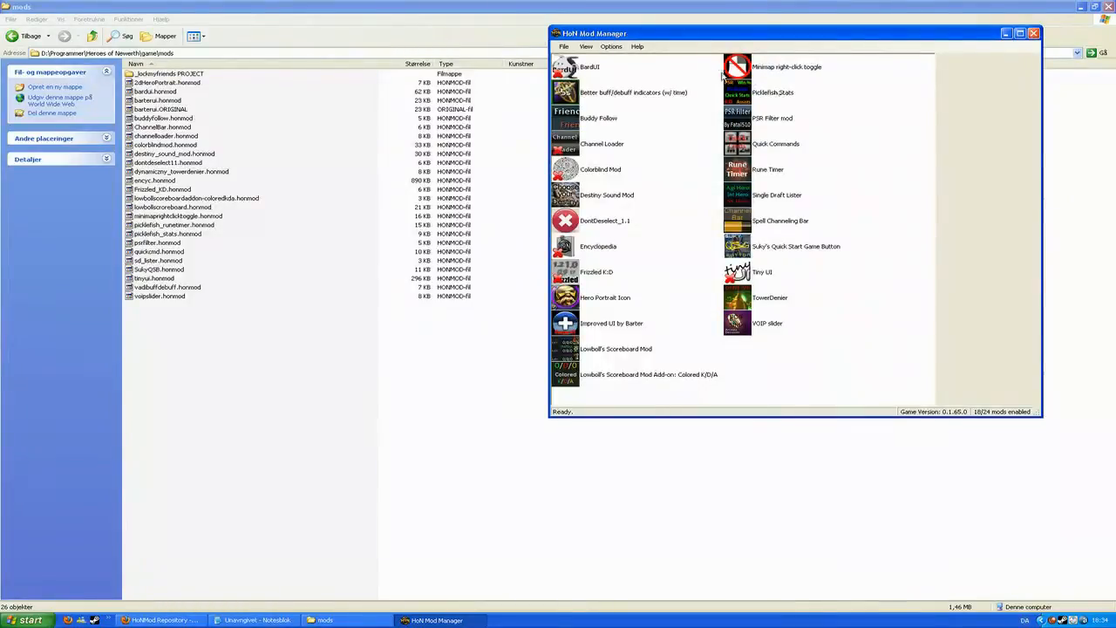
Step: Show the Apply Mods, Unapply All Mods and Open Mod Folder actions
{"action": "left_click", "coordinate": [563, 46]}
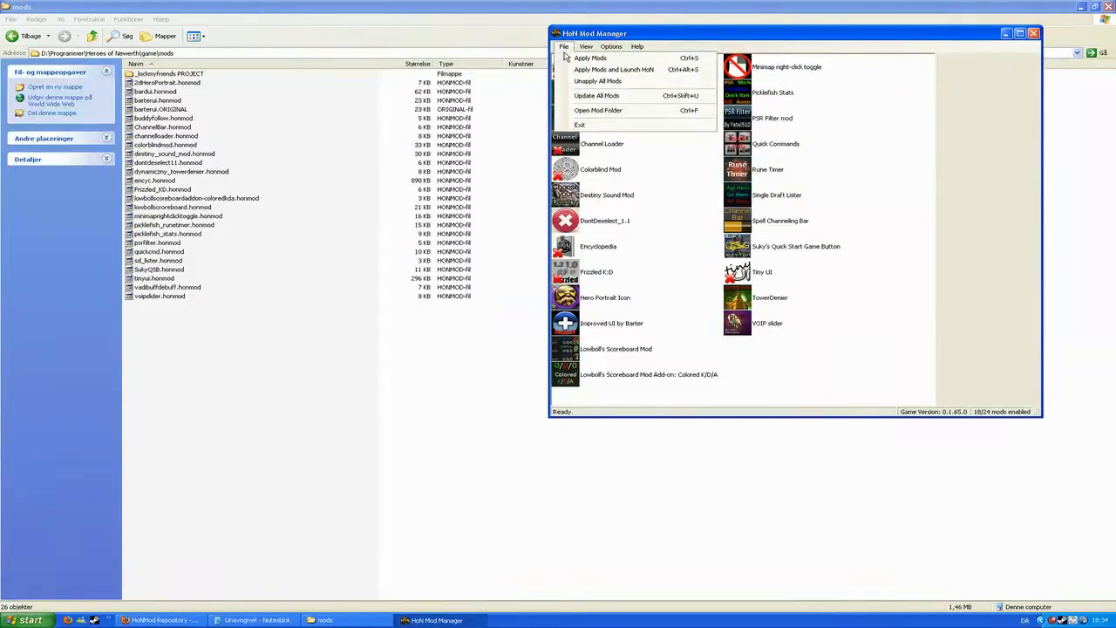
{"action": "mouse_move", "coordinate": [591, 58]}
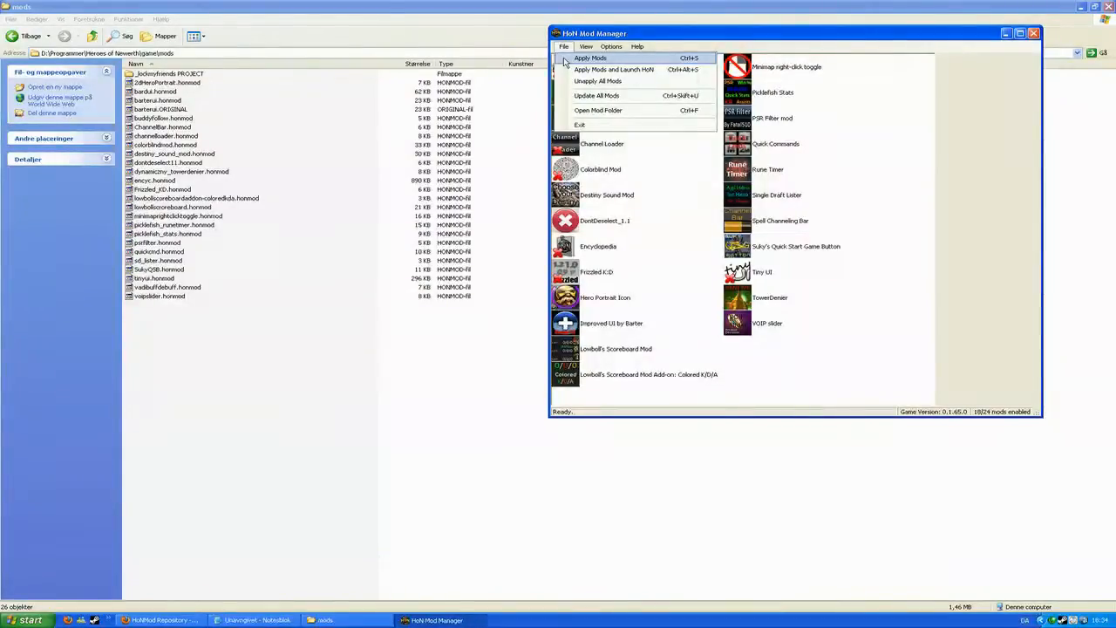
{"action": "mouse_move", "coordinate": [613, 69]}
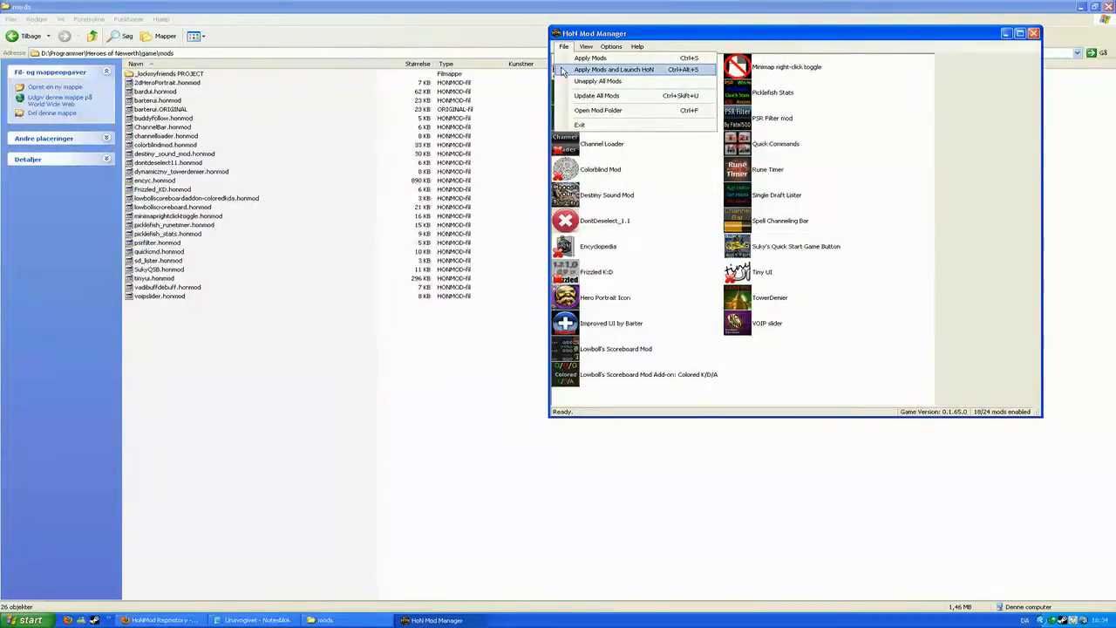
{"action": "mouse_move", "coordinate": [597, 80]}
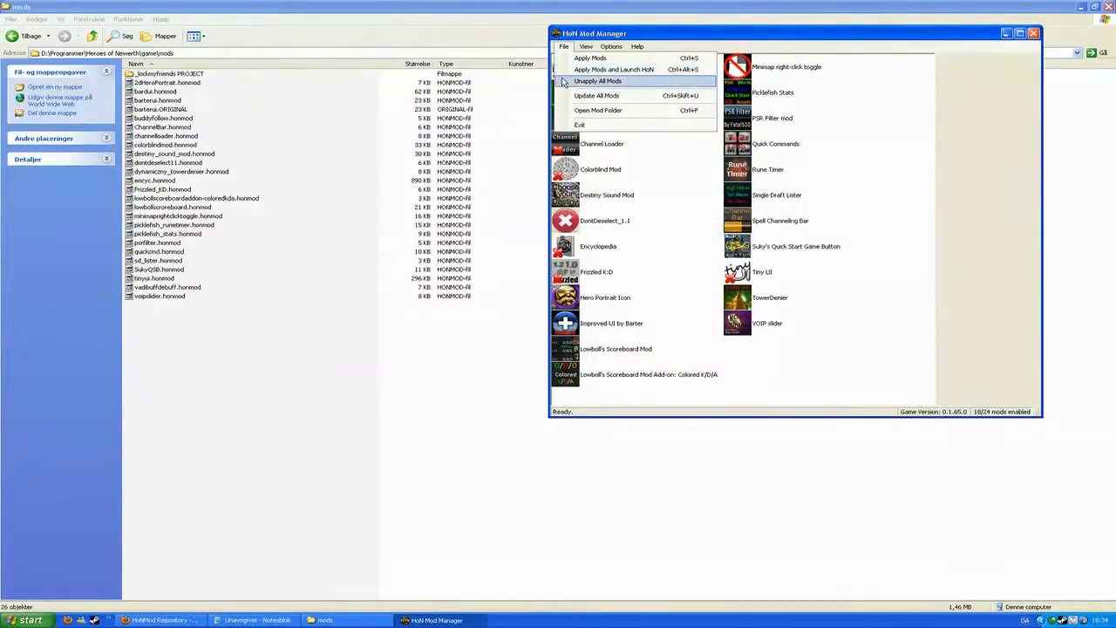
{"action": "mouse_move", "coordinate": [598, 110]}
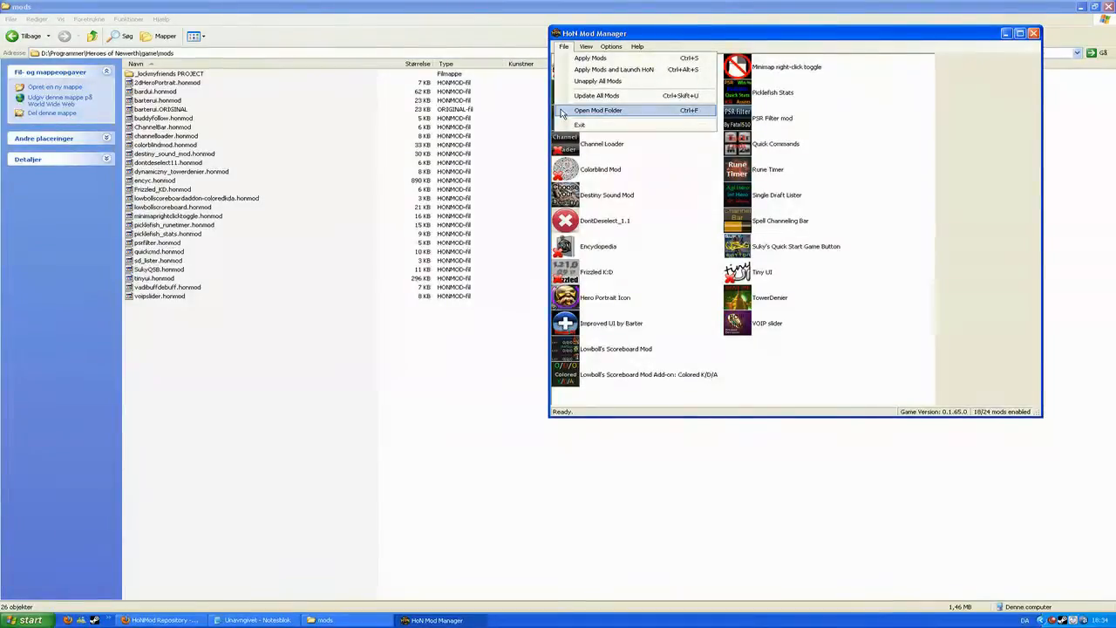
Step: Browse the Mod Manager menus to the options for changing or entering the HoN game path
{"action": "left_click", "coordinate": [586, 46]}
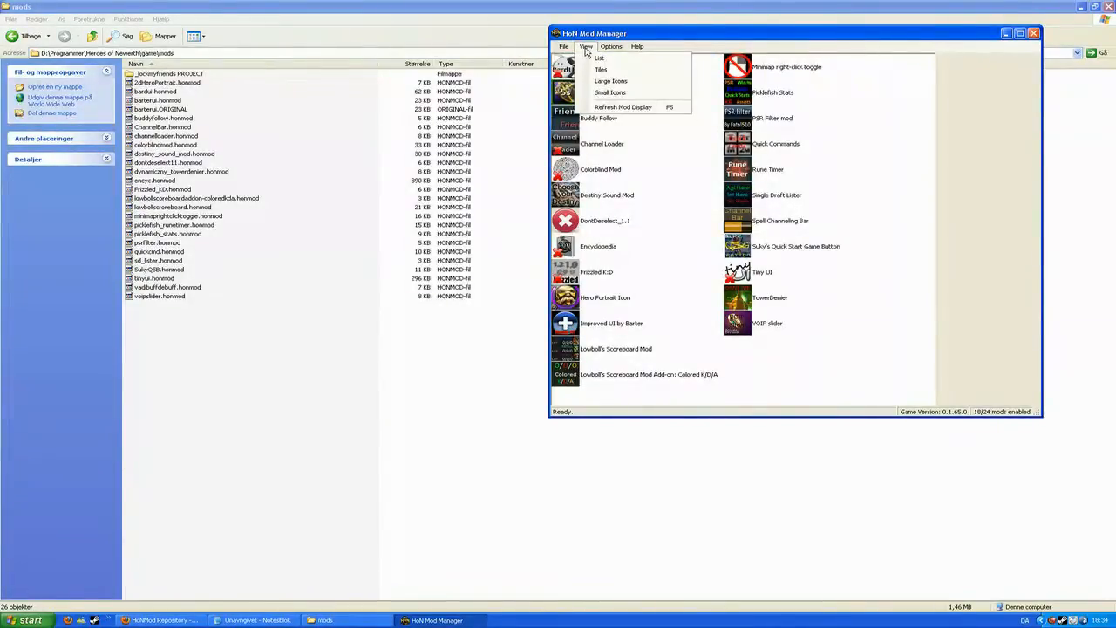
{"action": "left_click", "coordinate": [611, 47]}
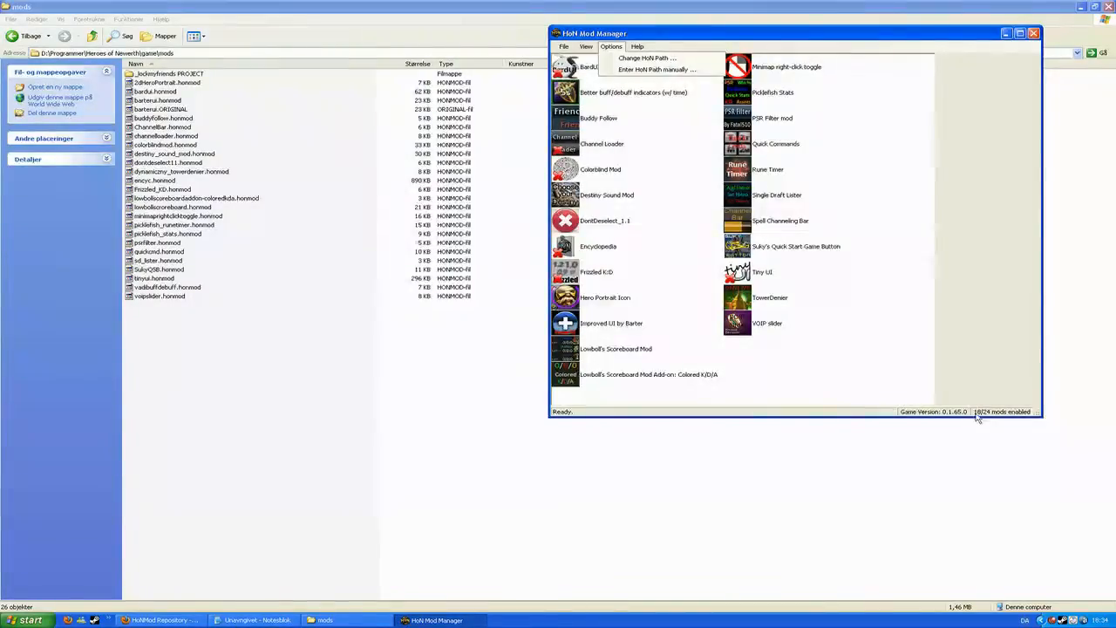
{"action": "mouse_move", "coordinate": [890, 403]}
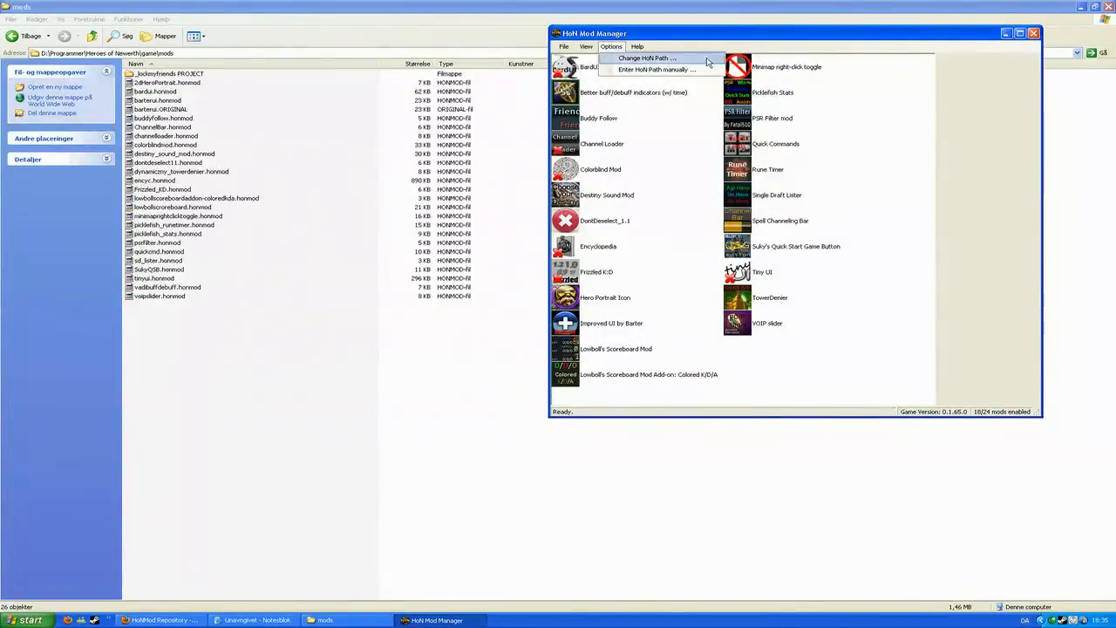
{"action": "mouse_move", "coordinate": [678, 58]}
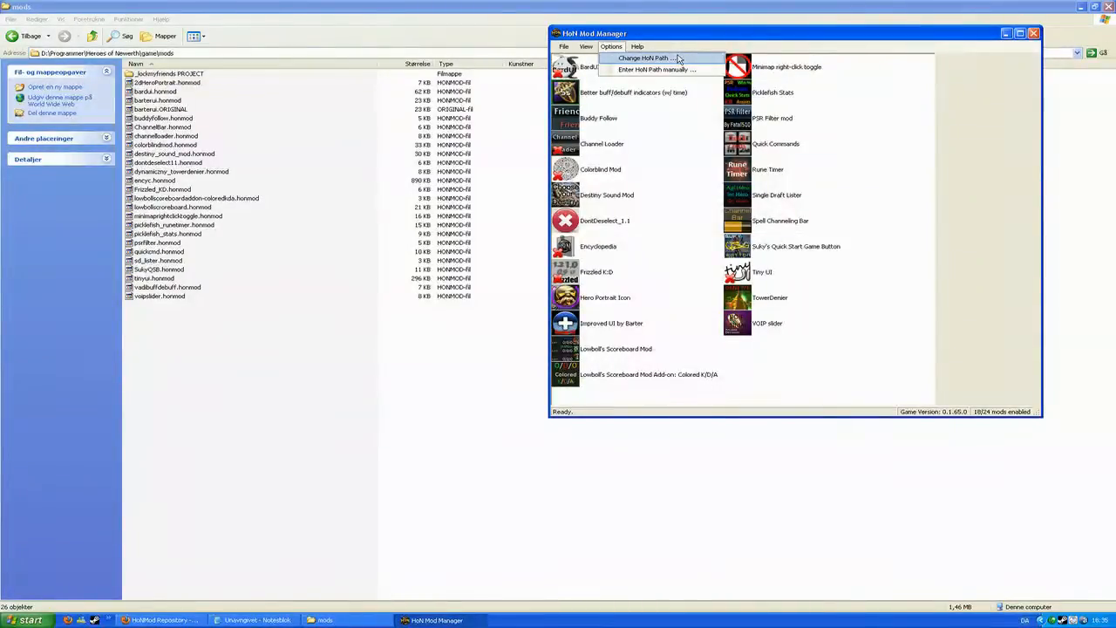
{"action": "mouse_move", "coordinate": [645, 57]}
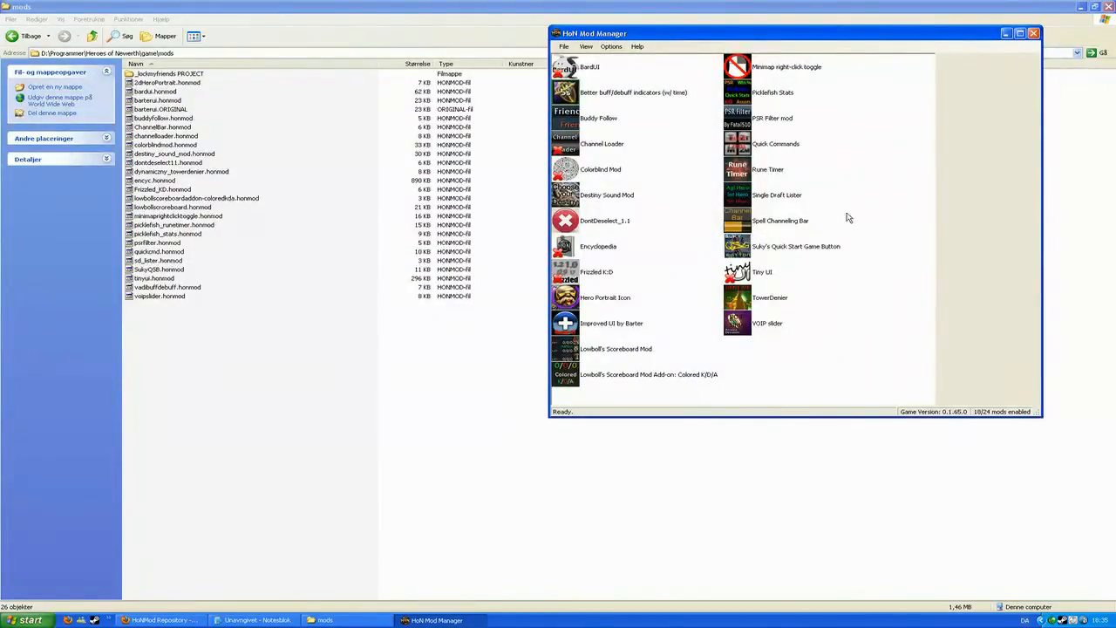
{"action": "mouse_move", "coordinate": [818, 343]}
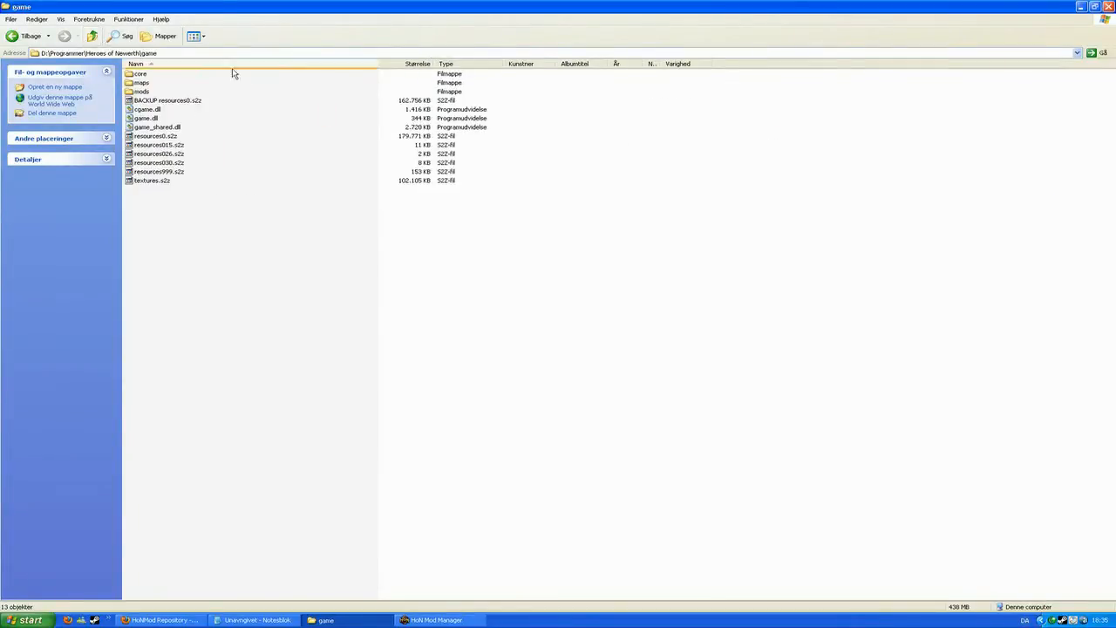
{"action": "mouse_move", "coordinate": [428, 590]}
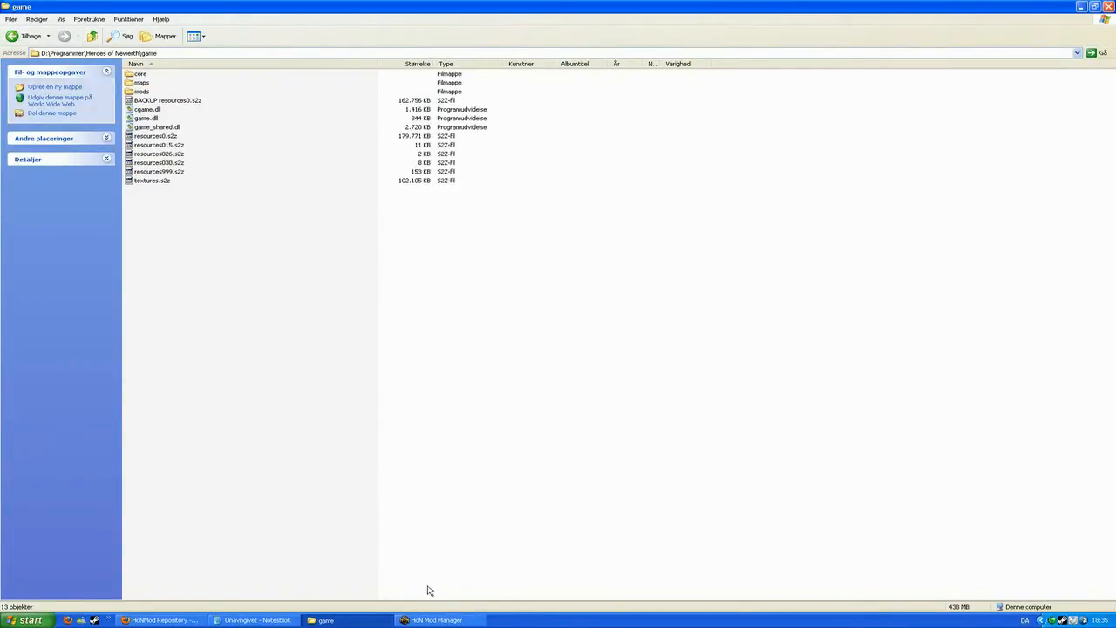
Step: Restore HoN Mod Manager from the taskbar alongside the game folder
{"action": "left_click", "coordinate": [435, 619]}
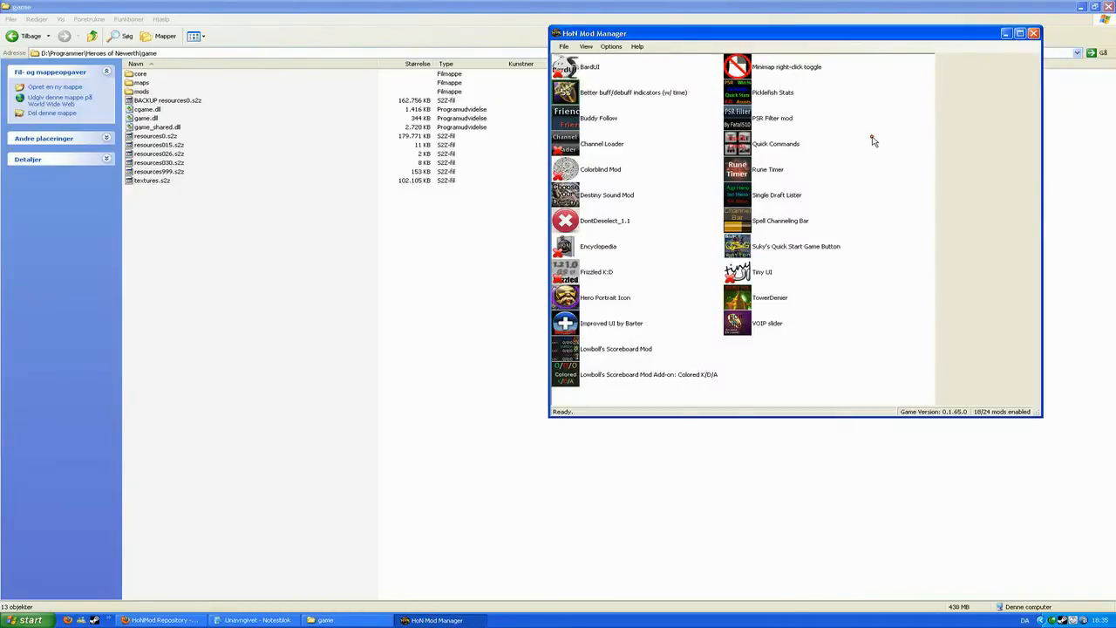
{"action": "mouse_move", "coordinate": [536, 416]}
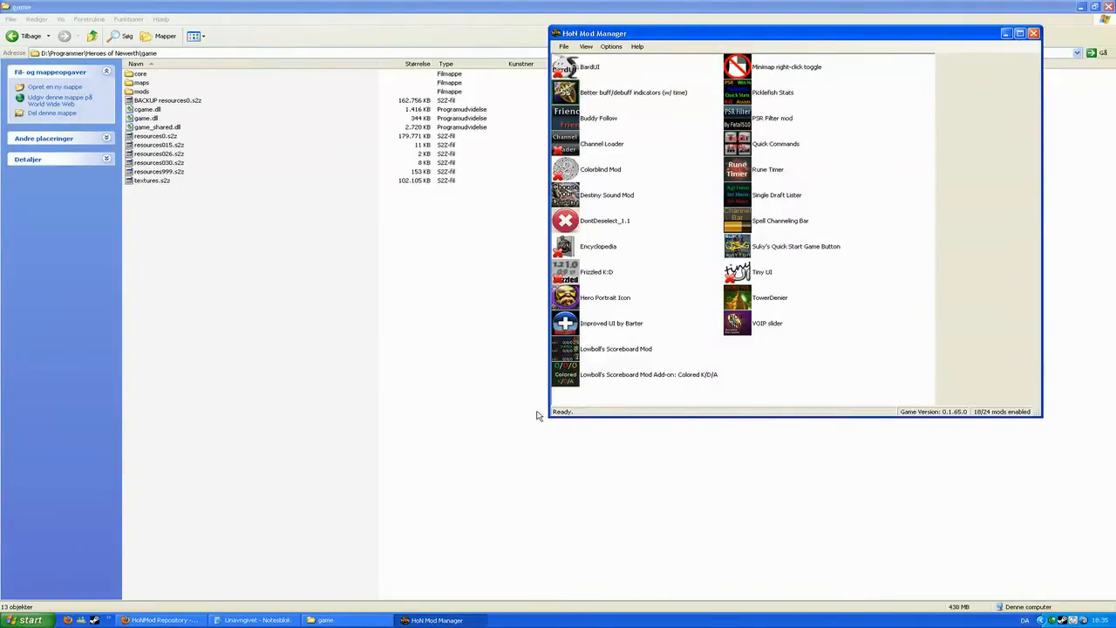
{"action": "mouse_move", "coordinate": [501, 389]}
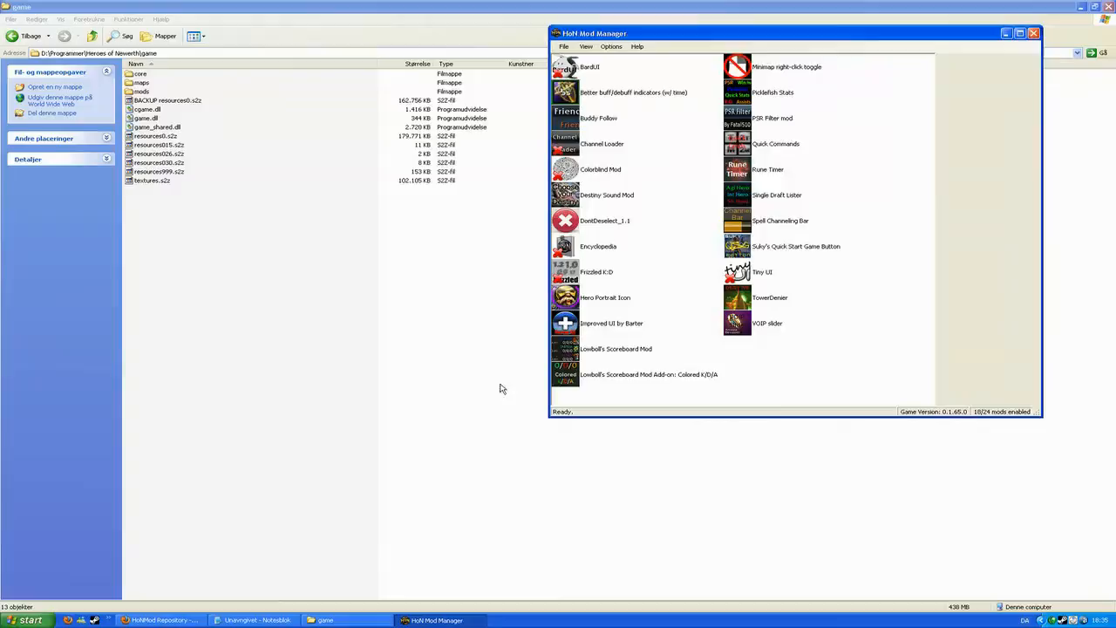
{"action": "mouse_move", "coordinate": [501, 320]}
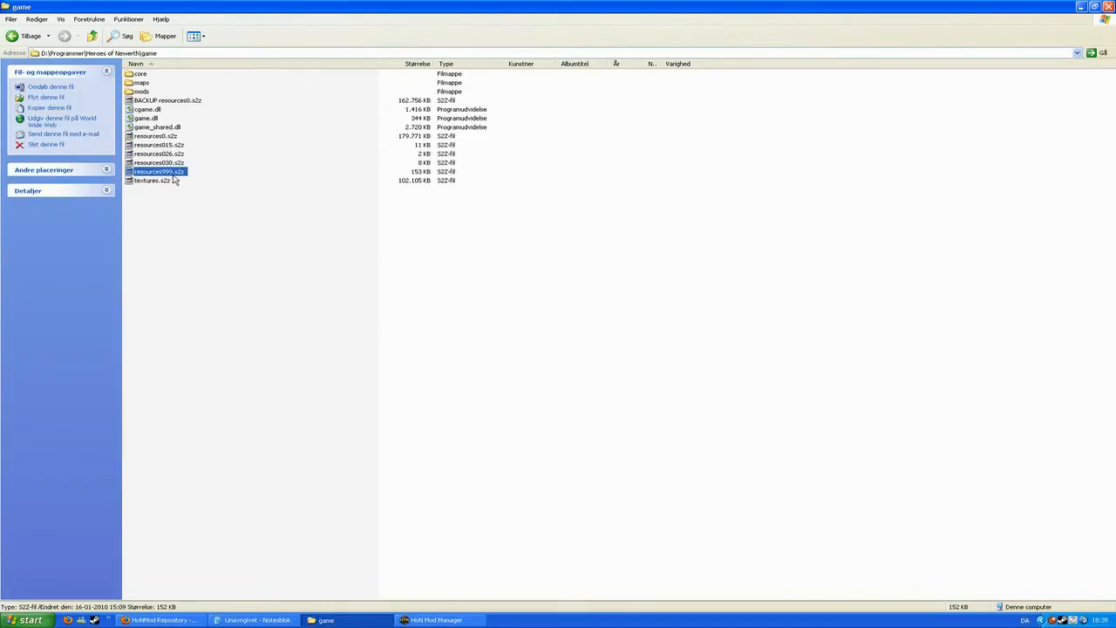
{"action": "mouse_move", "coordinate": [231, 217]}
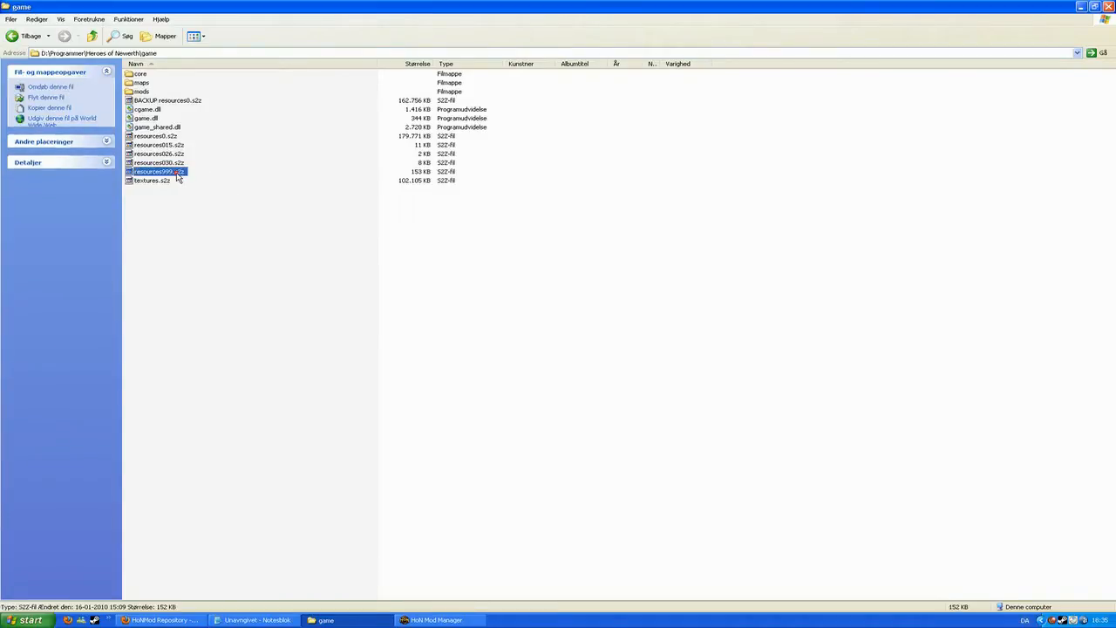
{"action": "left_click", "coordinate": [186, 206]}
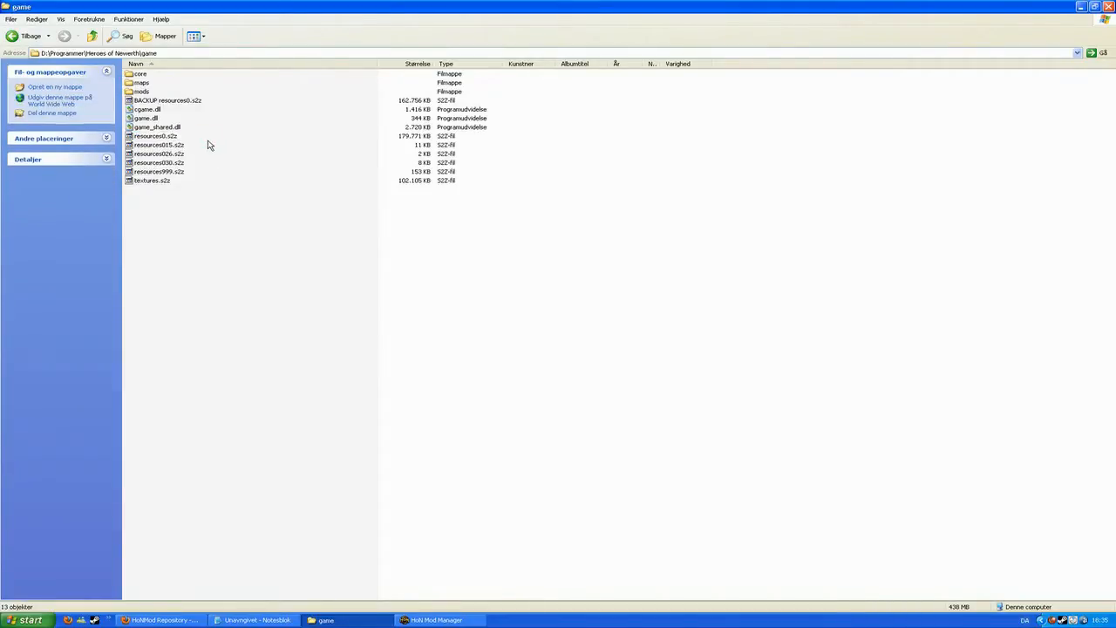
{"action": "mouse_move", "coordinate": [213, 172]}
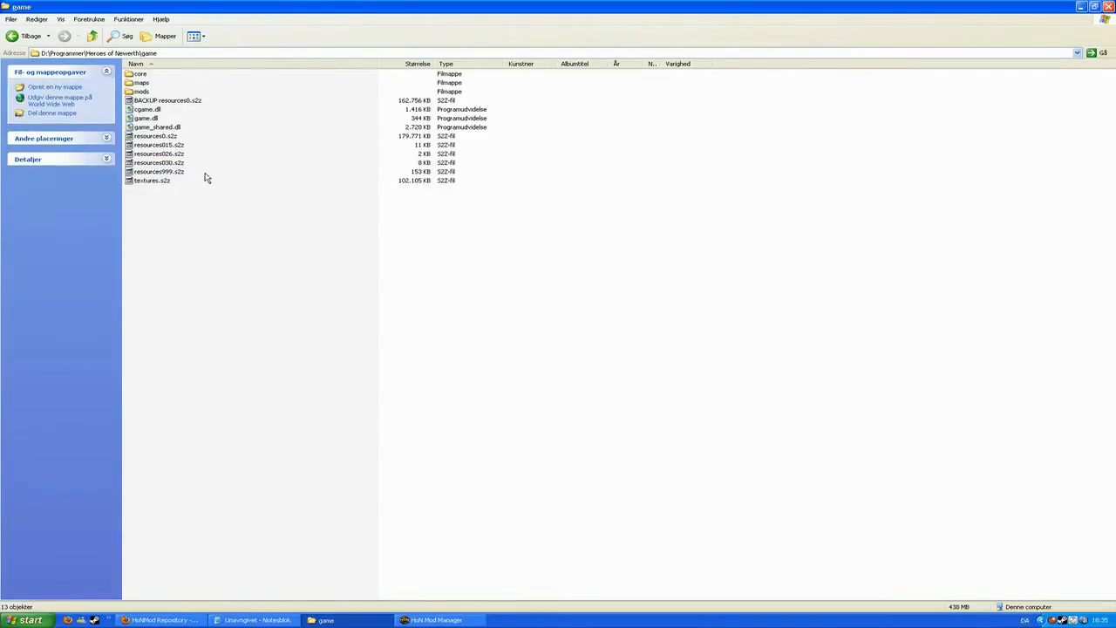
{"action": "mouse_move", "coordinate": [192, 176]}
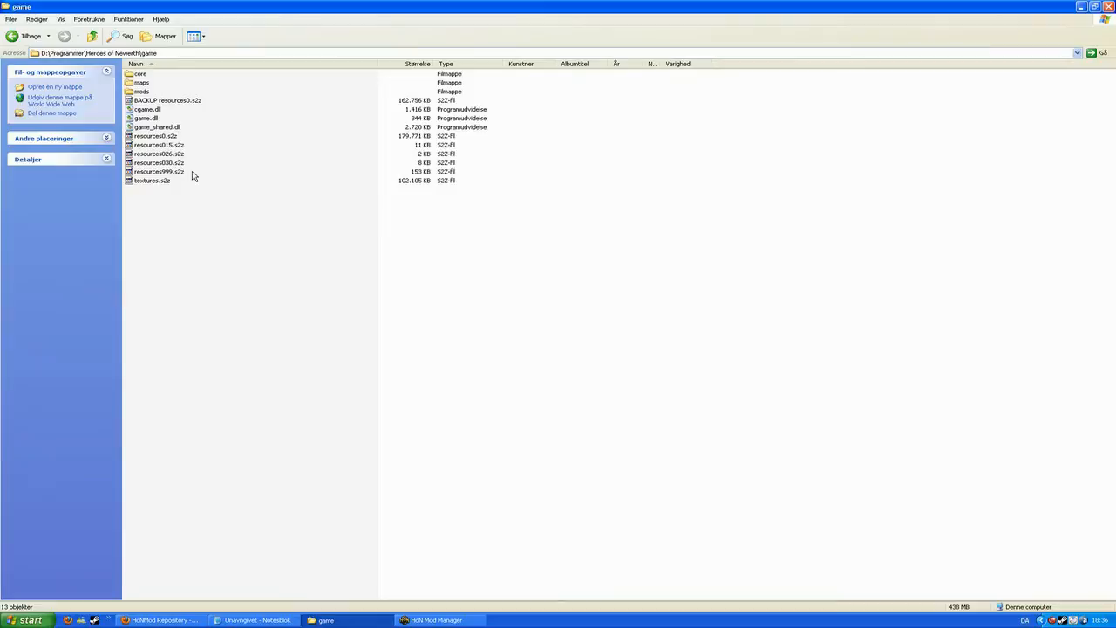
{"action": "mouse_move", "coordinate": [185, 182]}
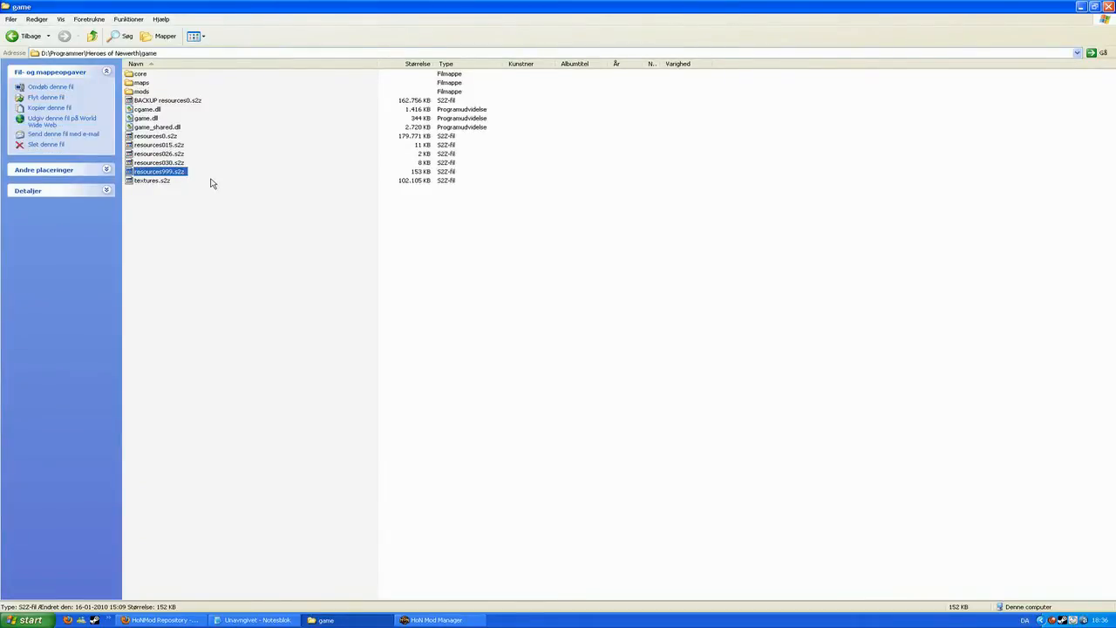
{"action": "mouse_move", "coordinate": [210, 180]}
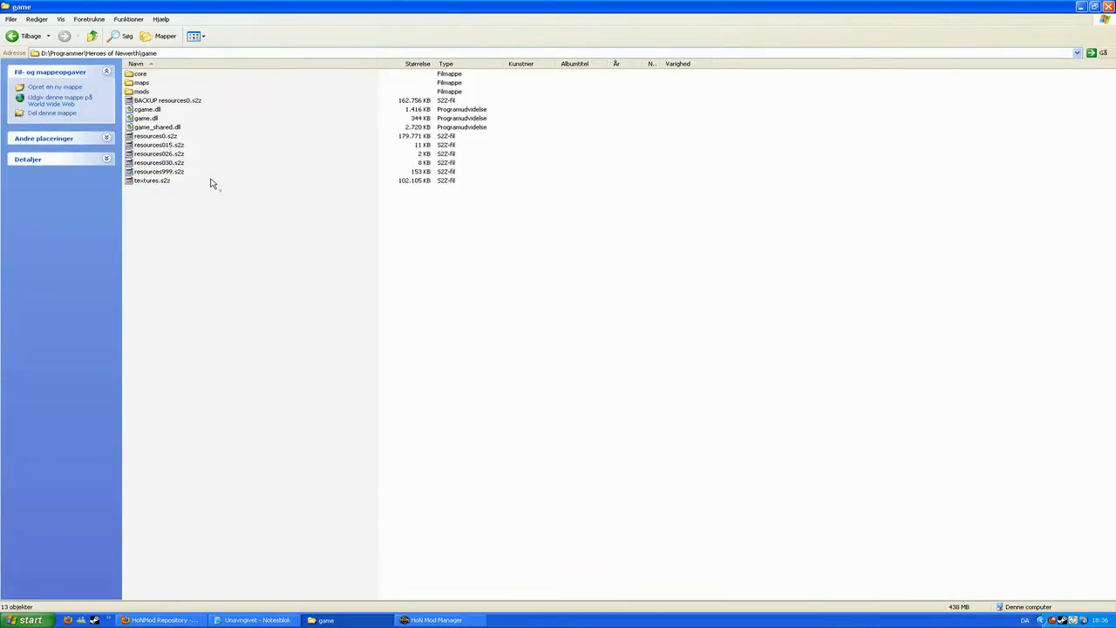
Step: Review the mod list with 18 of 24 enabled, then return to the HoNMod Repository page
{"action": "left_click", "coordinate": [435, 620]}
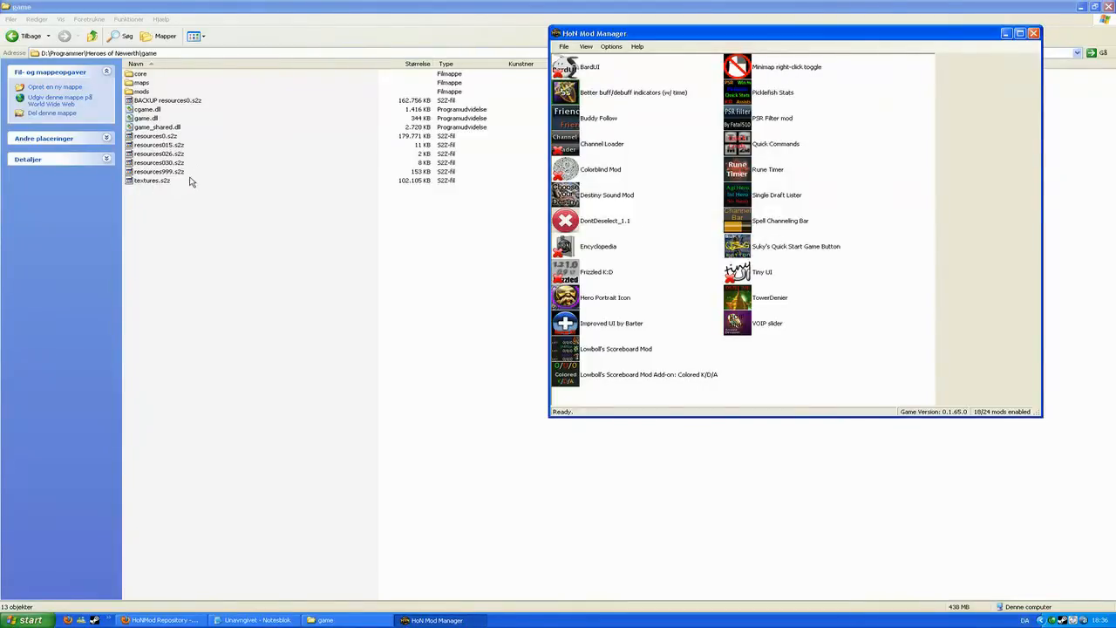
{"action": "mouse_move", "coordinate": [196, 177]}
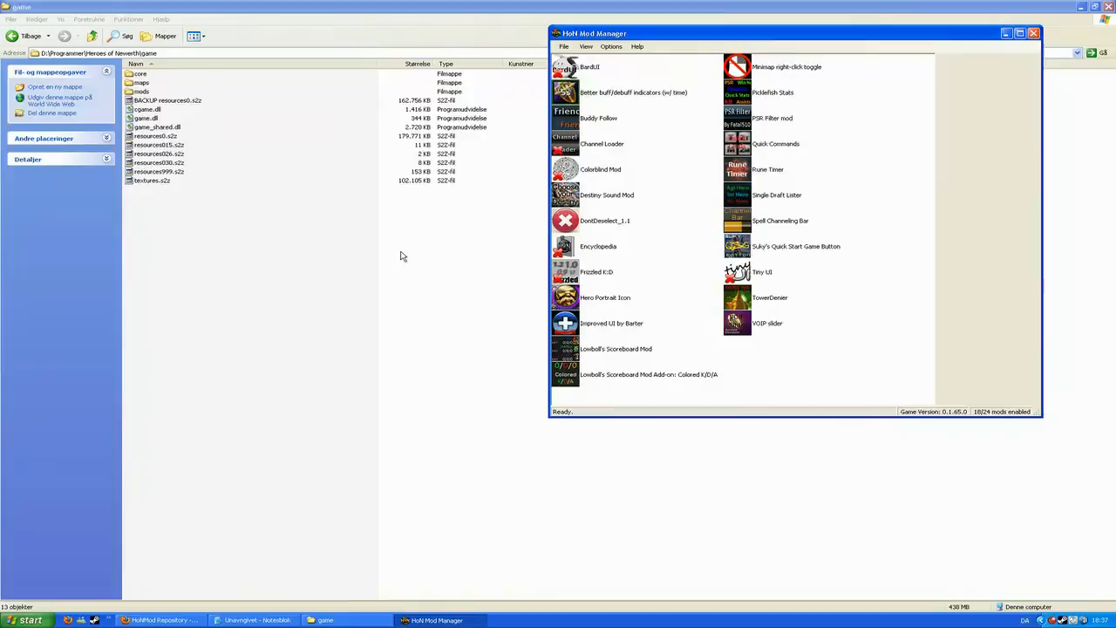
{"action": "mouse_move", "coordinate": [898, 271]}
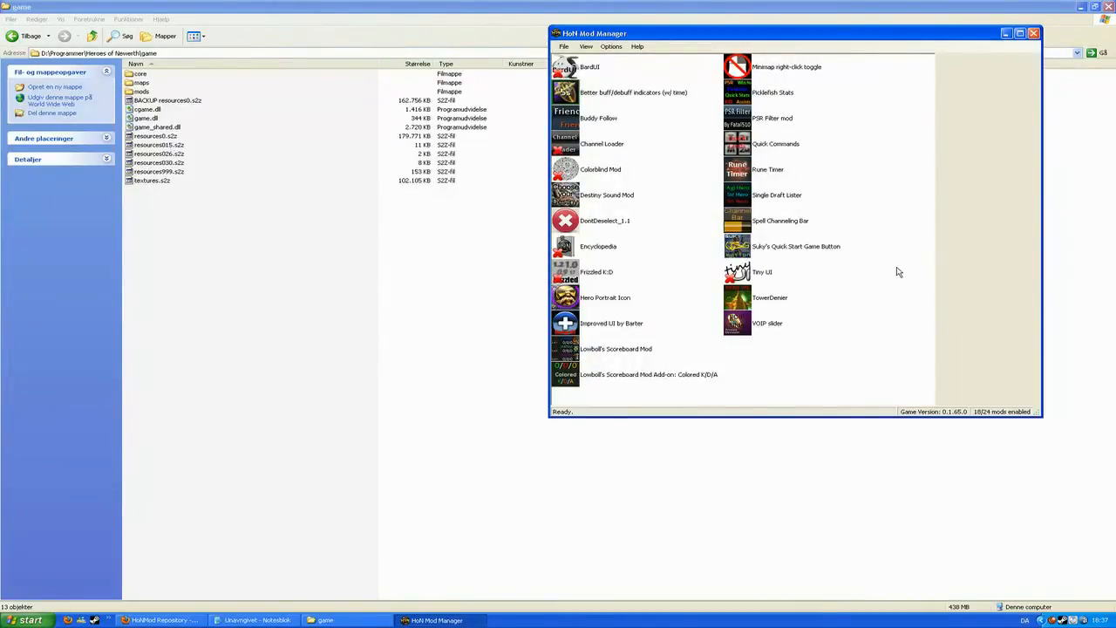
{"action": "left_click", "coordinate": [162, 620]}
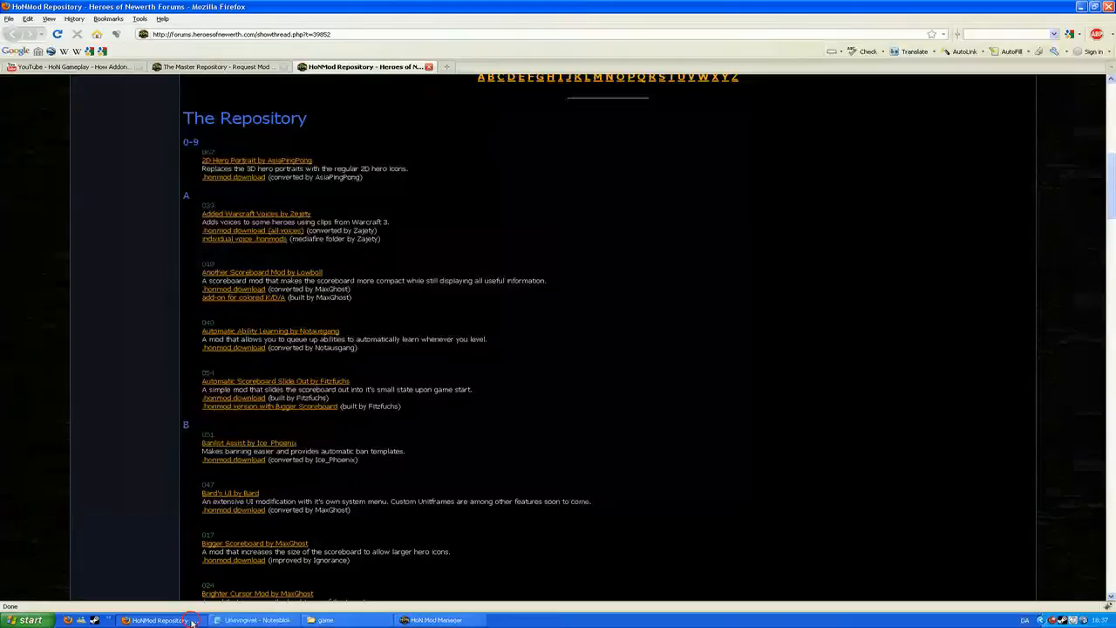
Step: Open the HoN addons YouTube video and seek through 0:44, 1:14, 1:32, 1:45, then back to 0:11
{"action": "left_click", "coordinate": [70, 66]}
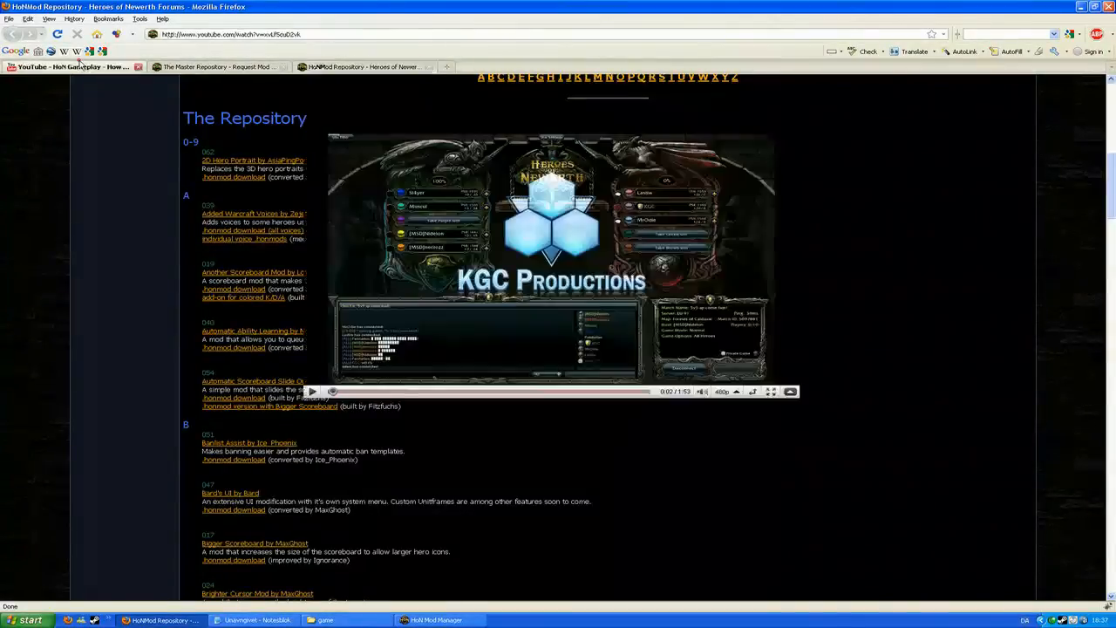
{"action": "left_click", "coordinate": [70, 66]}
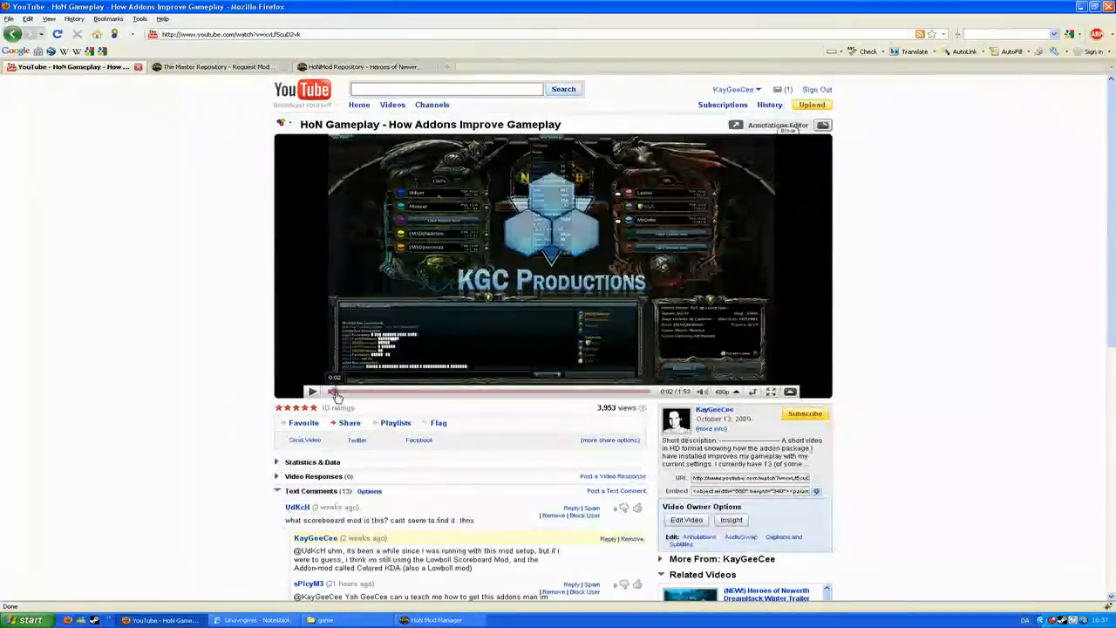
{"action": "left_click", "coordinate": [452, 391]}
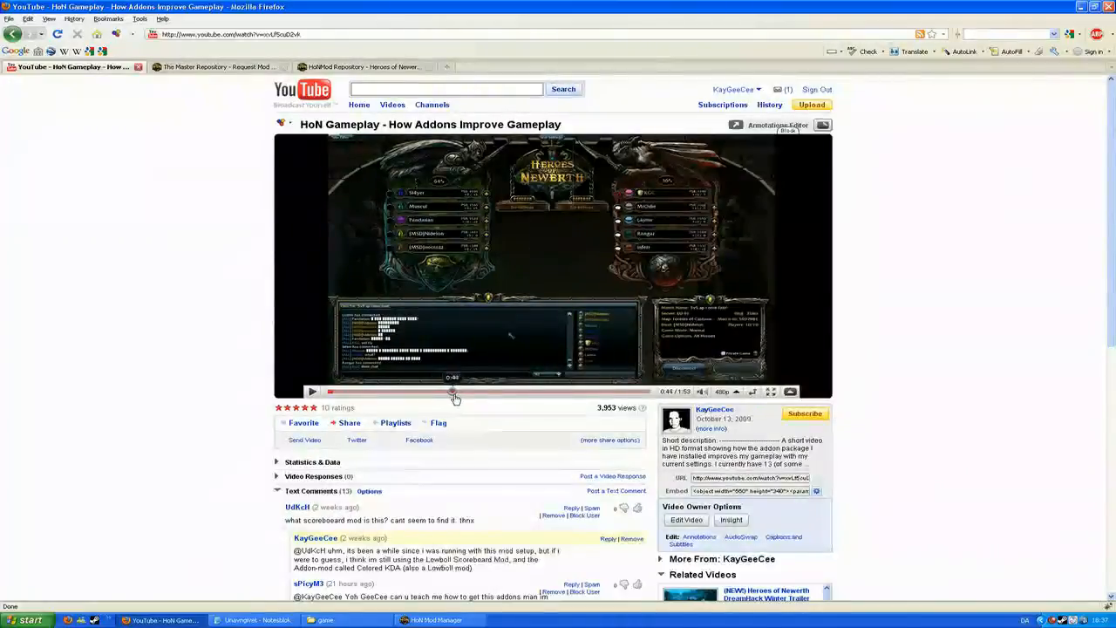
{"action": "left_click", "coordinate": [542, 391]}
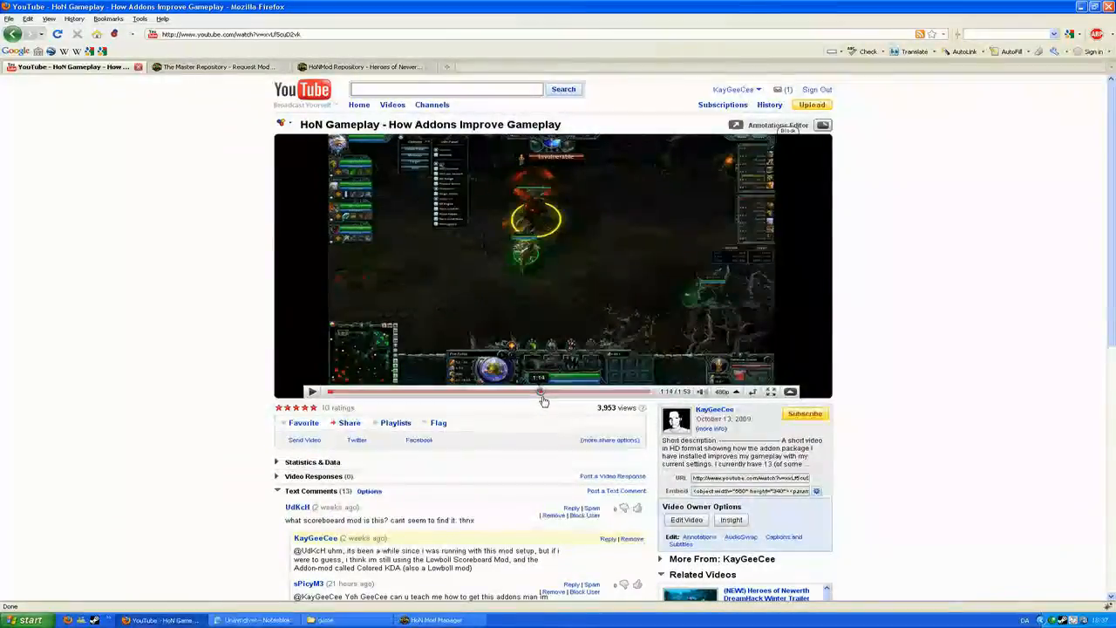
{"action": "left_click", "coordinate": [617, 391]}
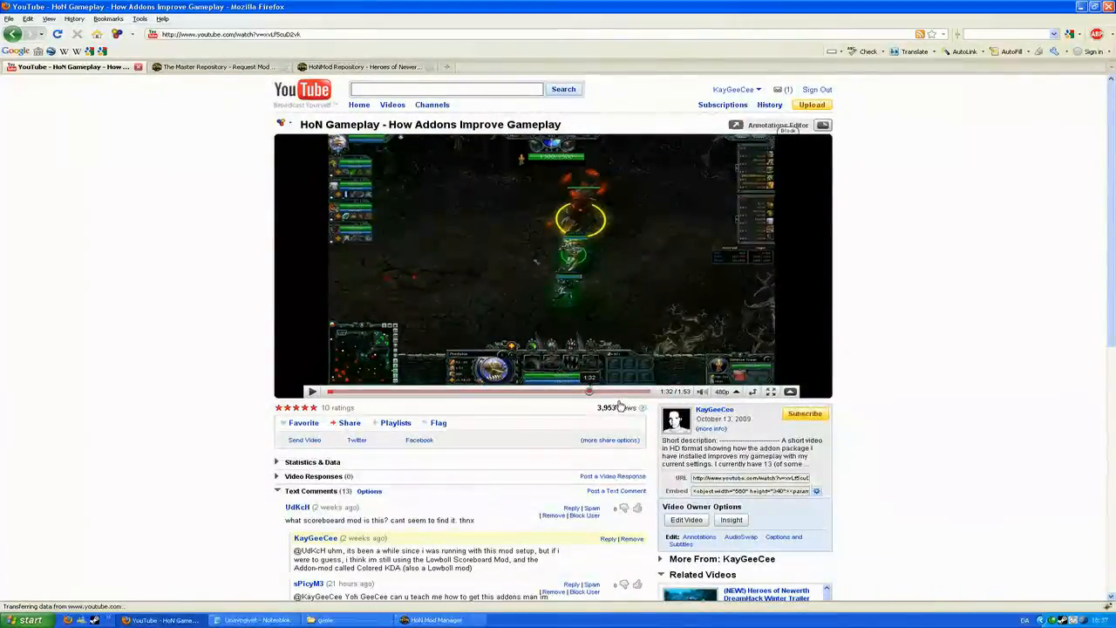
{"action": "left_click", "coordinate": [628, 390]}
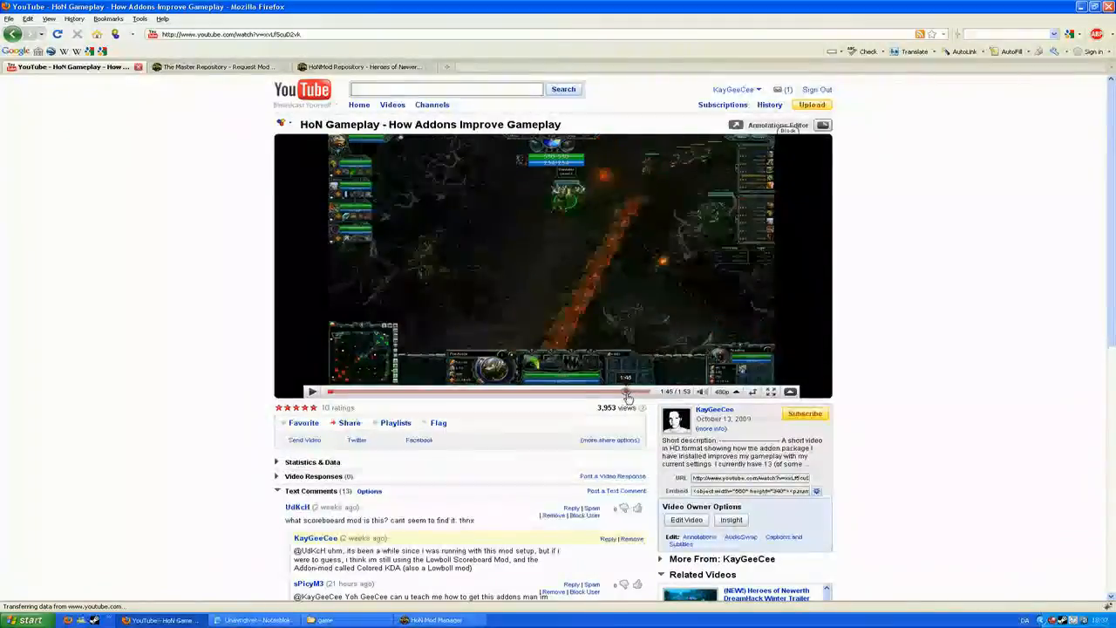
{"action": "left_click", "coordinate": [606, 390]}
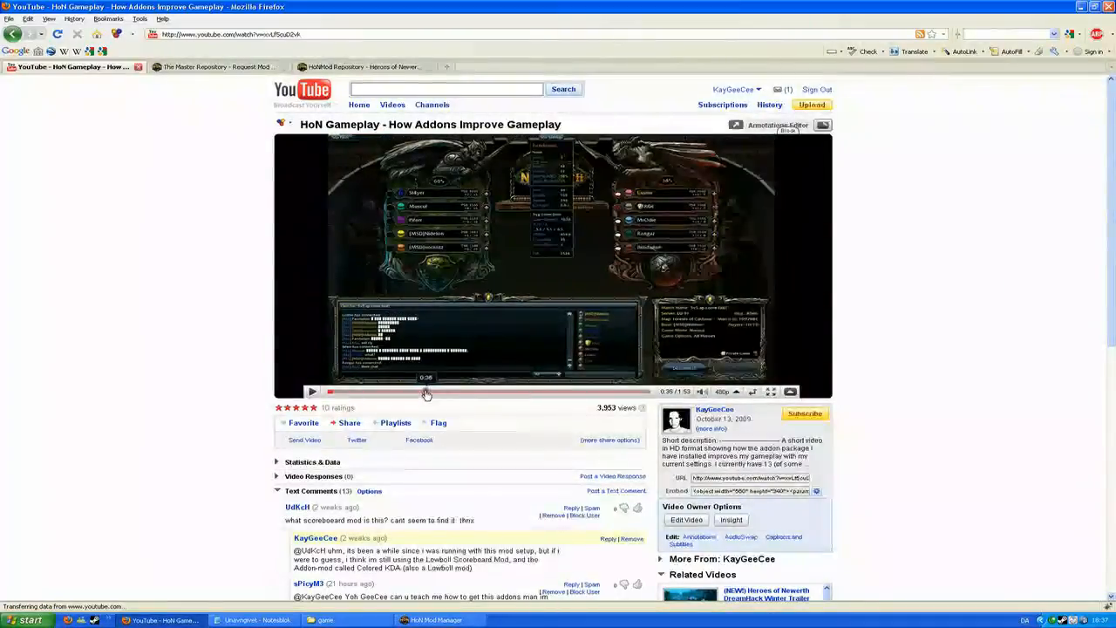
{"action": "left_click", "coordinate": [358, 391]}
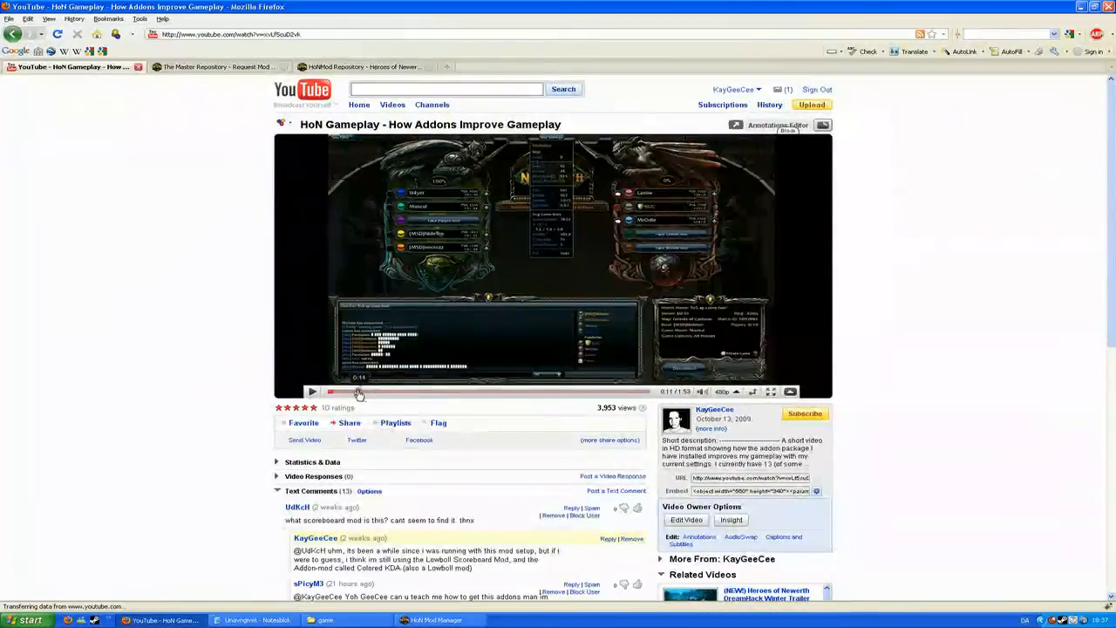